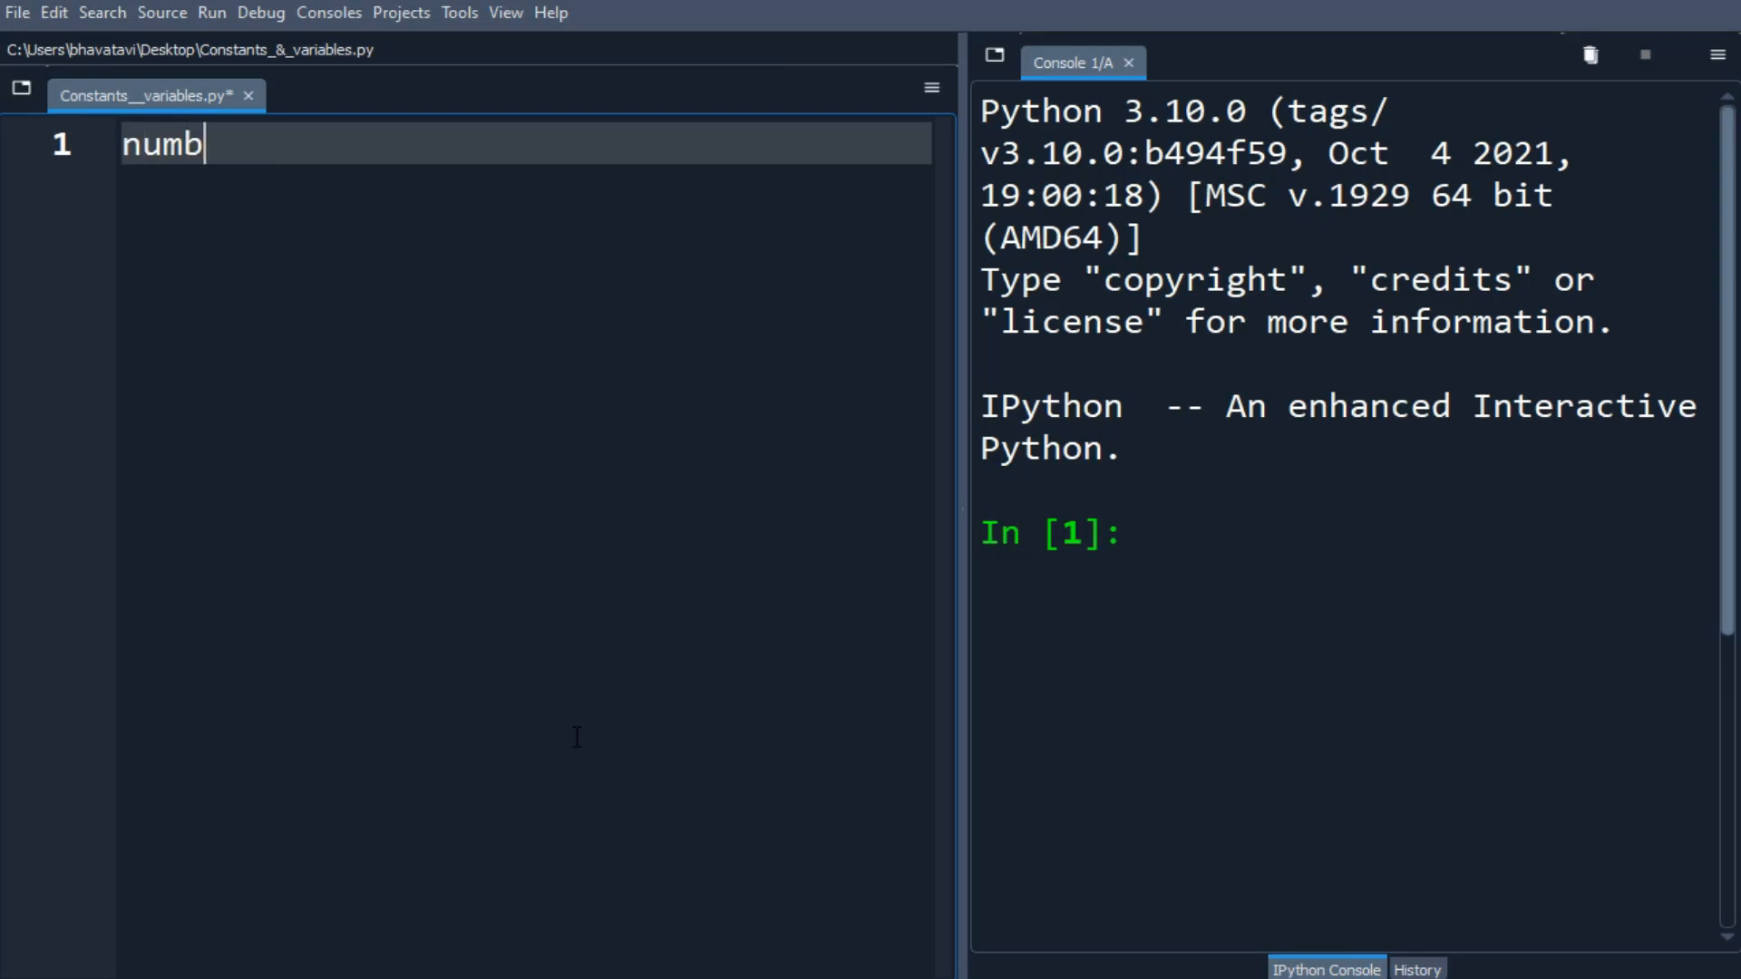
- Assign number=90, reassign number=0.7, print it and run so the console shows 0.7
{"action": "type", "text": "er=90"}
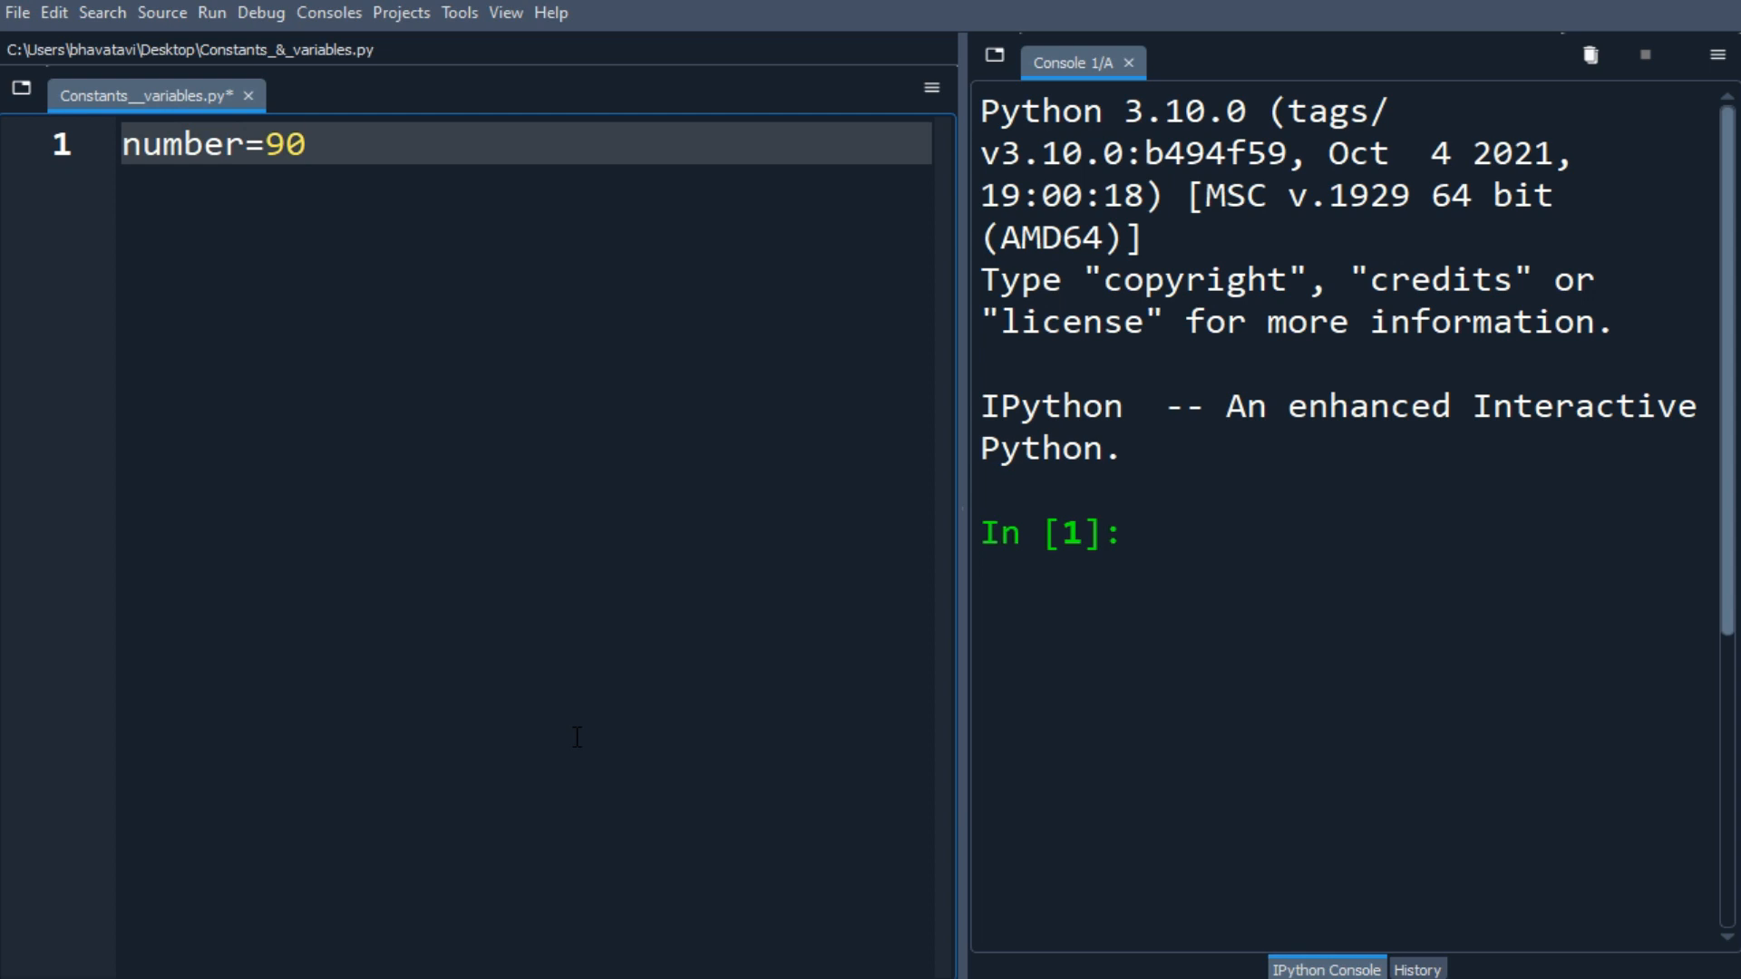
{"action": "type", "text": "numb"}
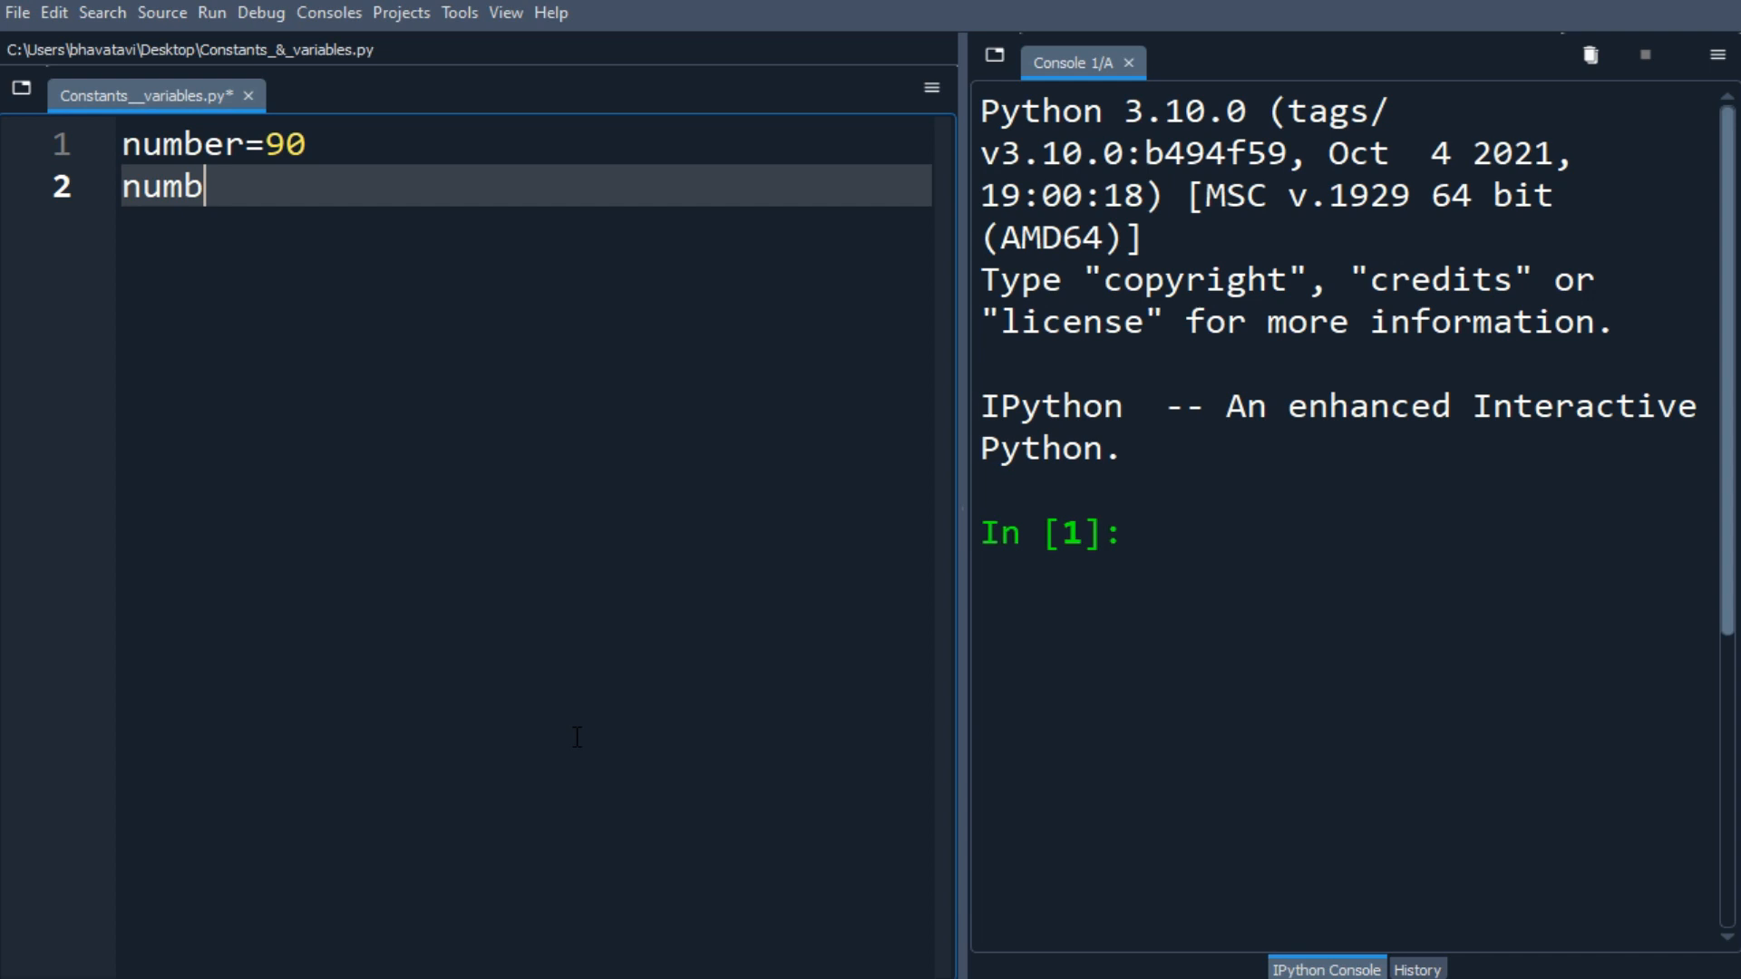
{"action": "type", "text": "er="}
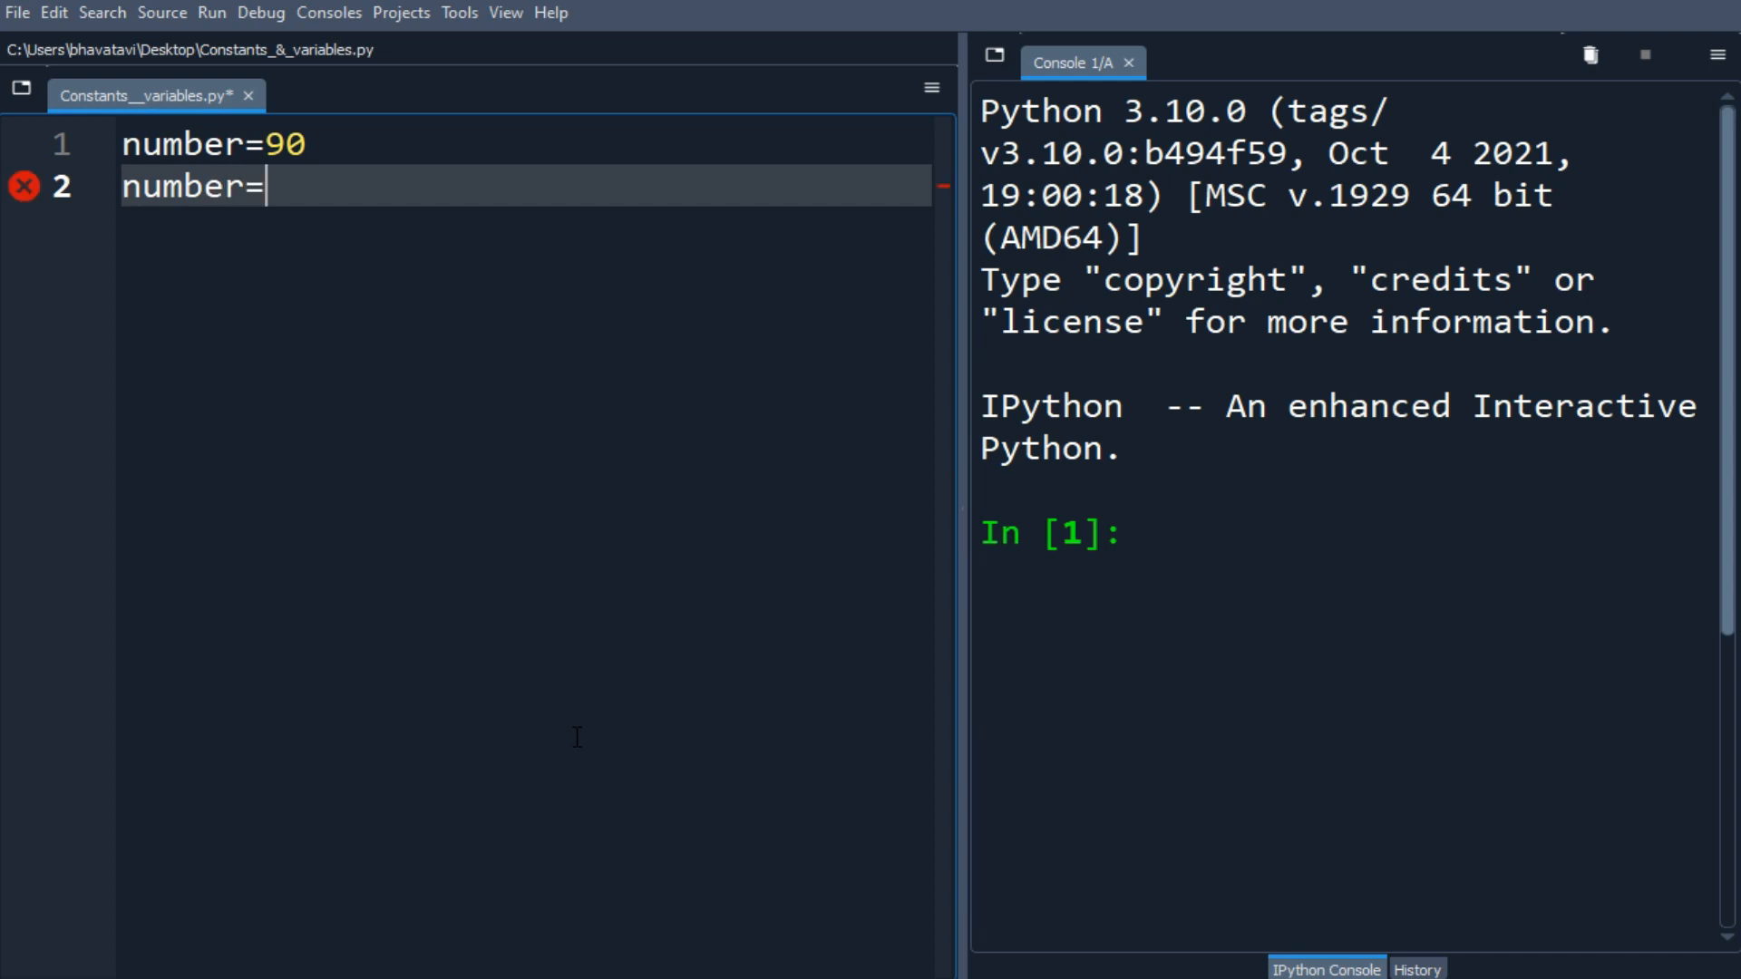
{"action": "type", "text": "0.7"}
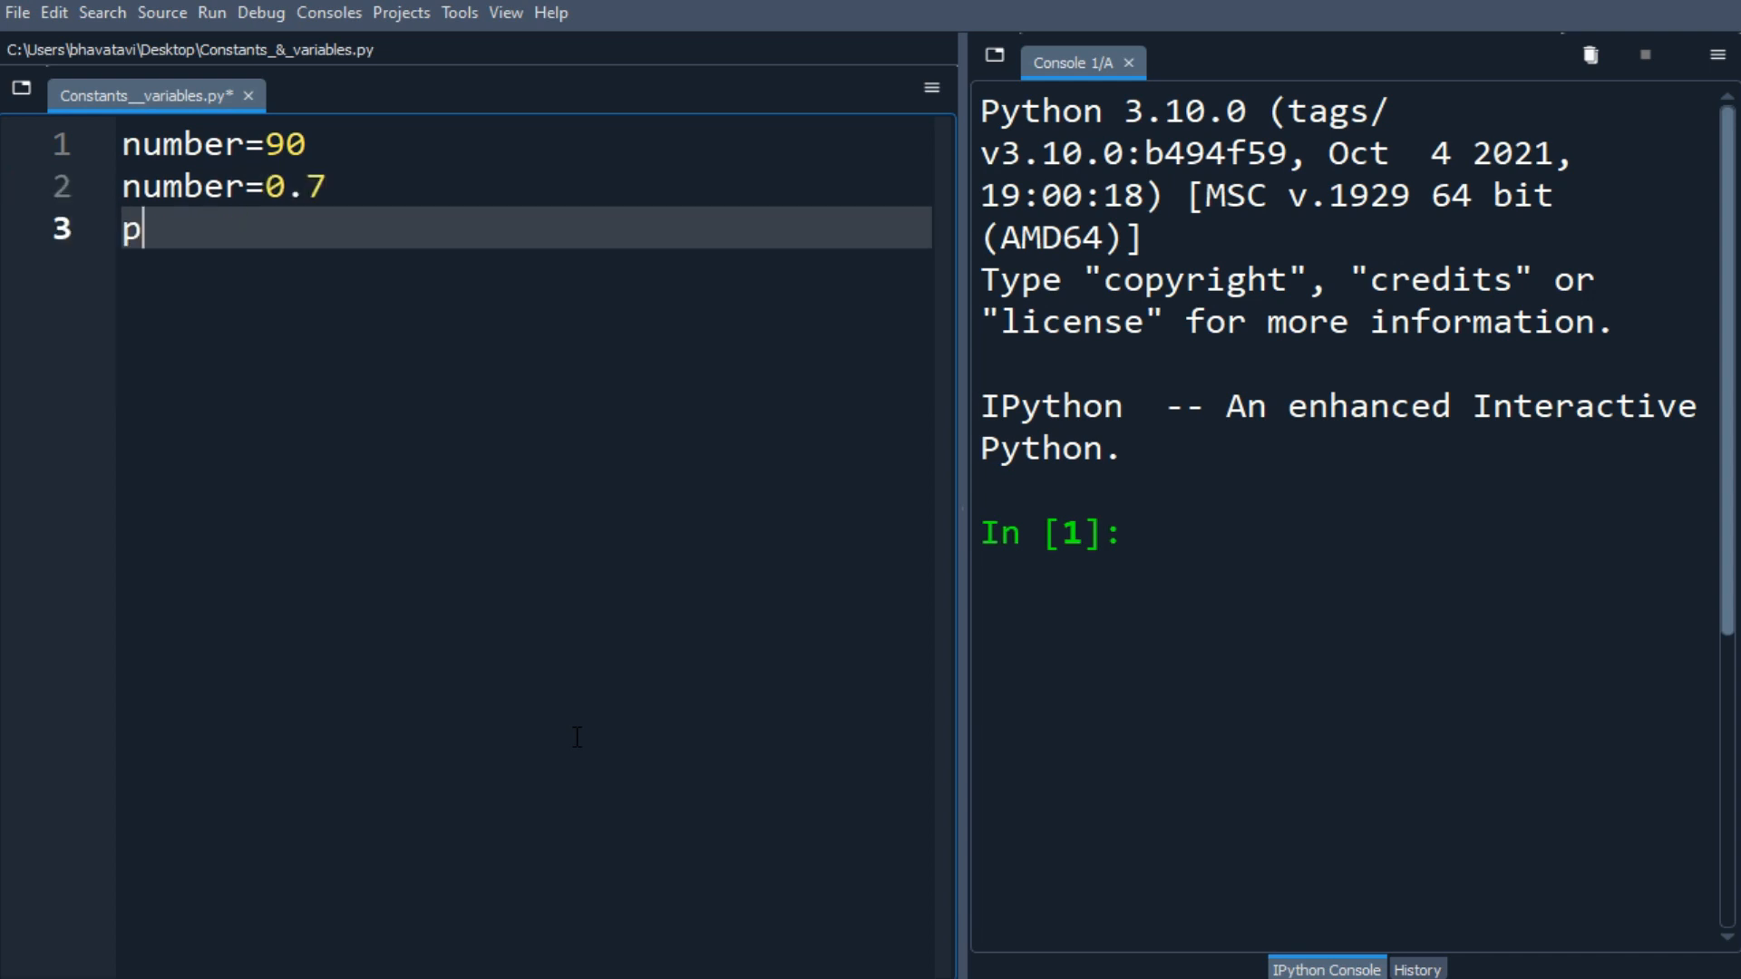
{"action": "type", "text": "rint(number"}
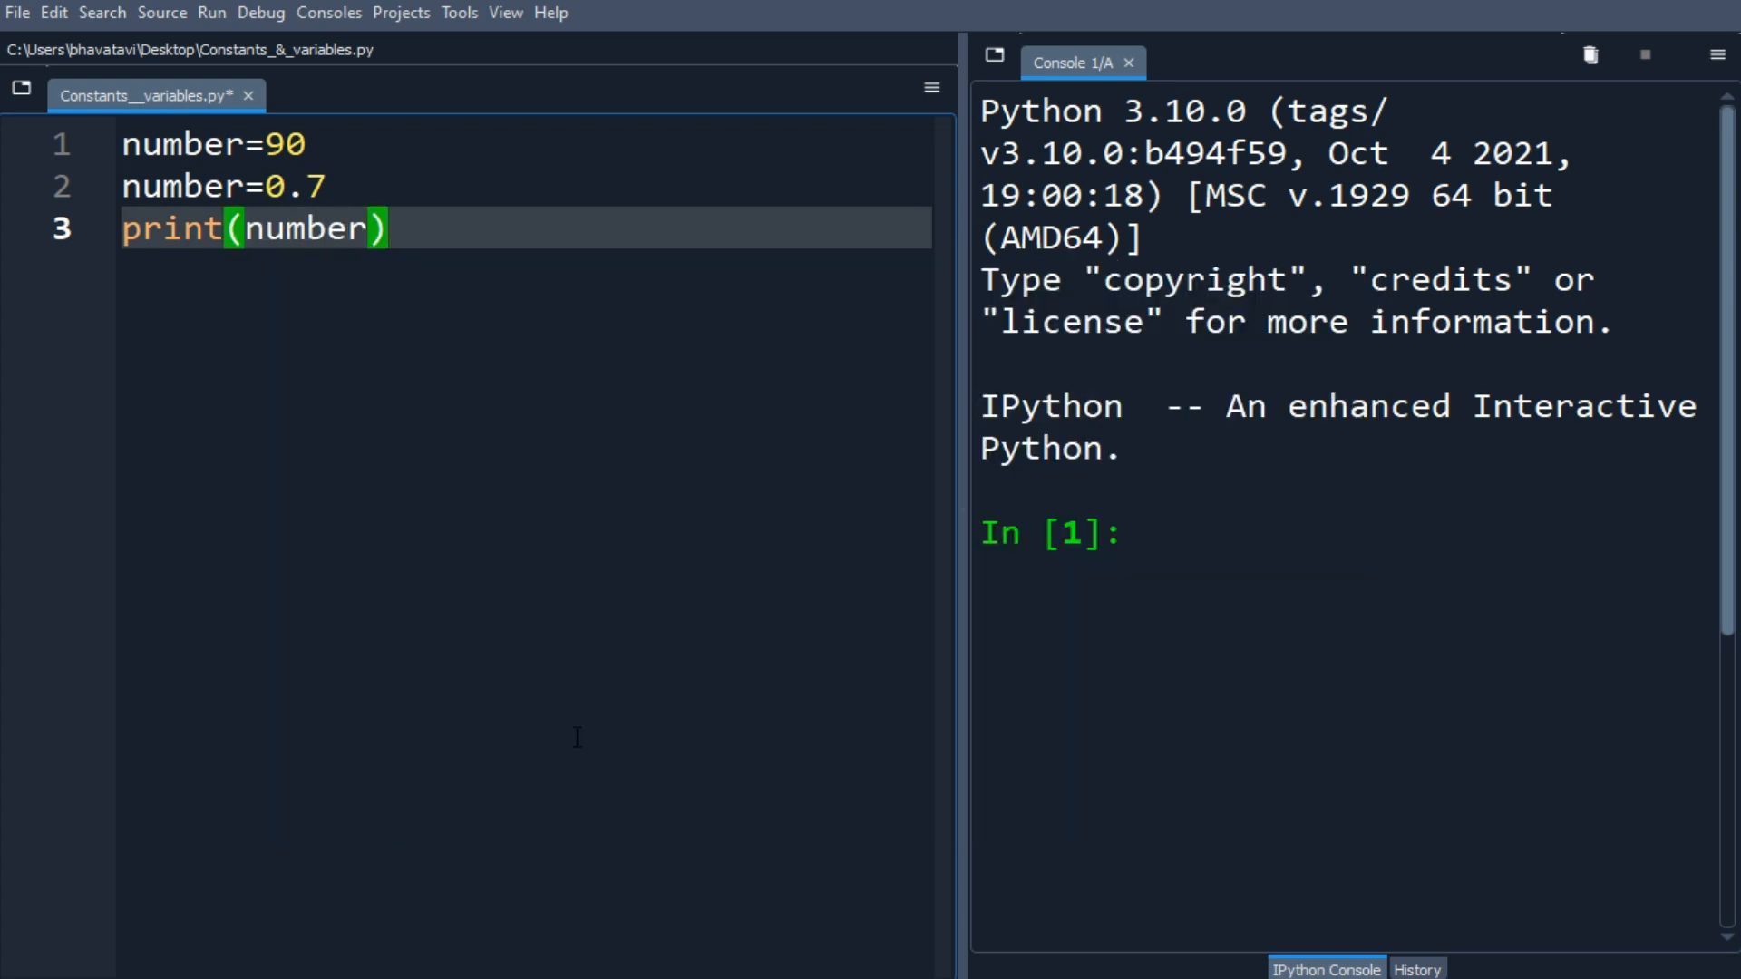
{"action": "key", "text": "F5"}
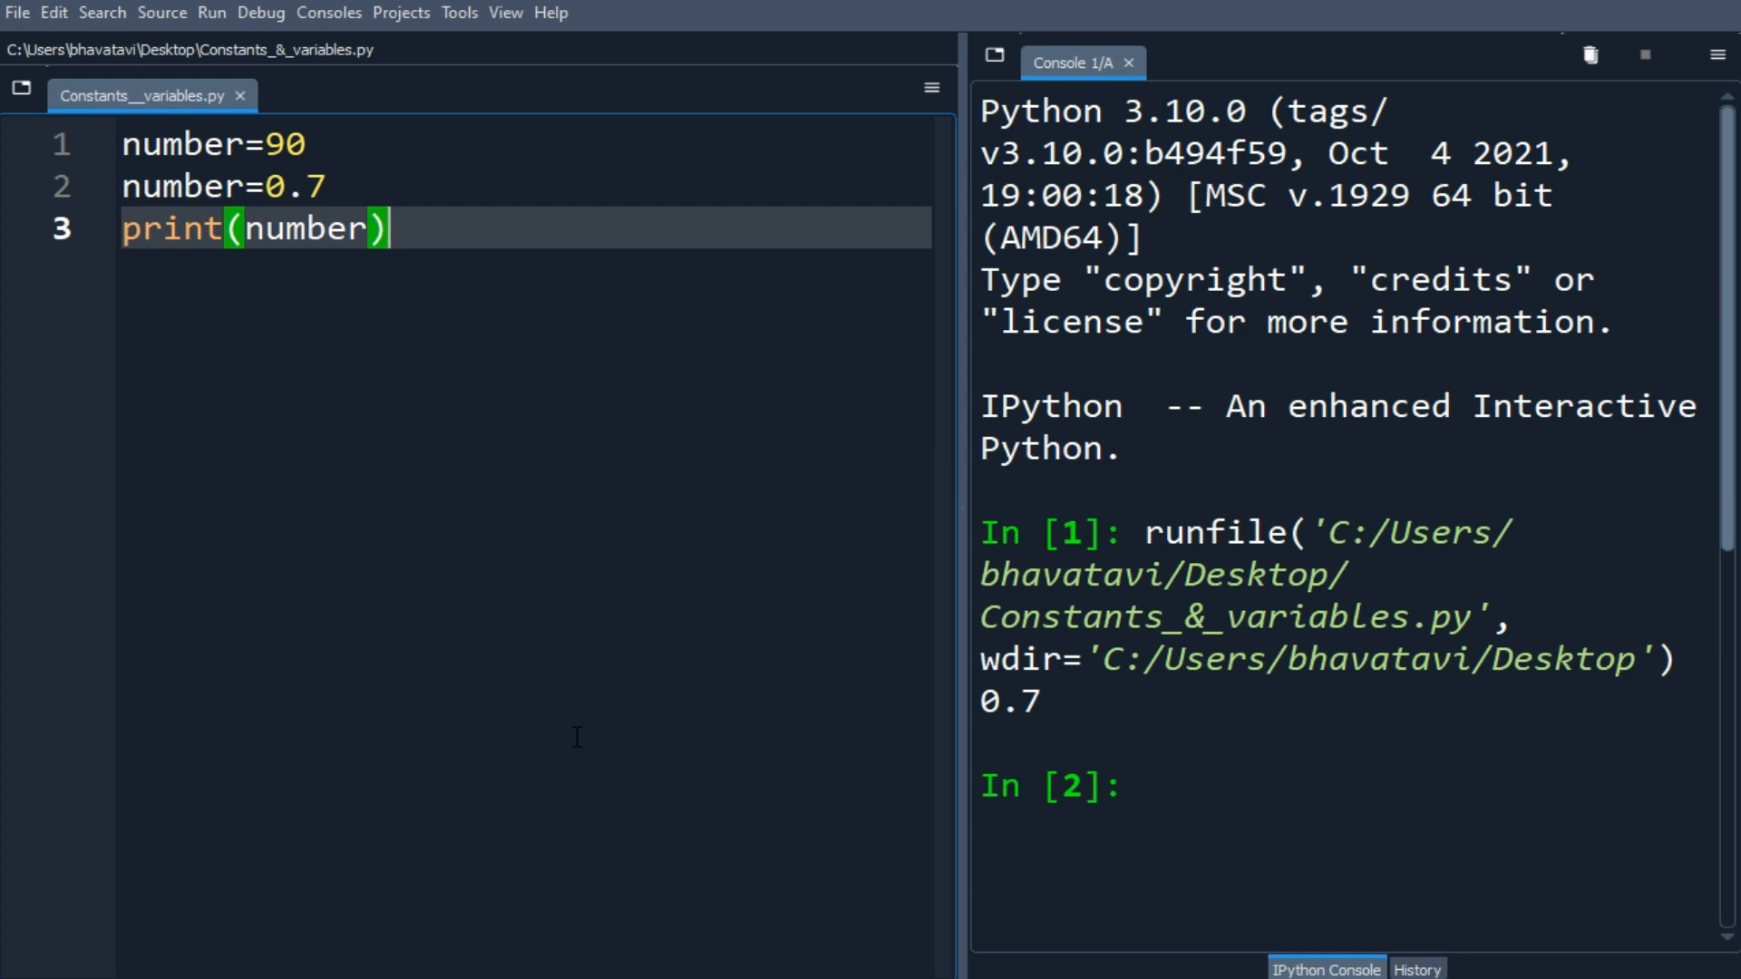
{"action": "key", "text": "Enter"}
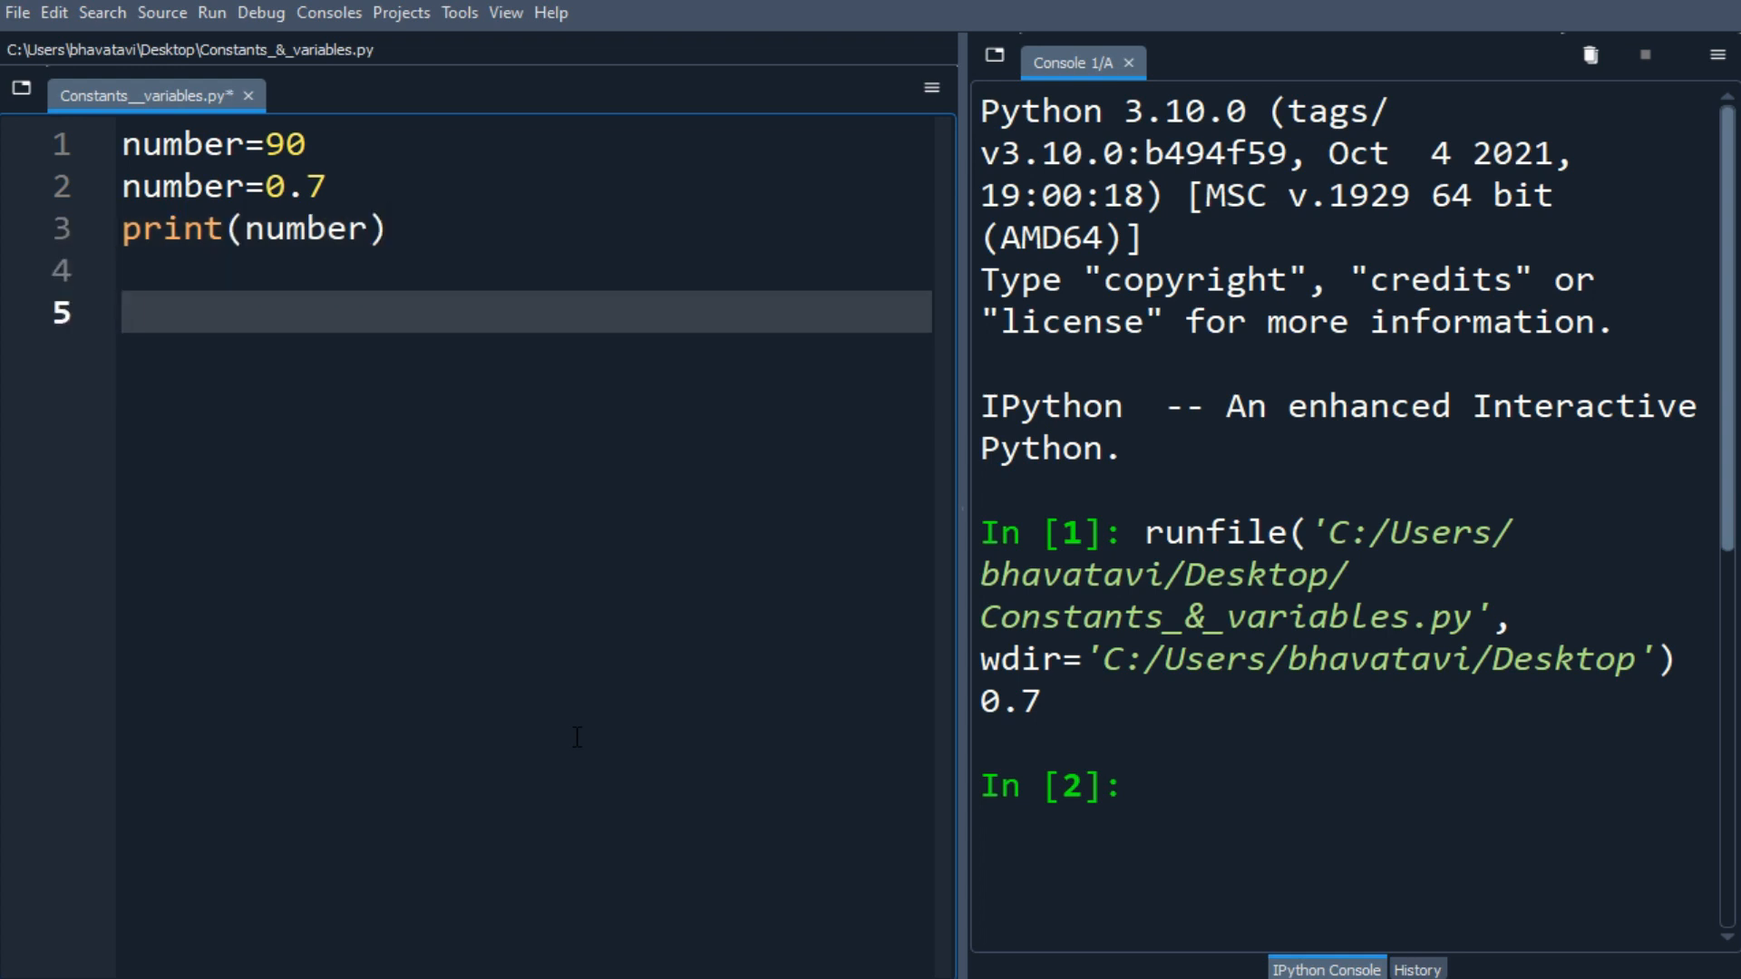
- Define first_name='Kumar' and last_name='Pillai' string variables
{"action": "type", "text": "first_"}
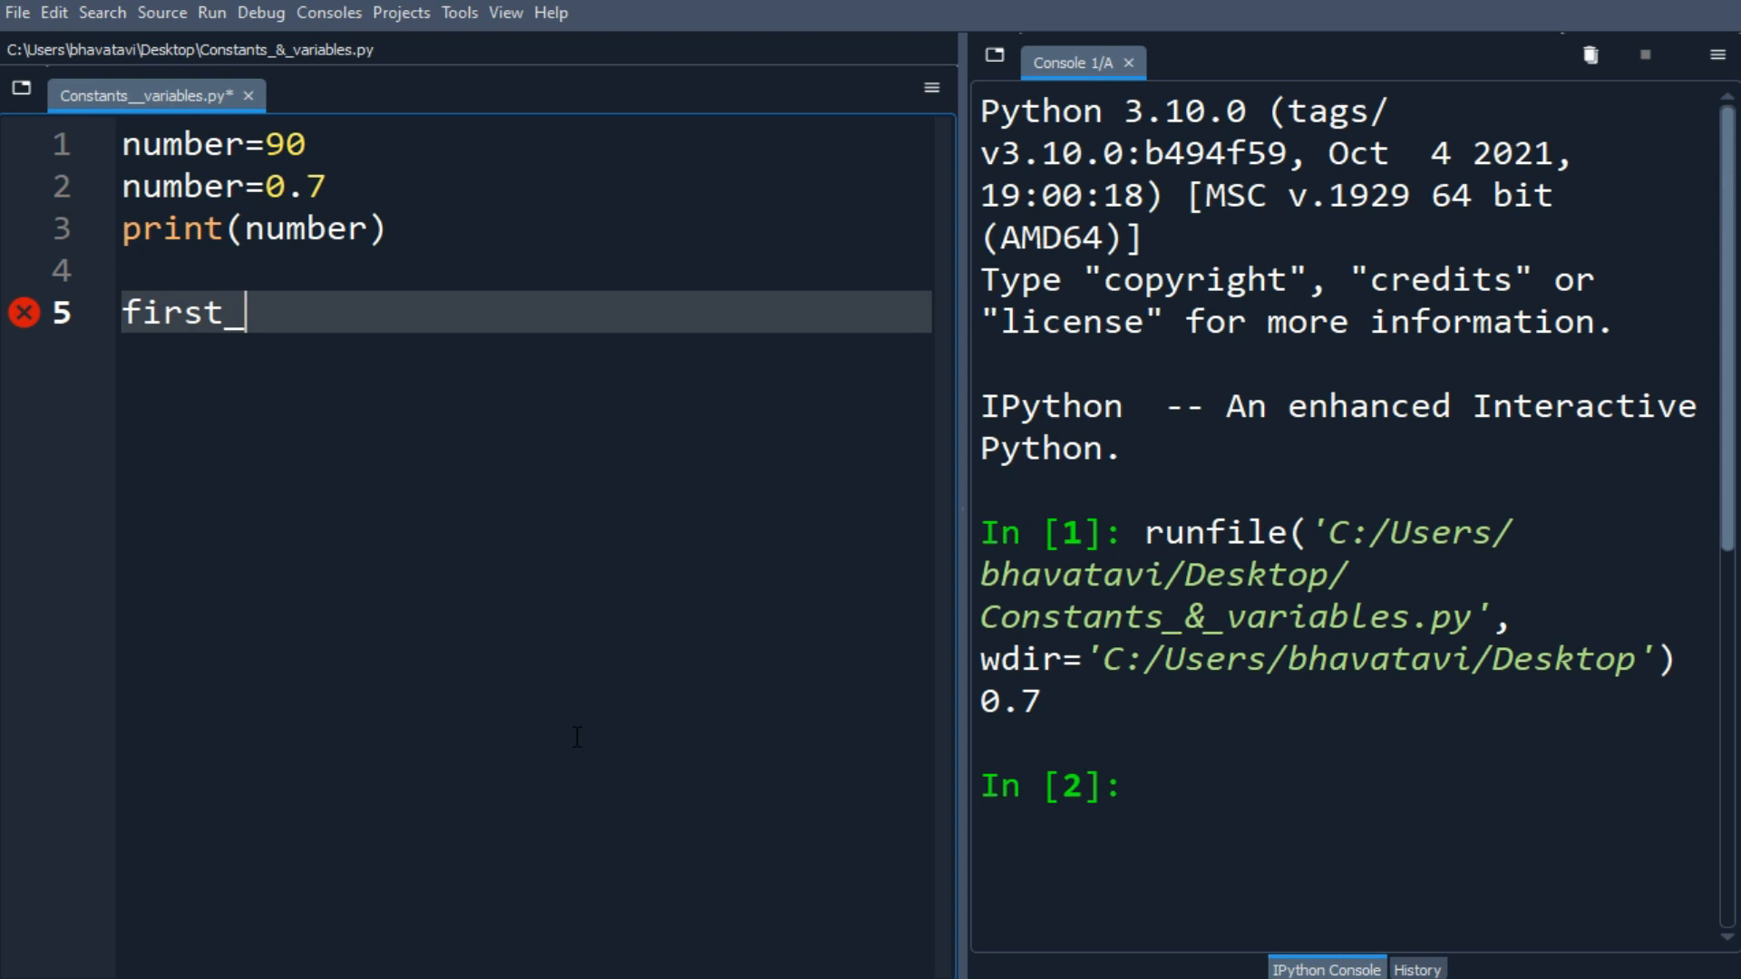
{"action": "type", "text": "name=''"}
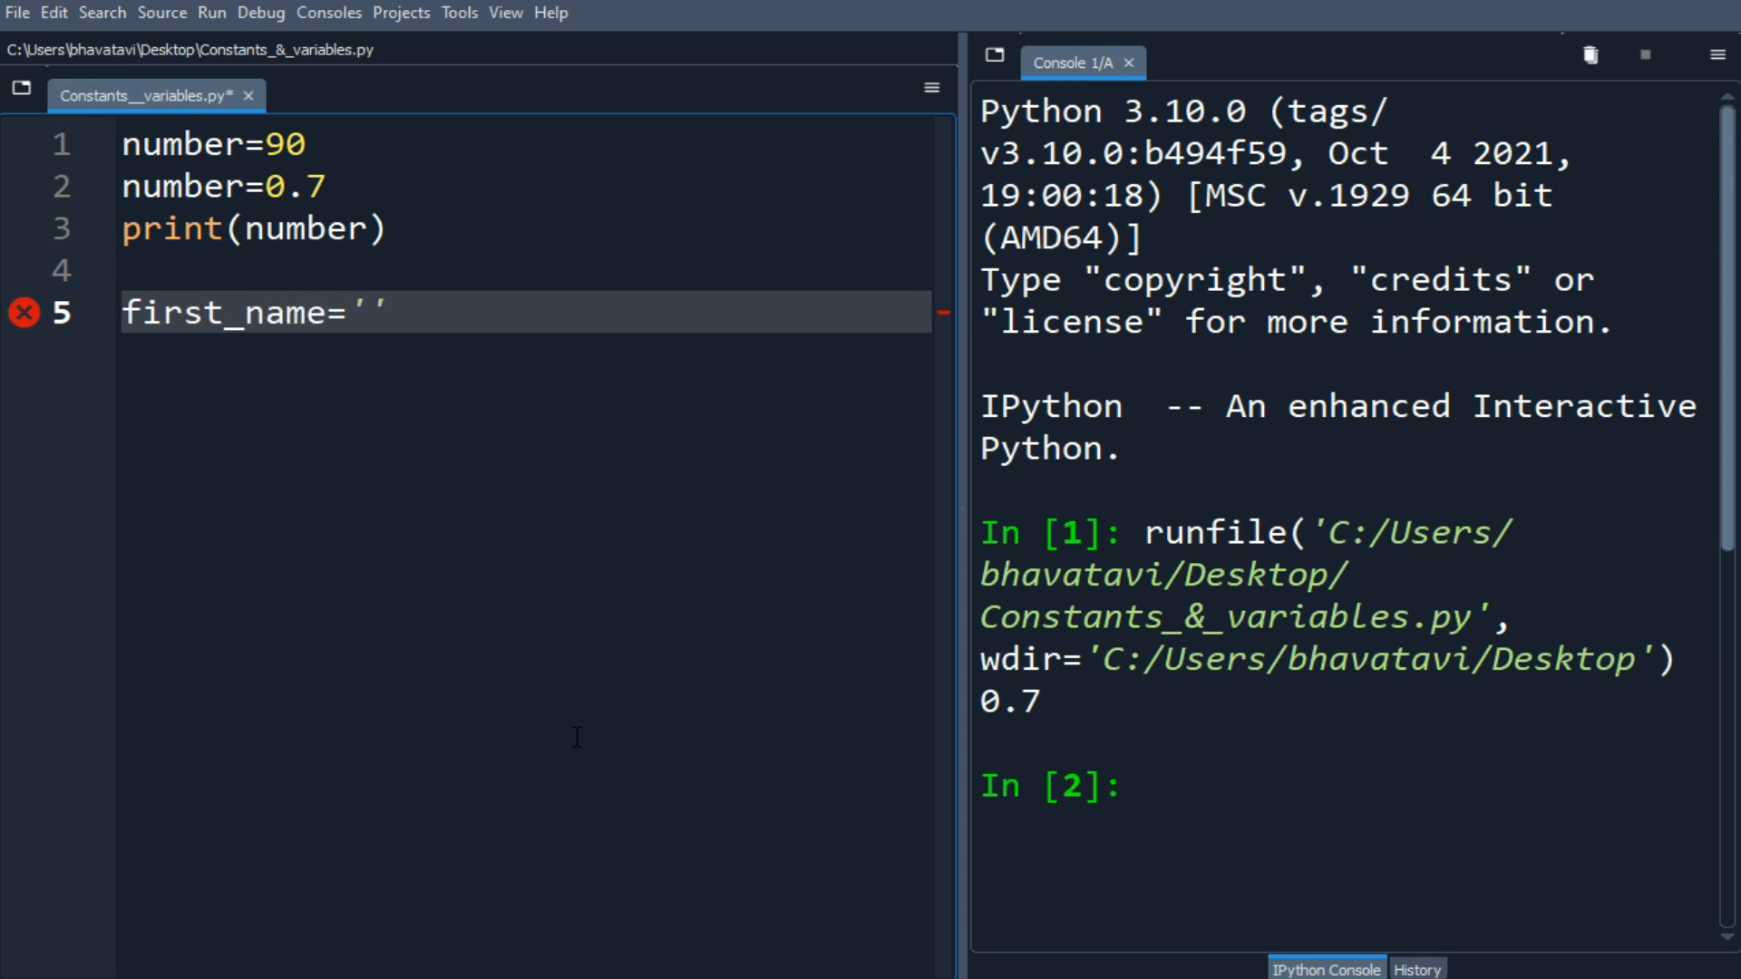
{"action": "type", "text": "Kumar"}
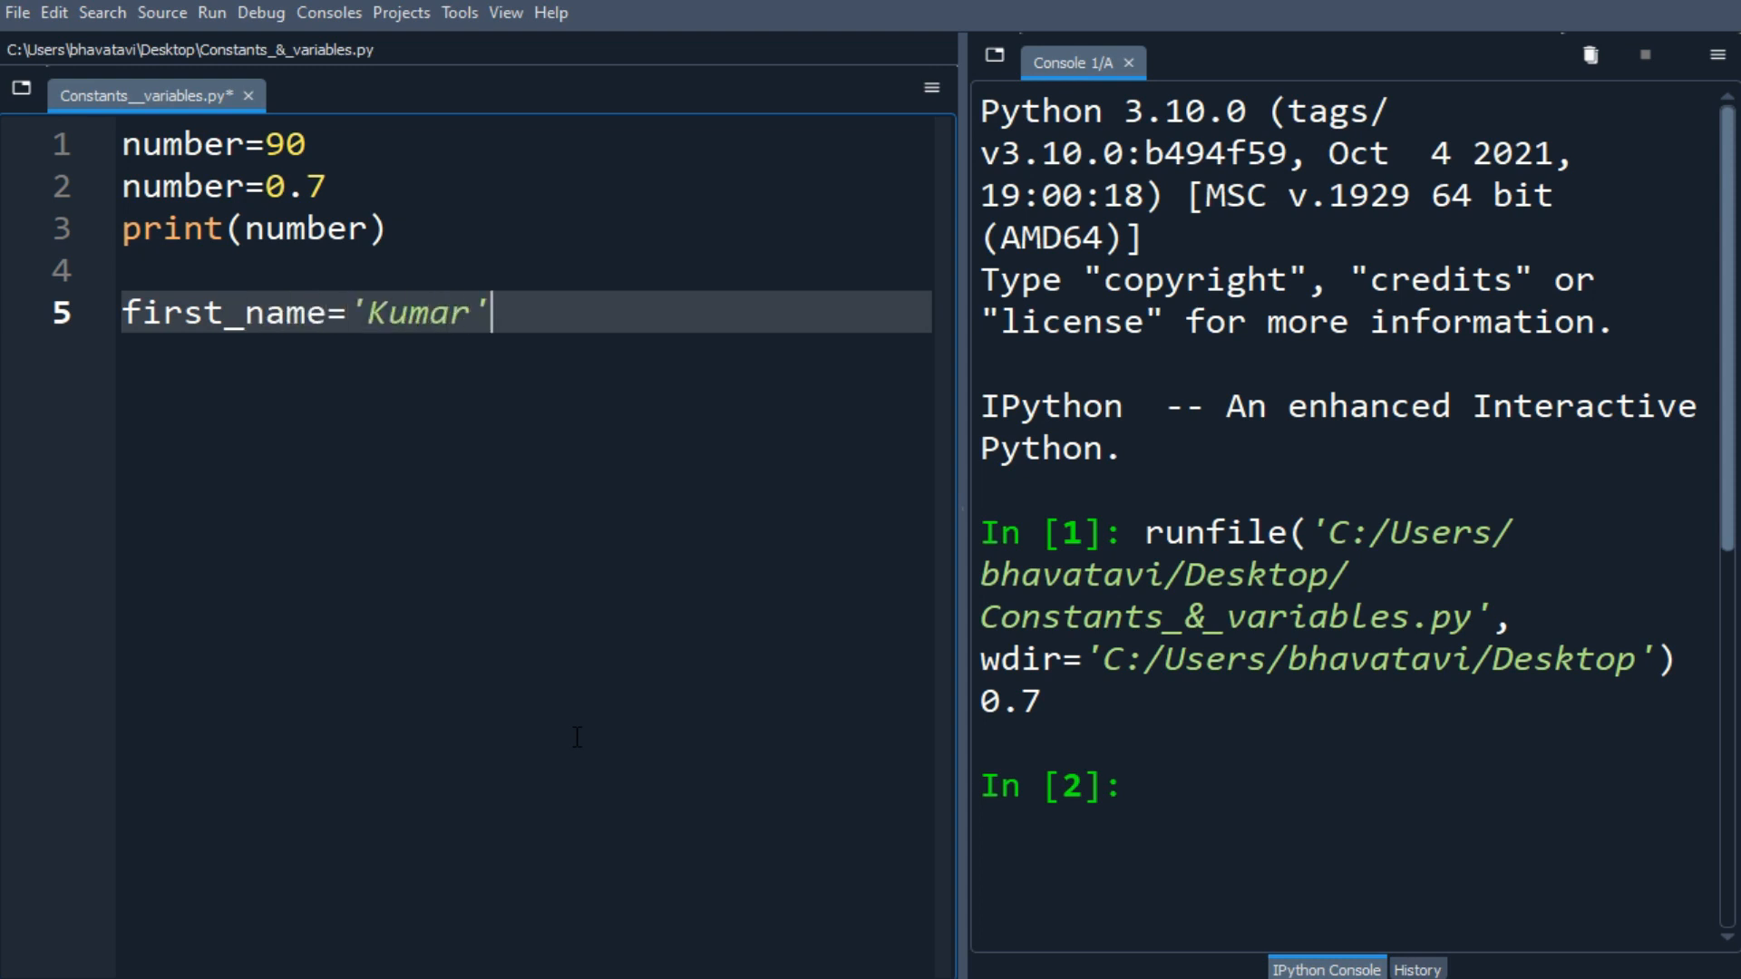
{"action": "type", "text": "last"}
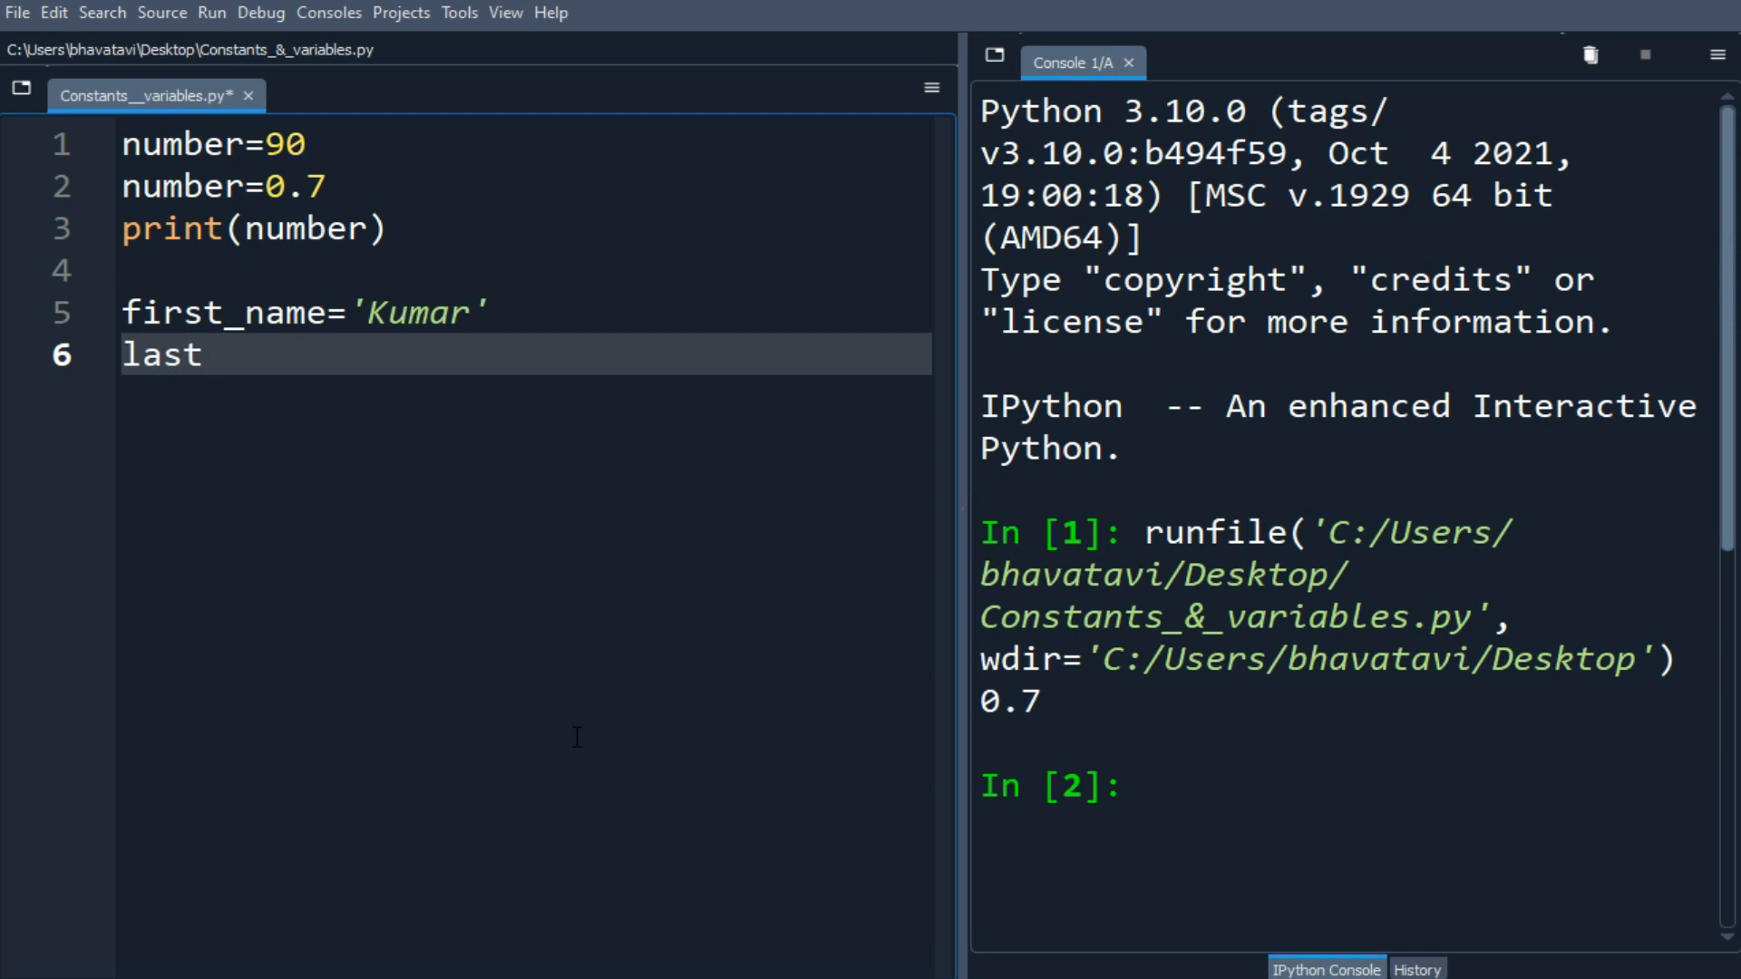
{"action": "type", "text": "=''"}
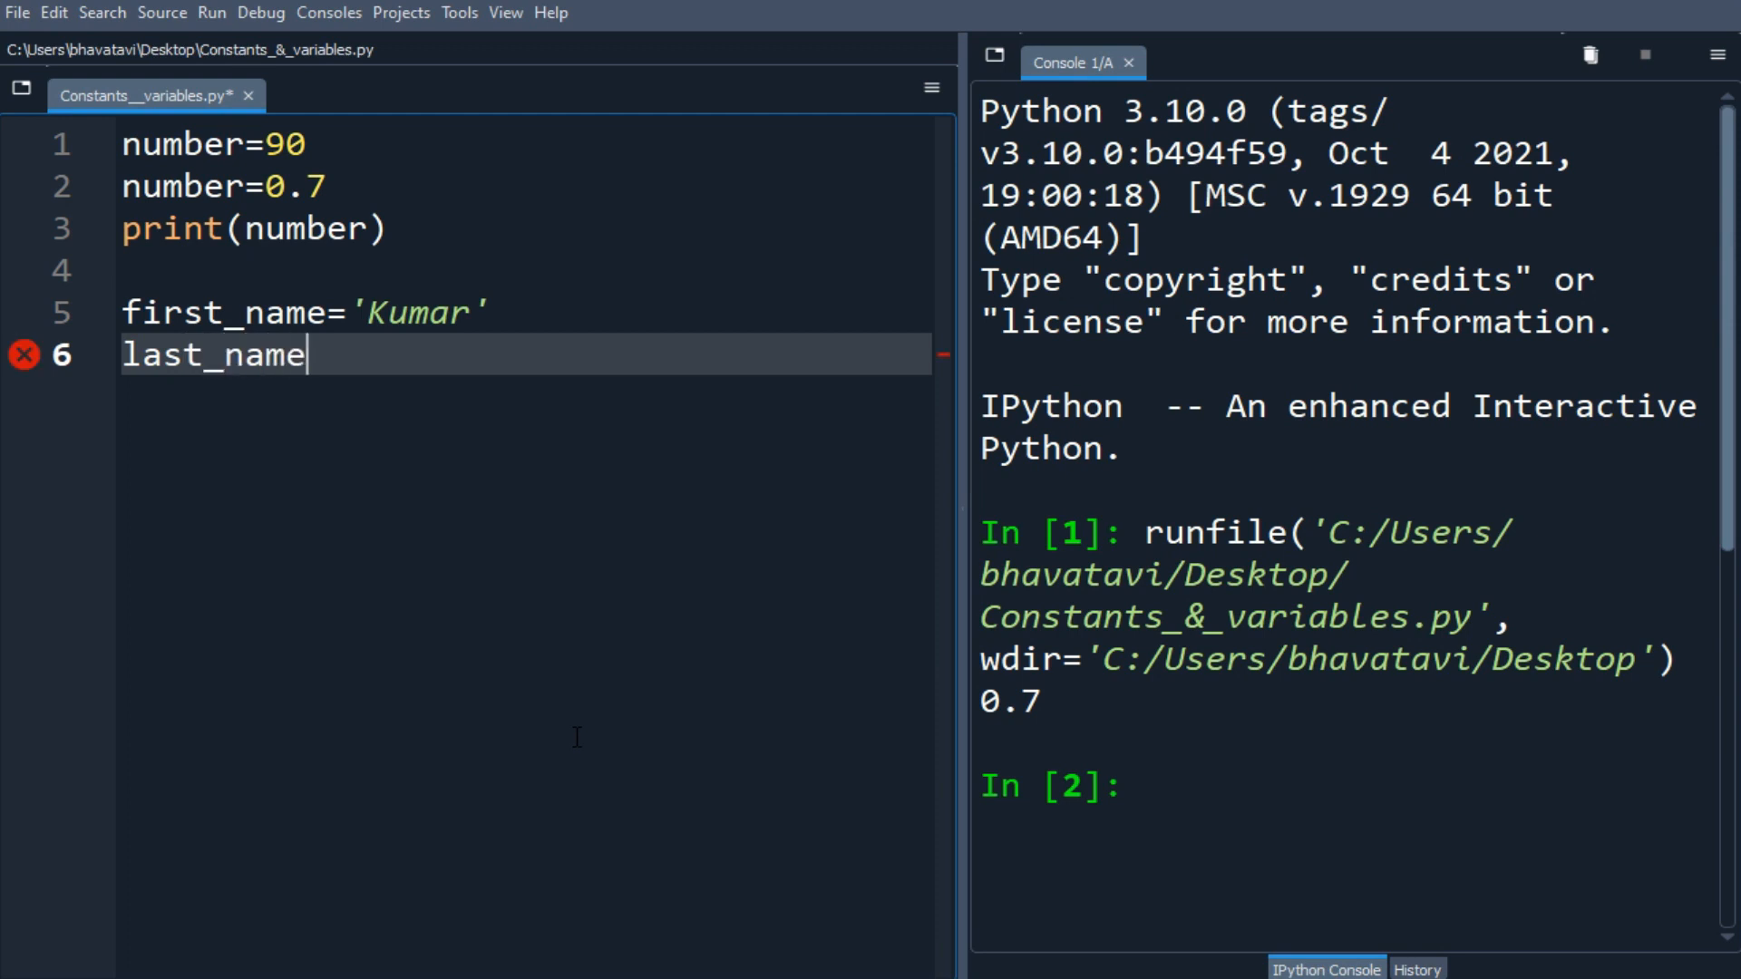
{"action": "type", "text": "='Pi'"}
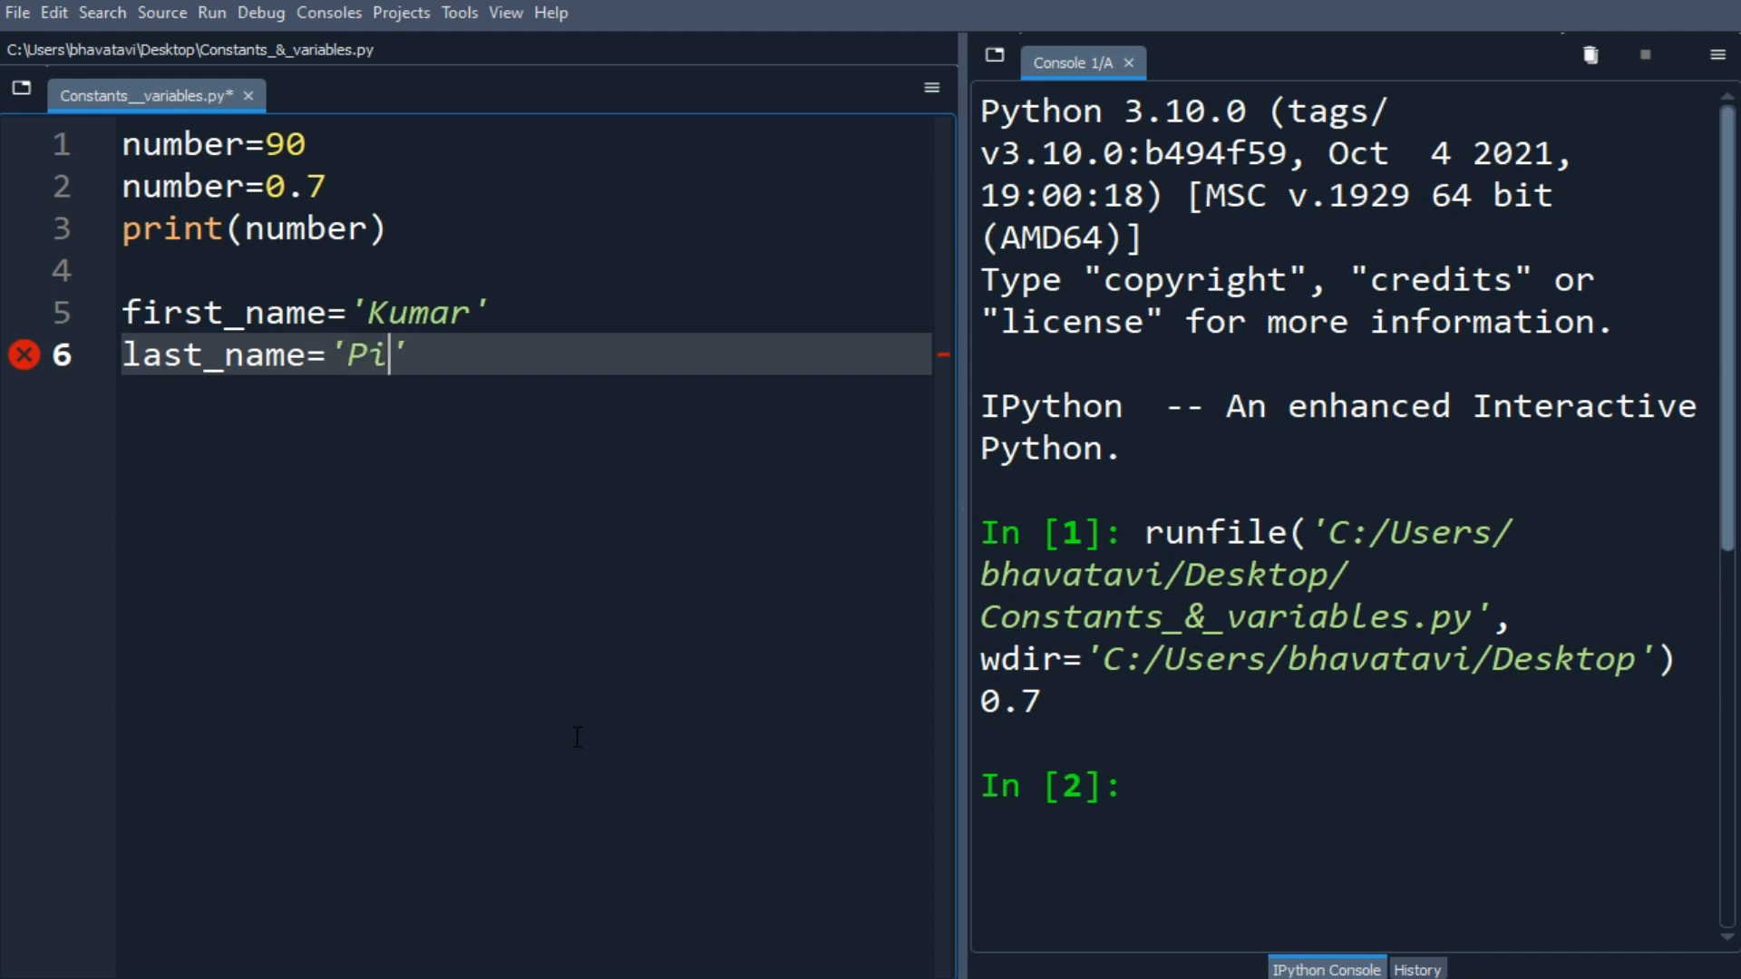
{"action": "type", "text": "llai"}
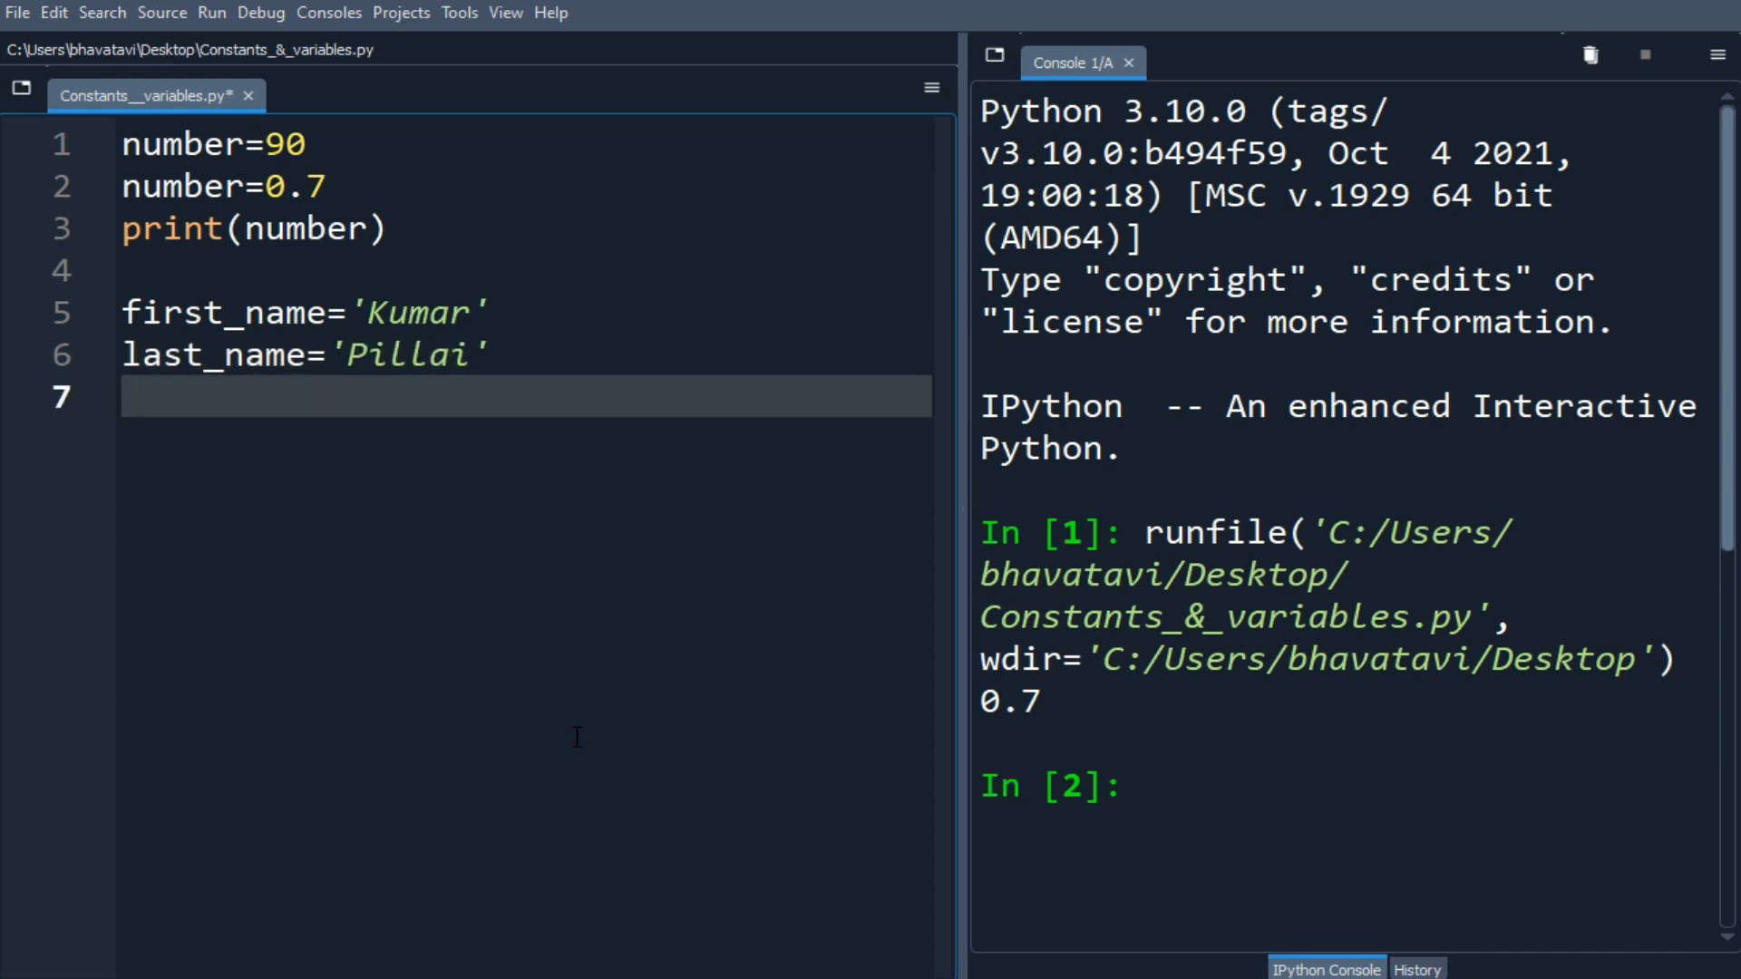
- Define city='Bhopal', age=77 and is_married=True variables
{"action": "type", "text": "cir"}
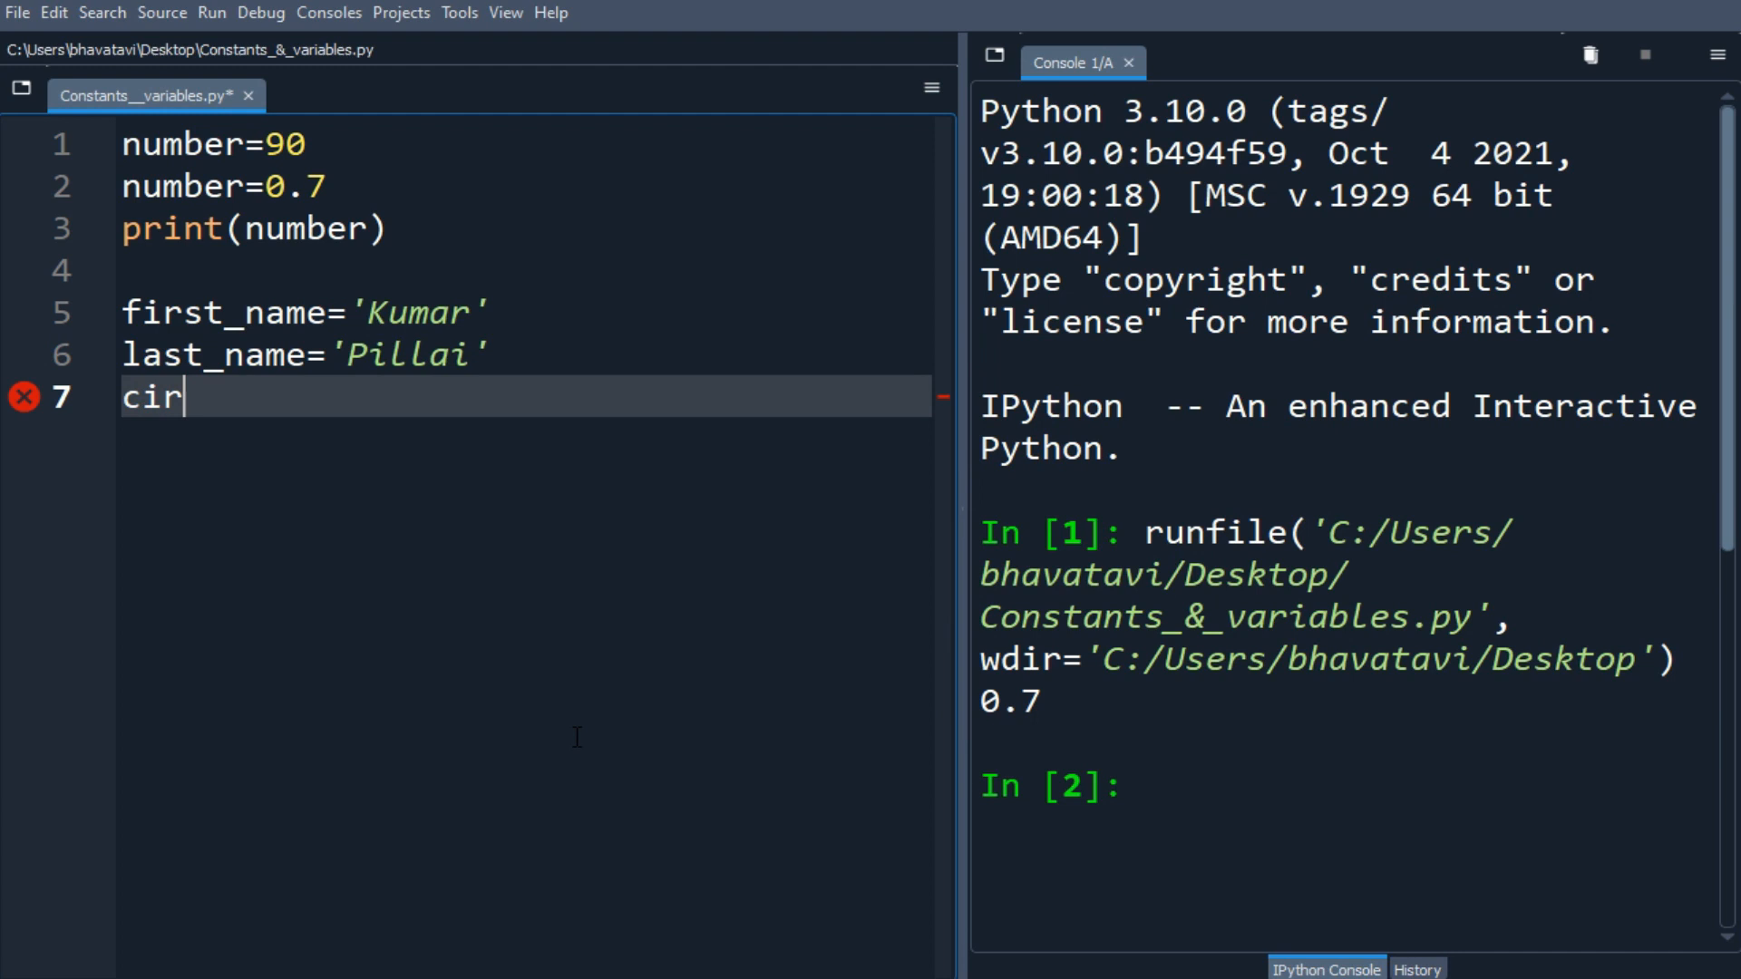
{"action": "type", "text": "city=''"}
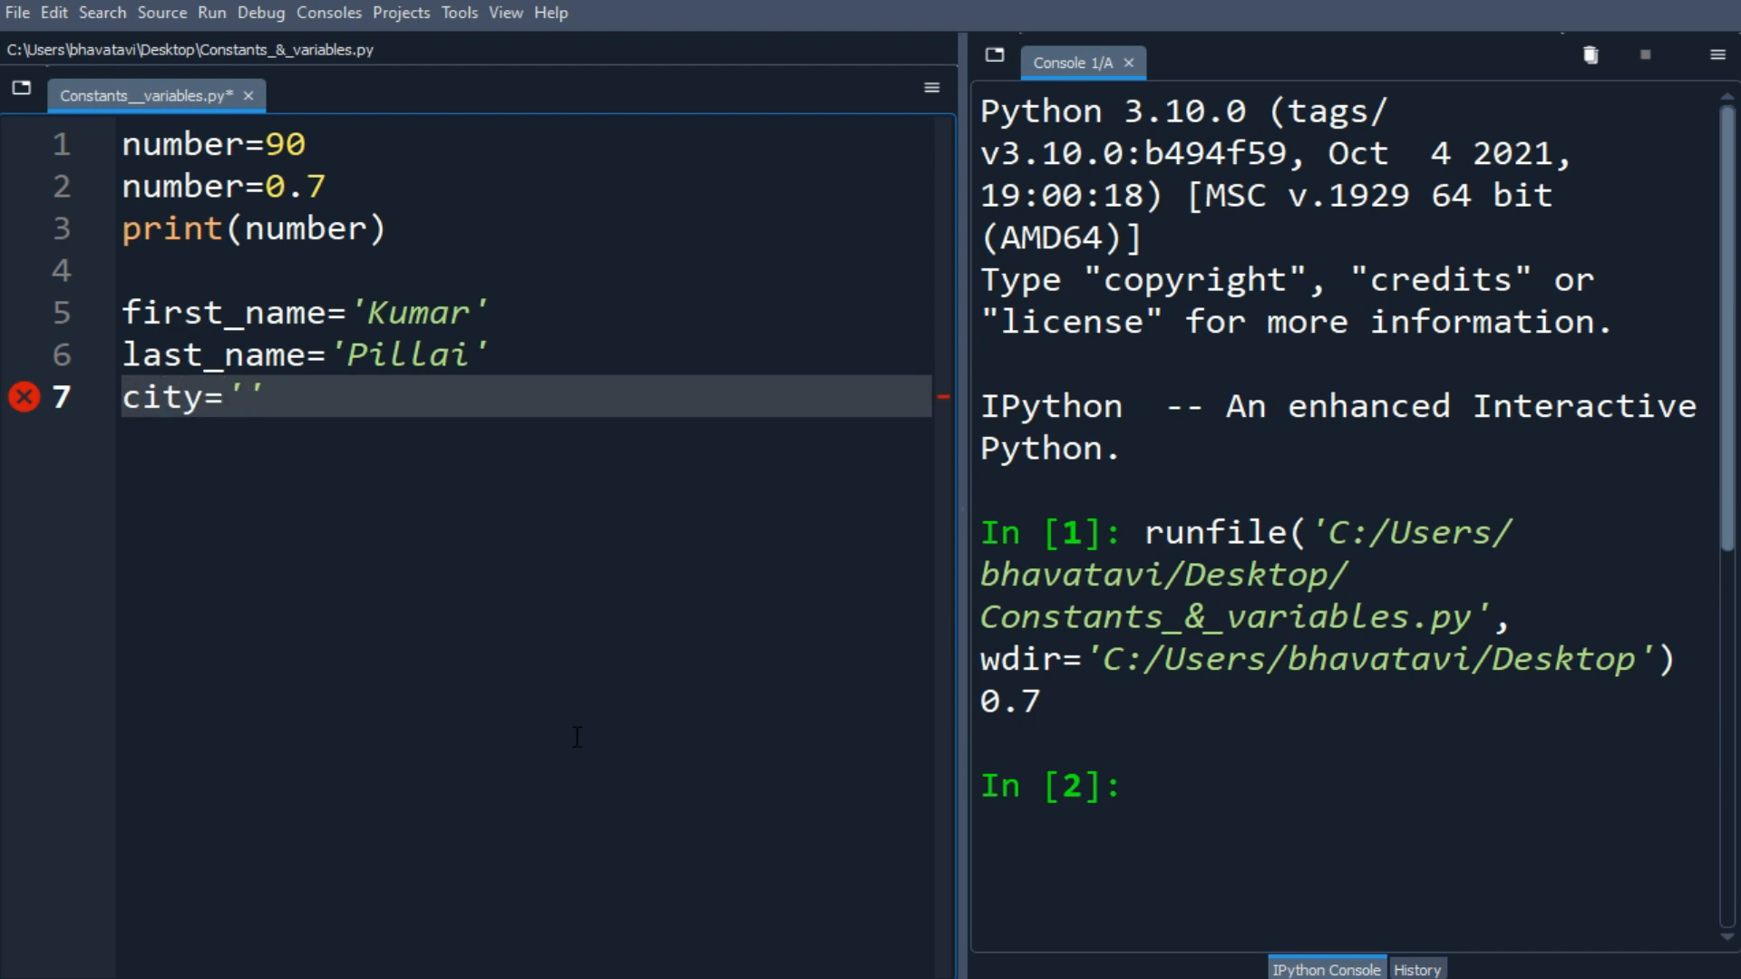
{"action": "type", "text": "Bhopal"}
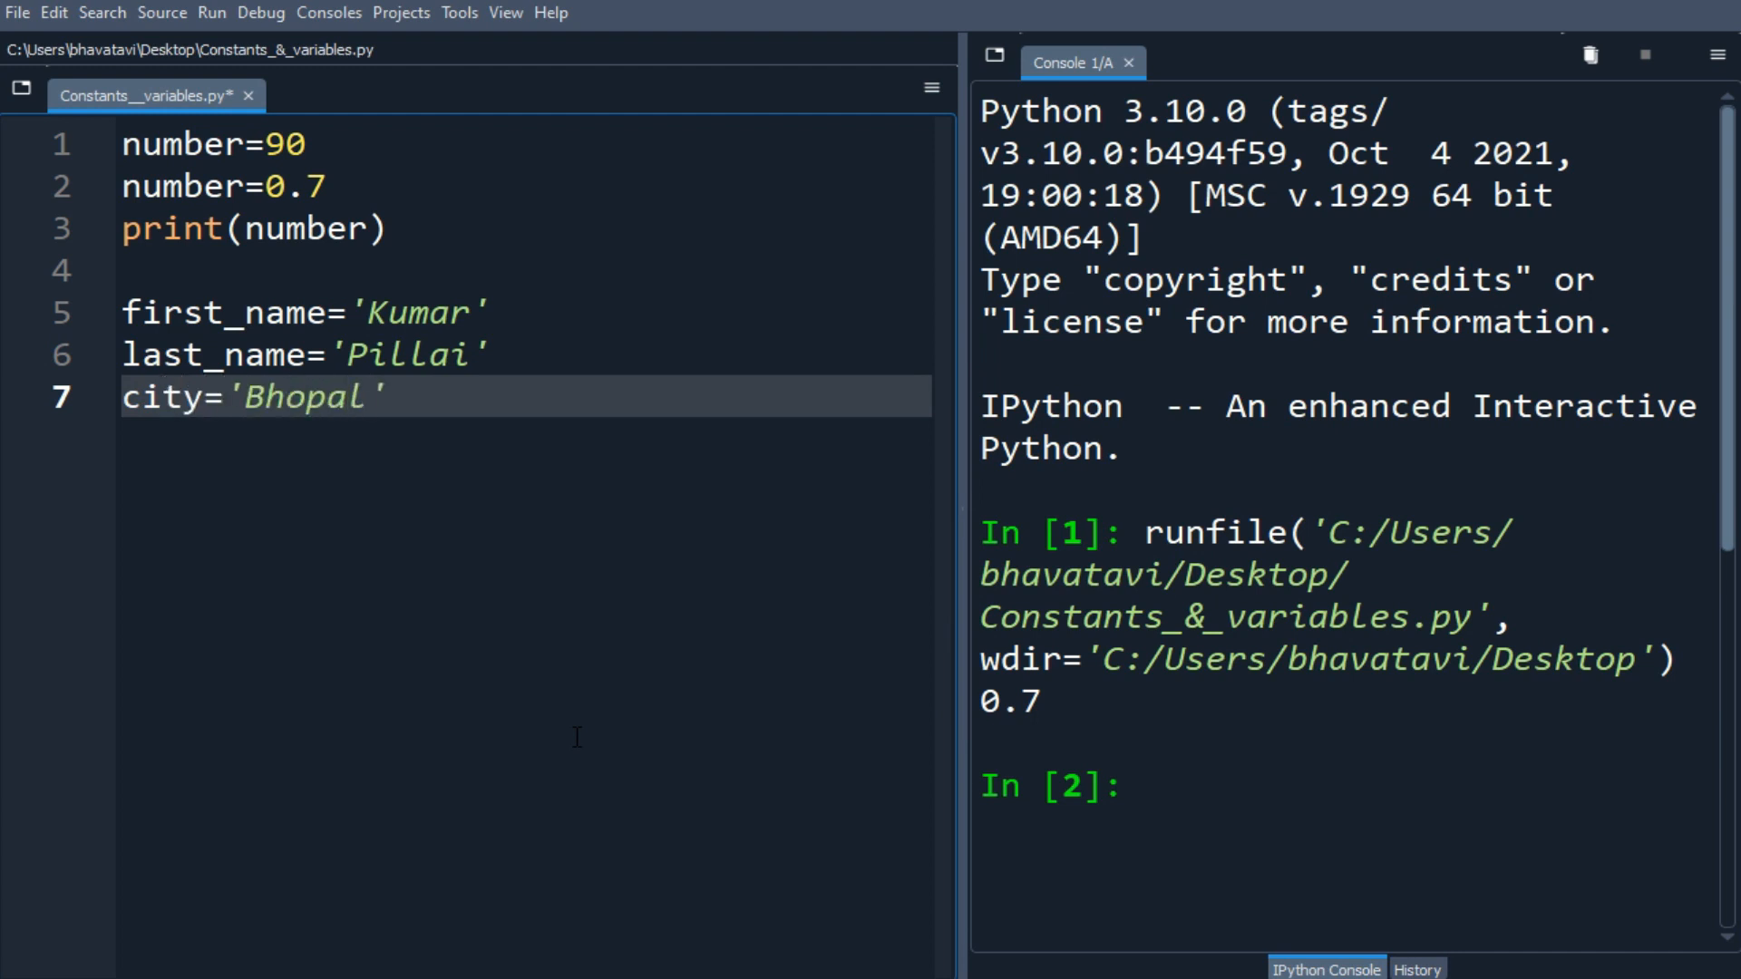
{"action": "key", "text": "Enter"}
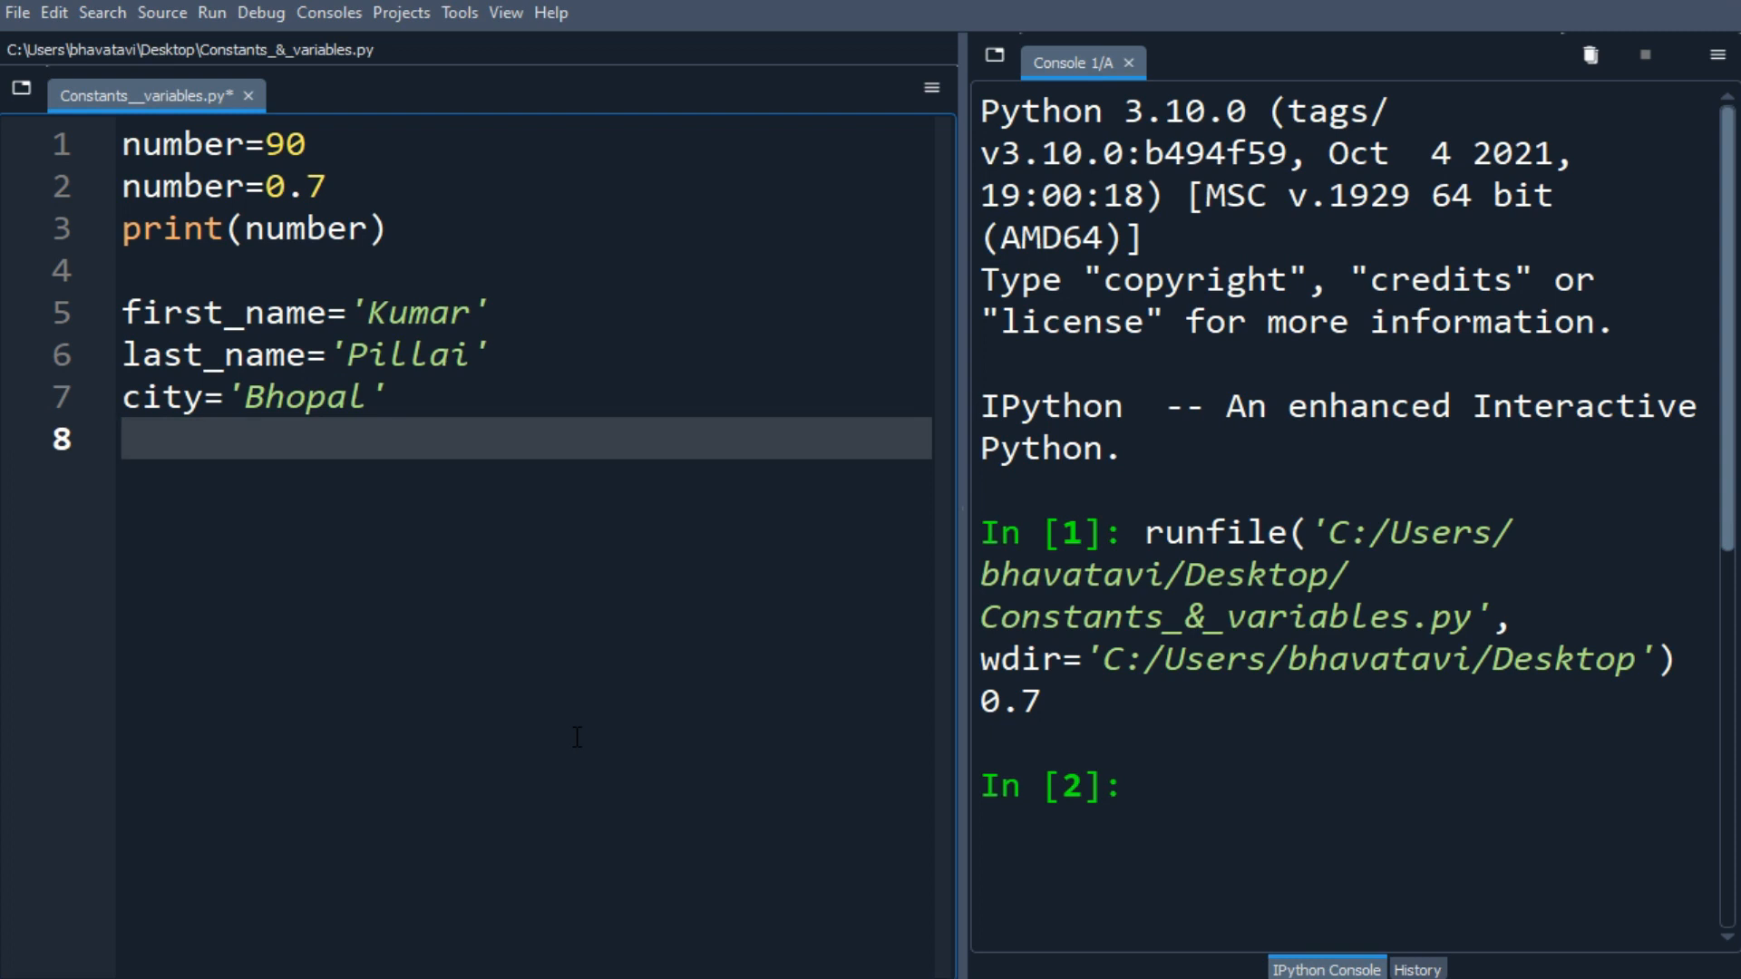
{"action": "type", "text": "age"}
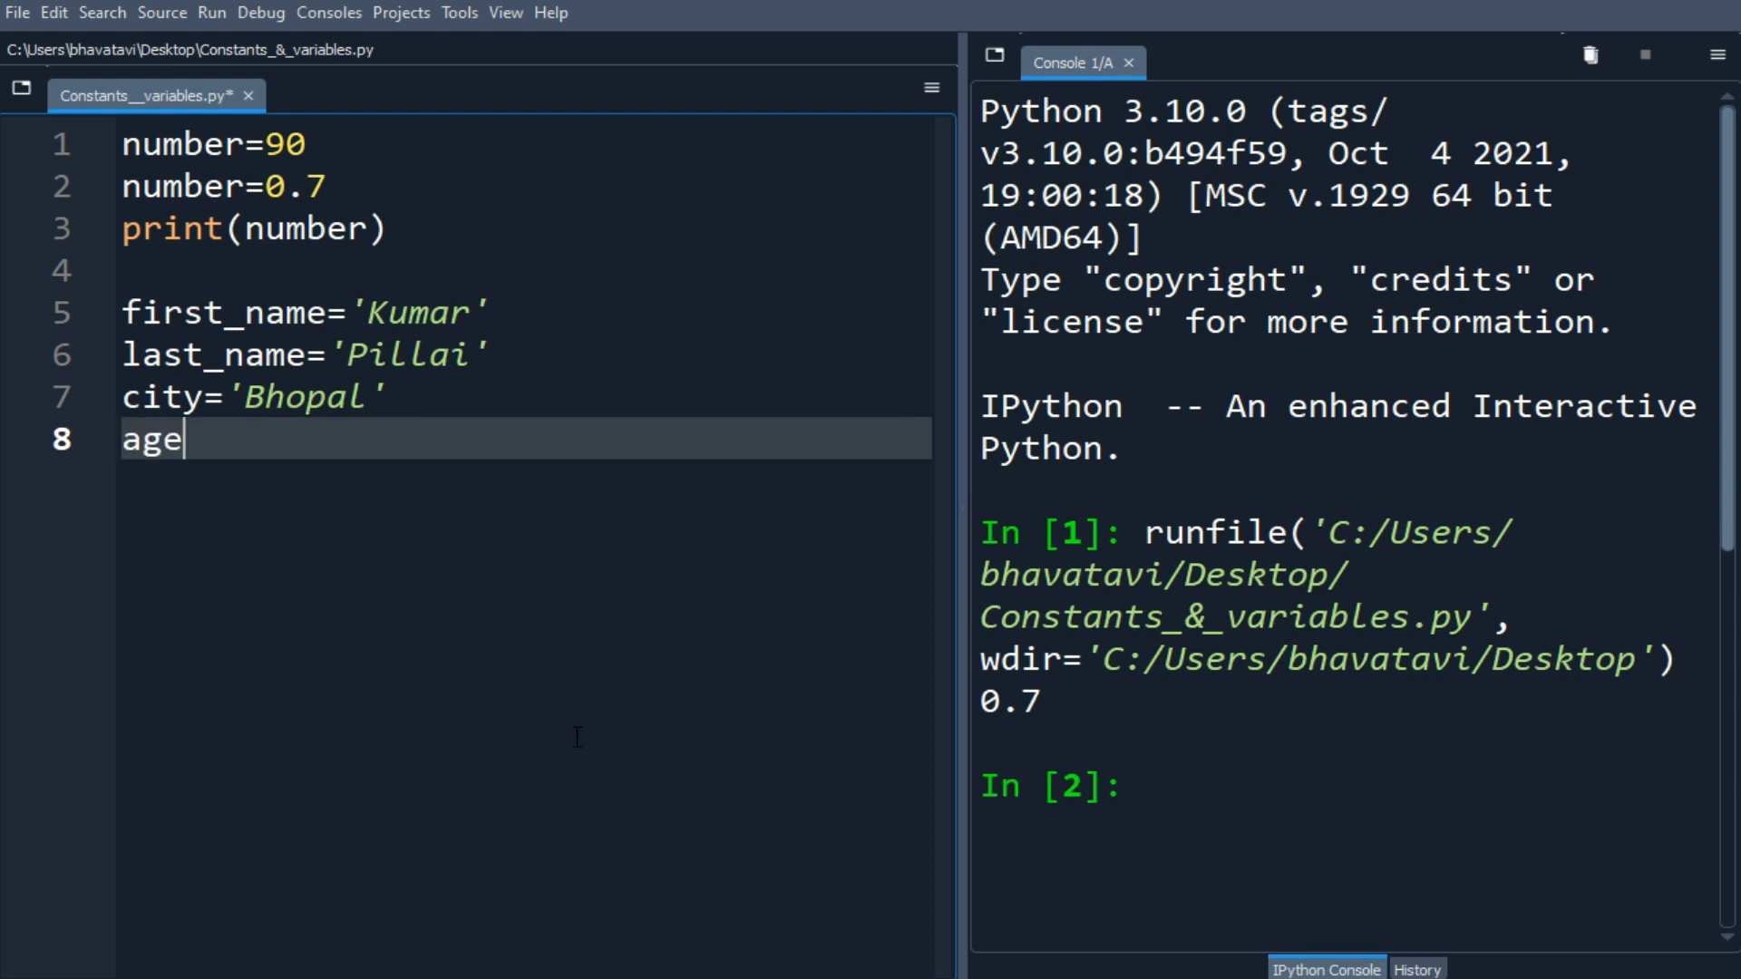
{"action": "type", "text": "=77"}
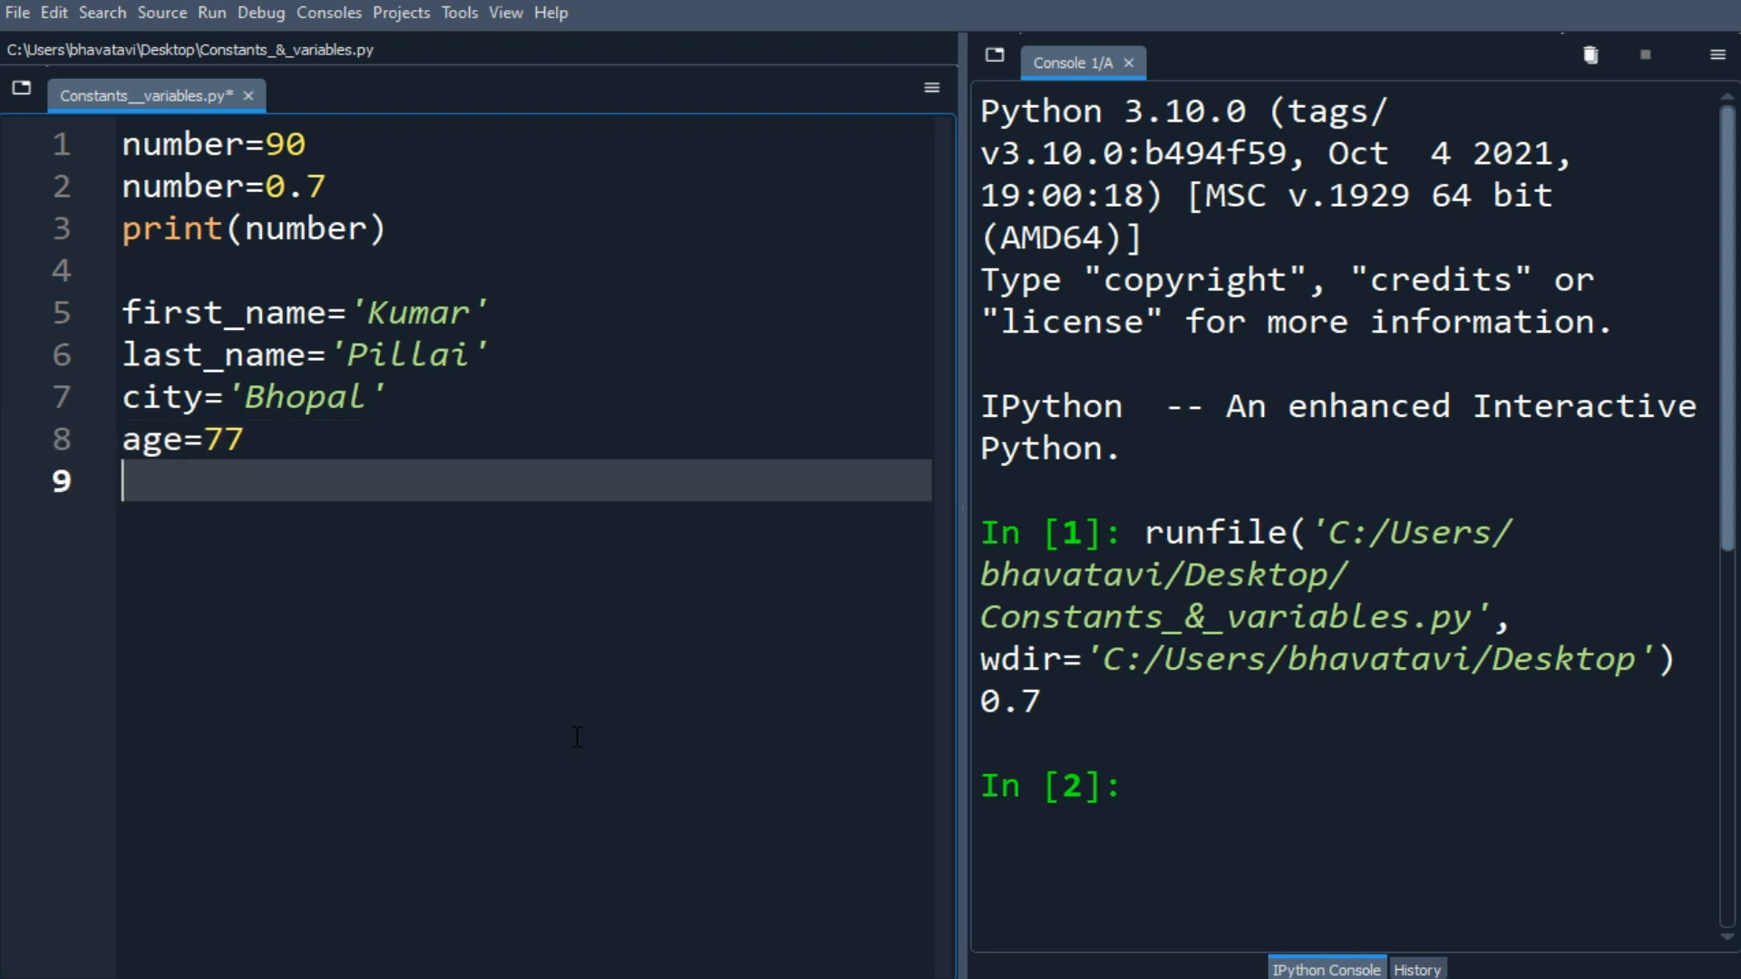
{"action": "type", "text": "is_"}
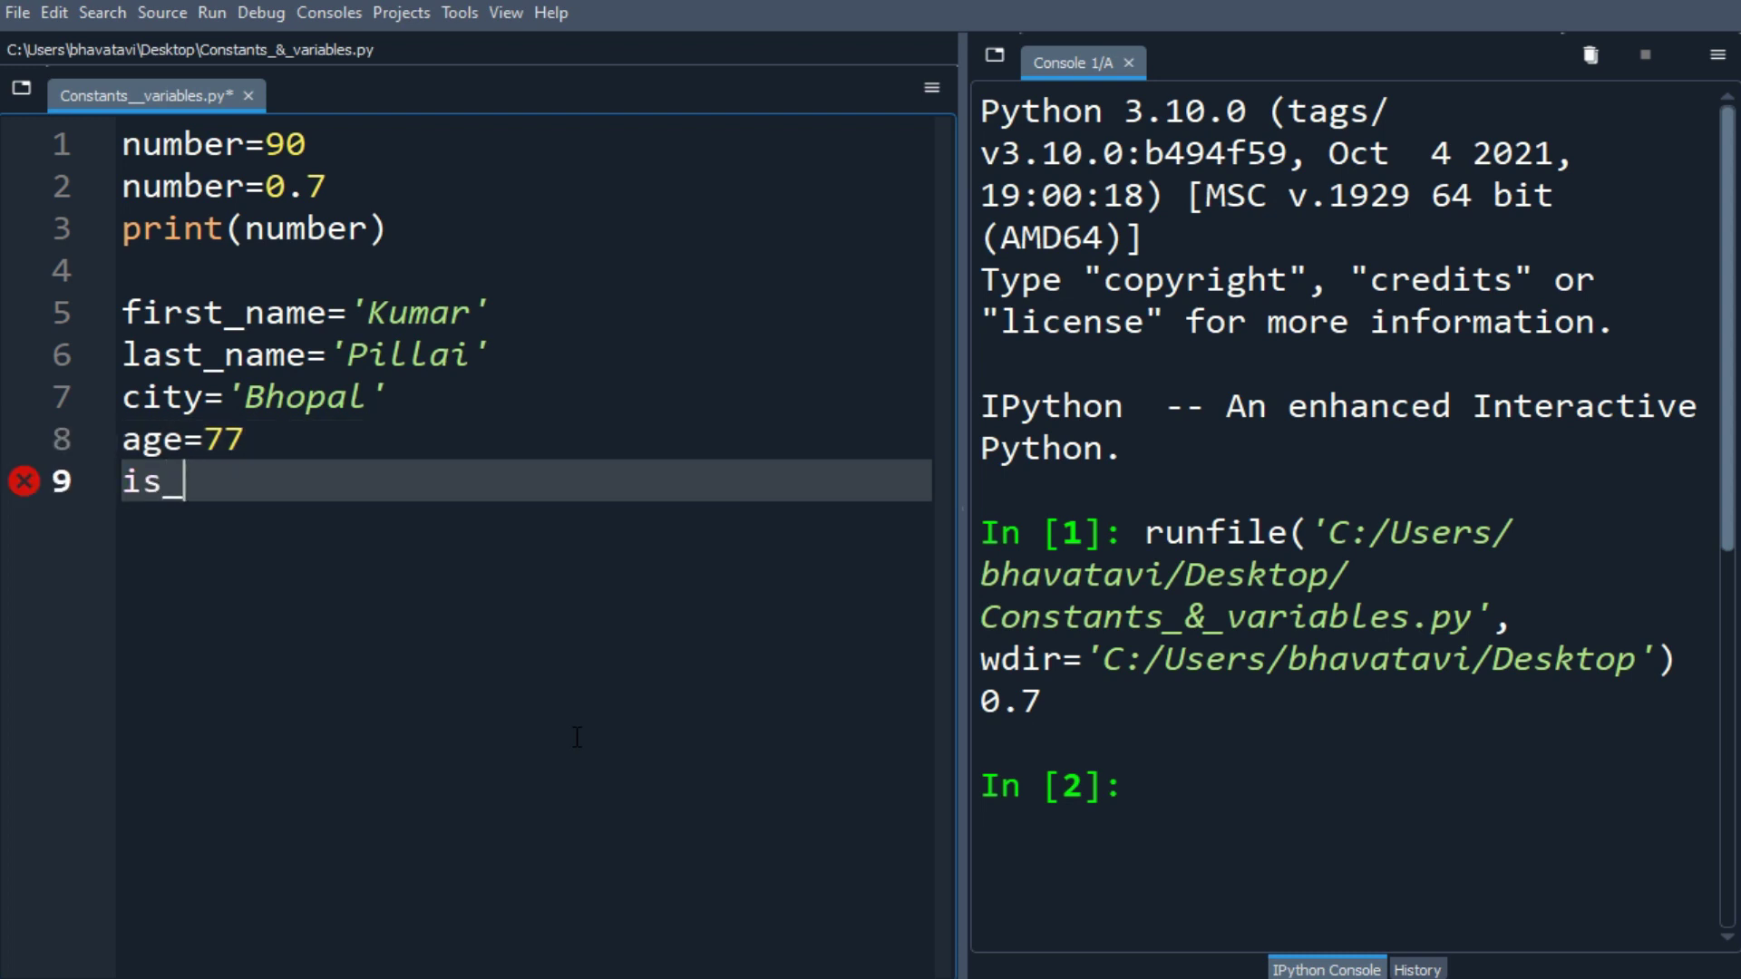
{"action": "type", "text": "married"}
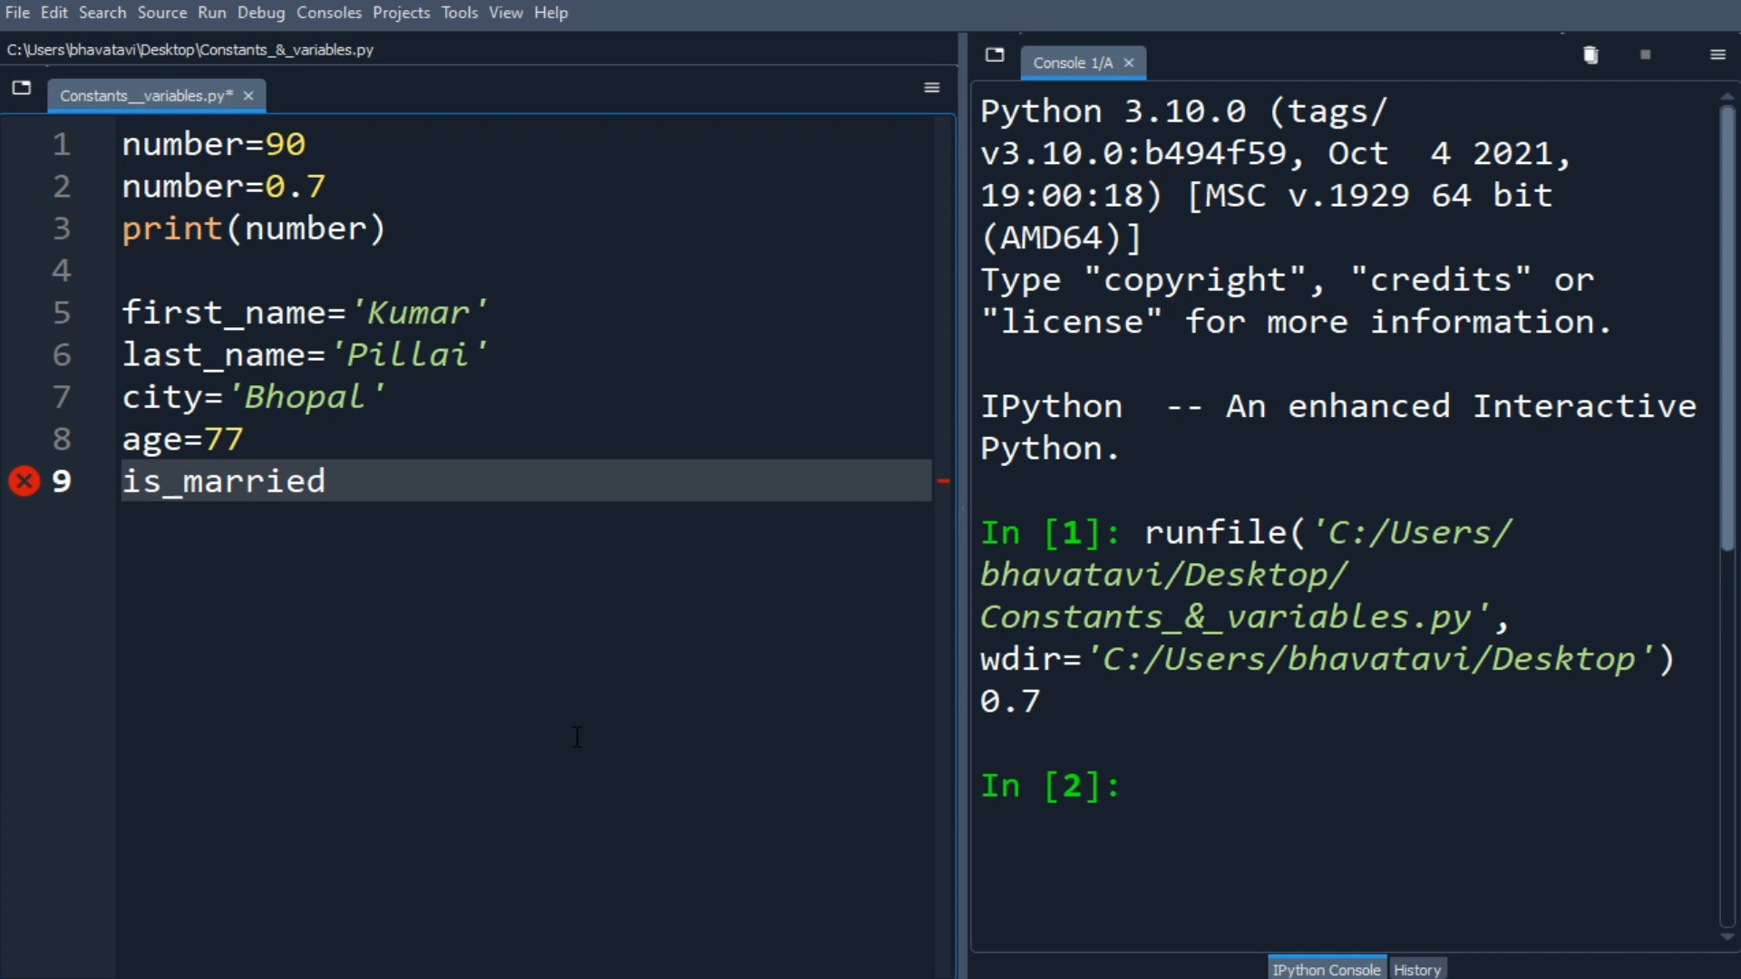
{"action": "type", "text": "=True"}
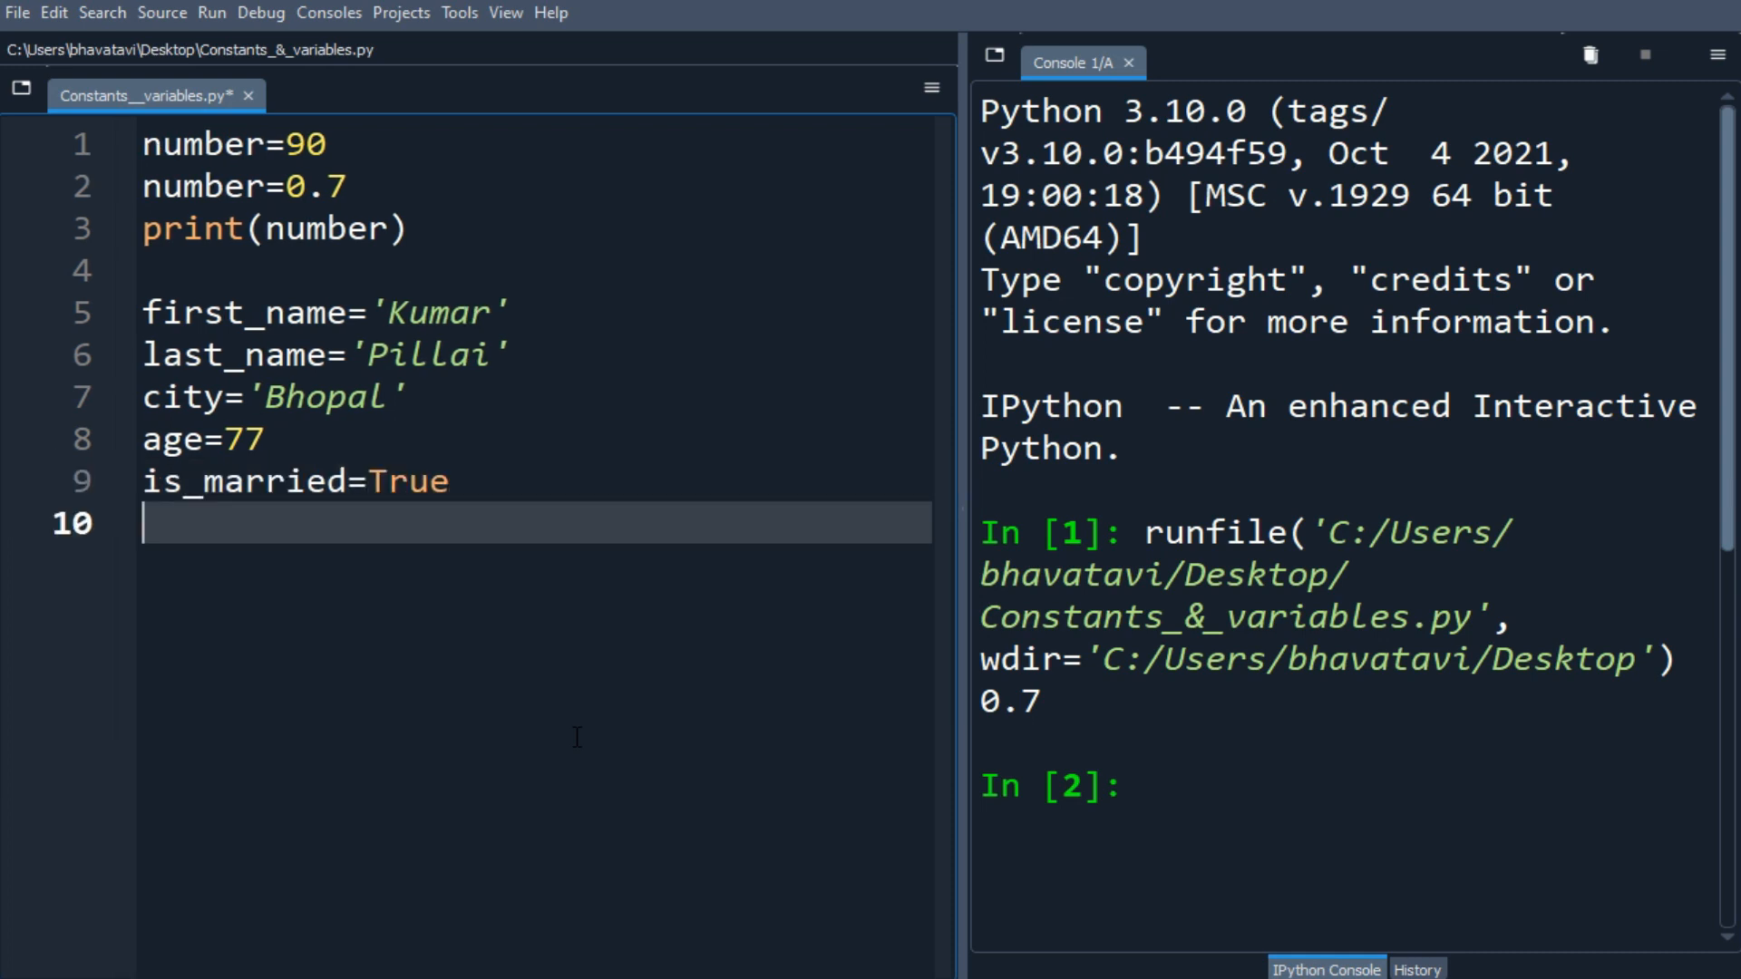
- Define a skill list holding 'Python', 'Kotlin' and 'C'
{"action": "type", "text": "skill"}
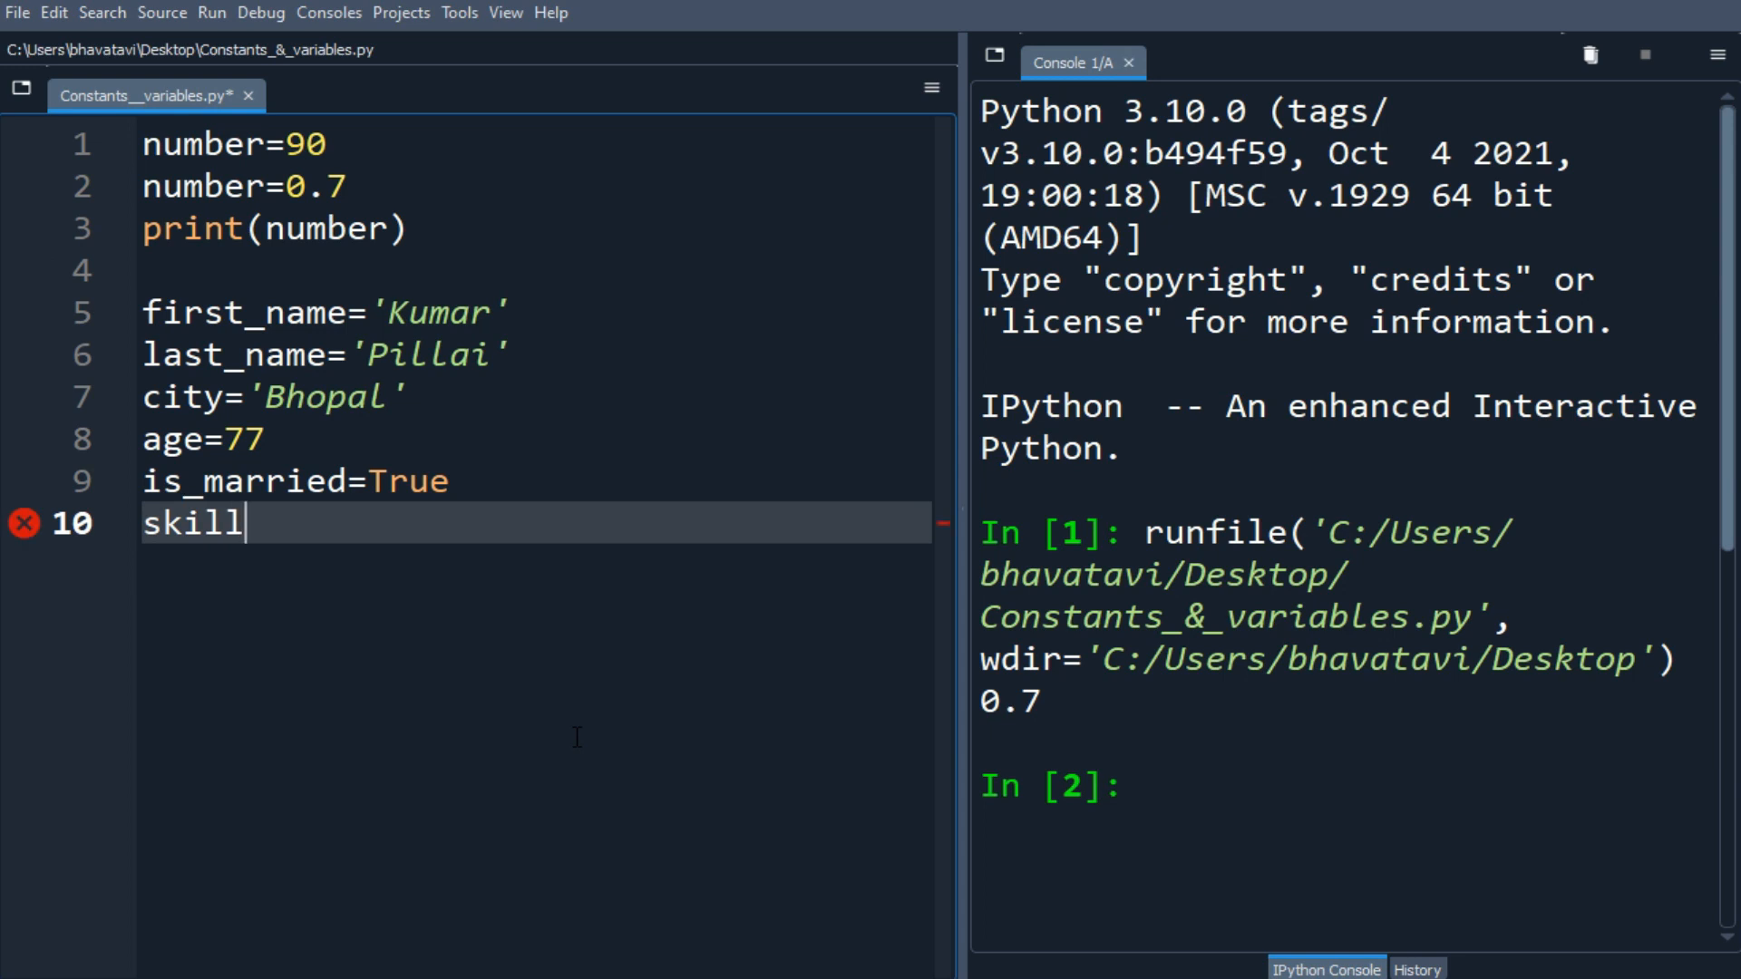
{"action": "type", "text": "=[]"}
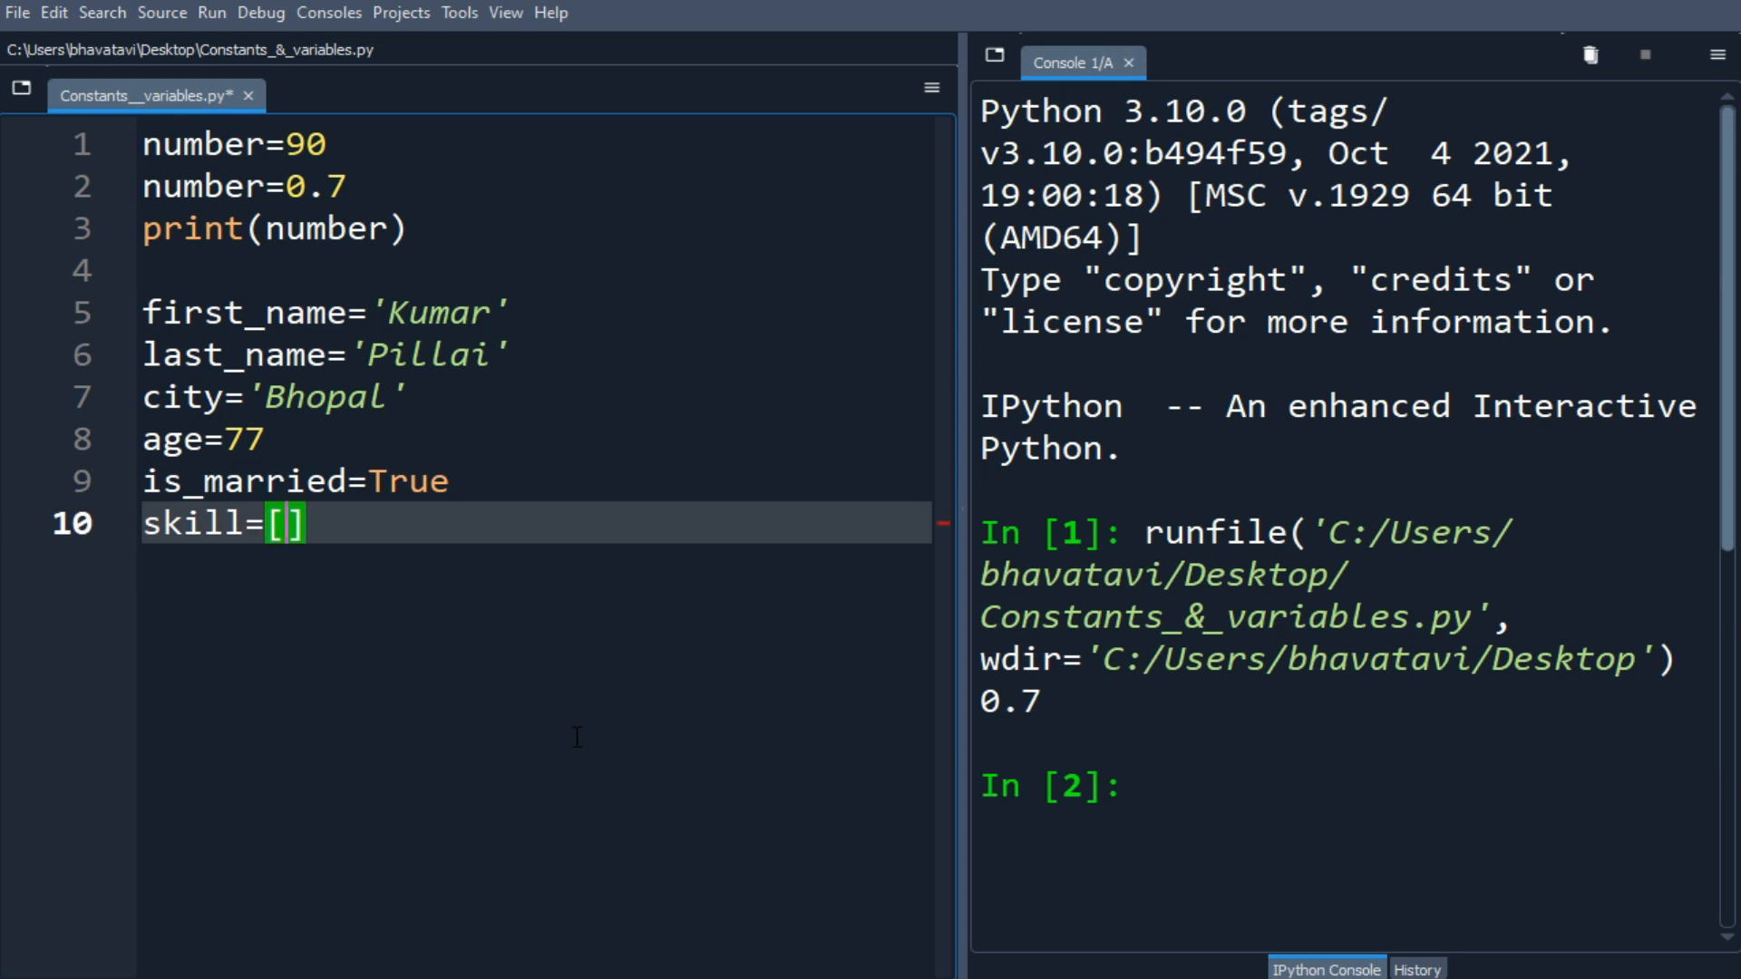
{"action": "type", "text": "''"}
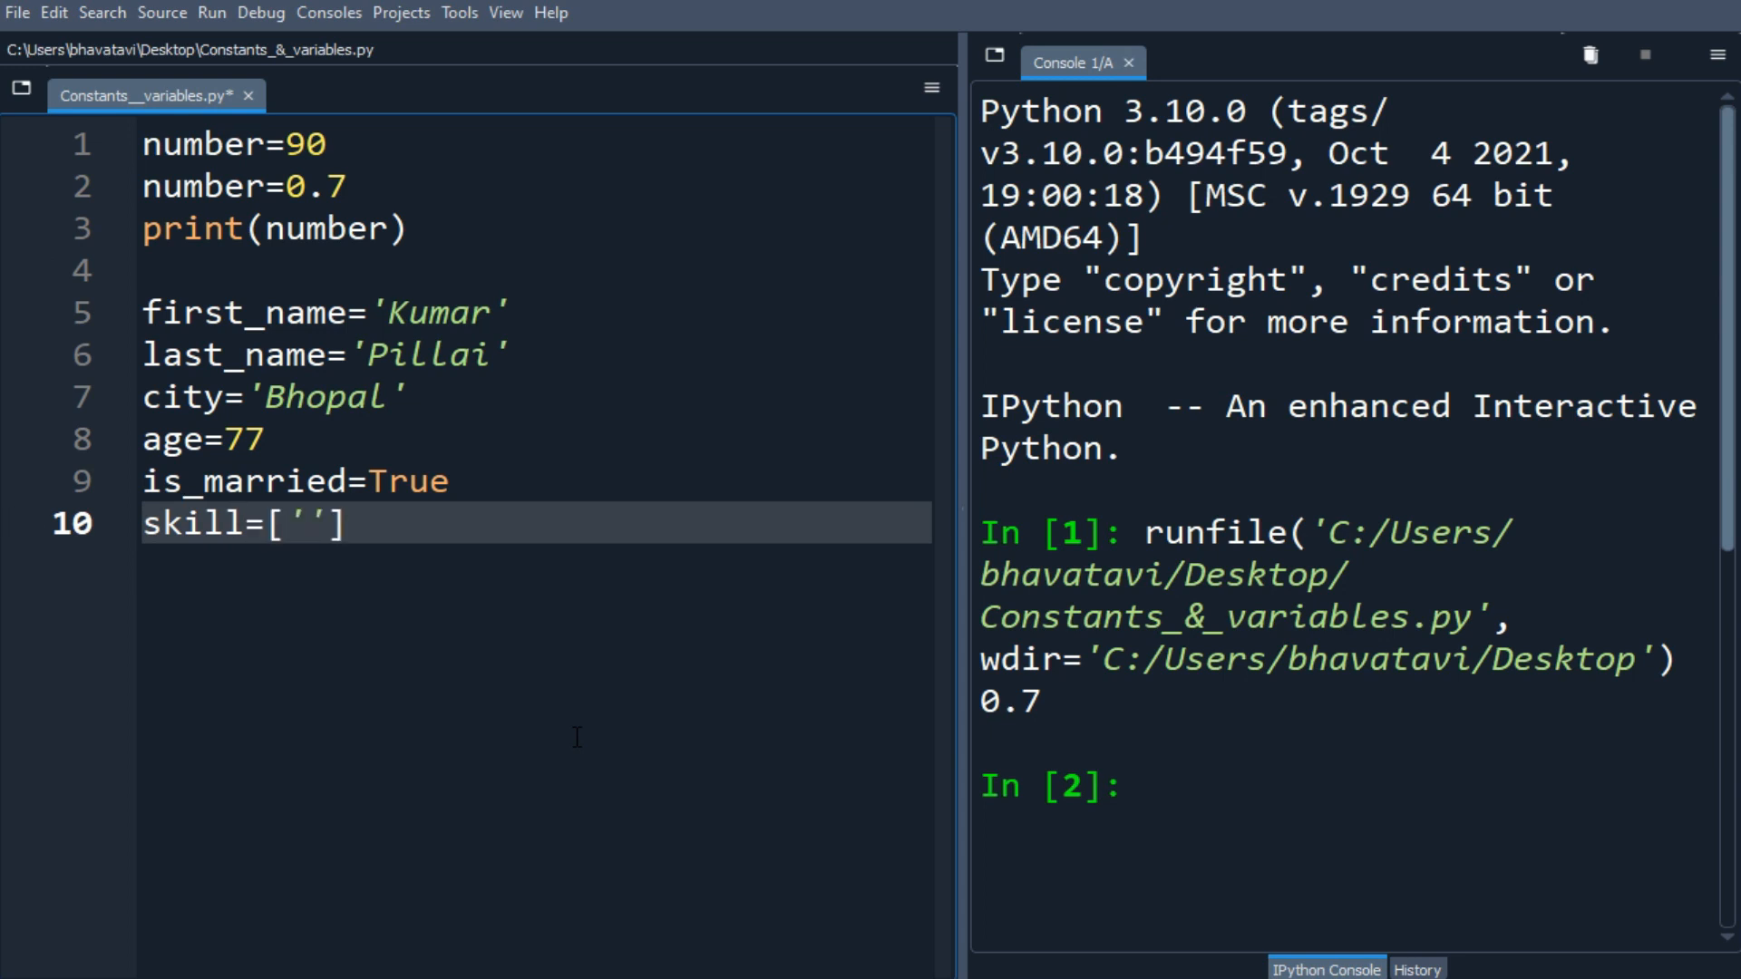
{"action": "type", "text": "Pytho"}
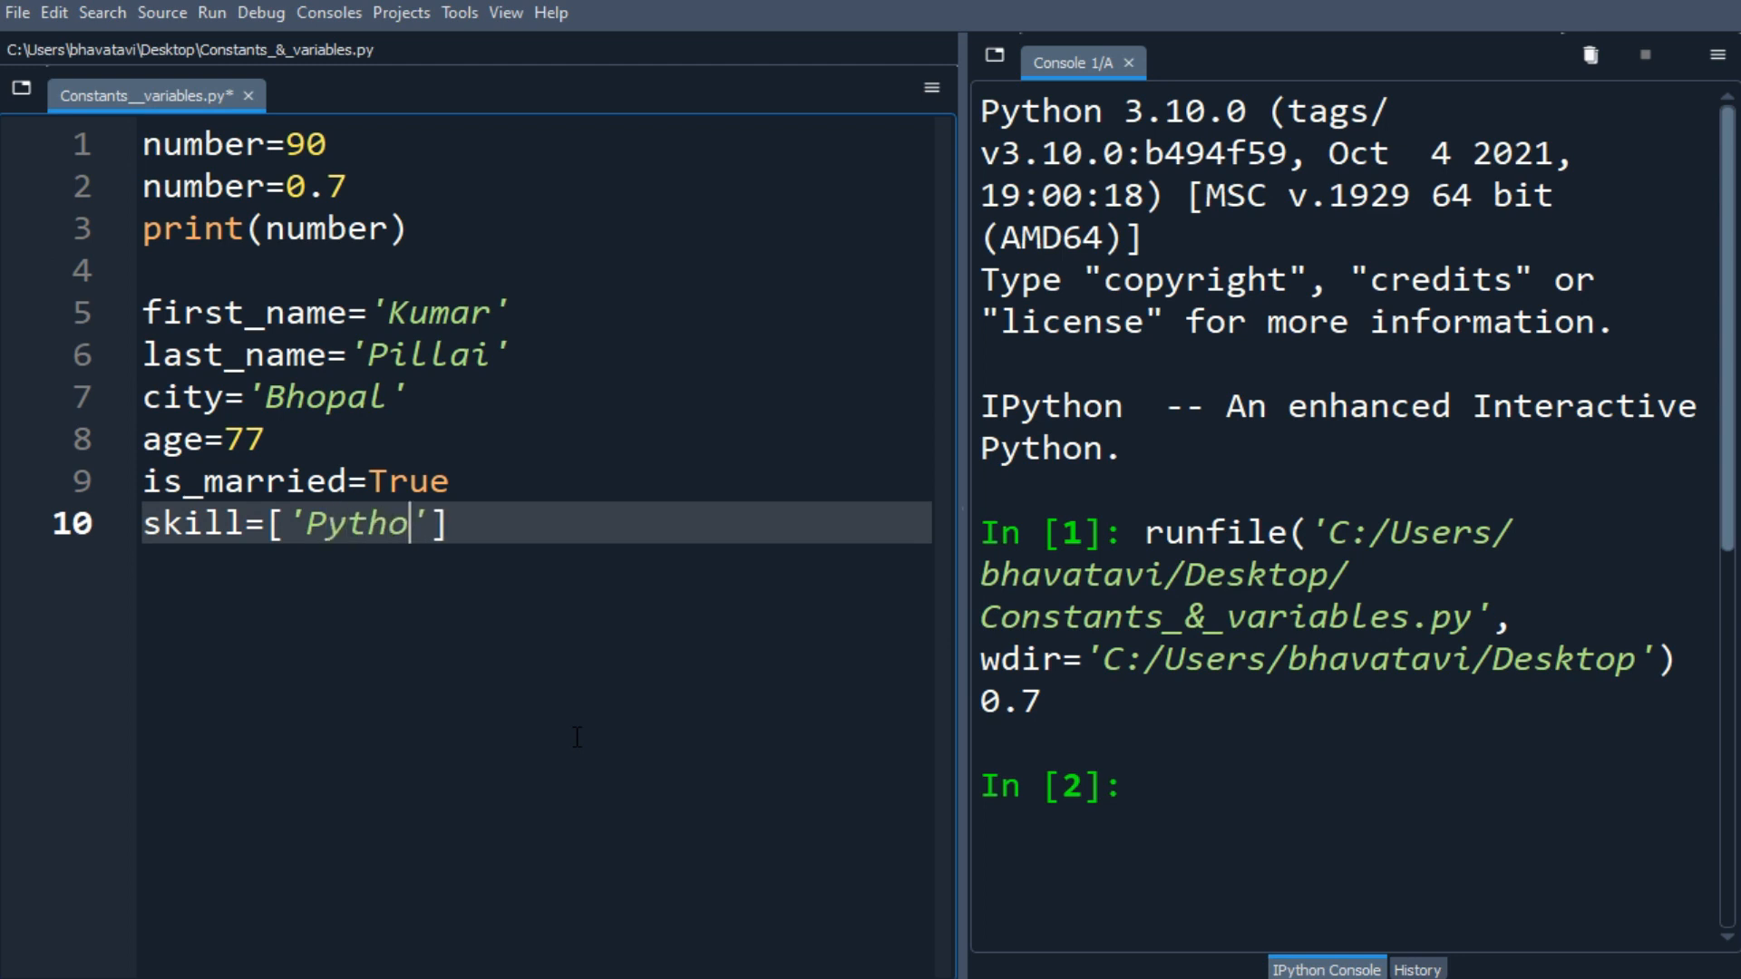
{"action": "type", "text": "n','"}
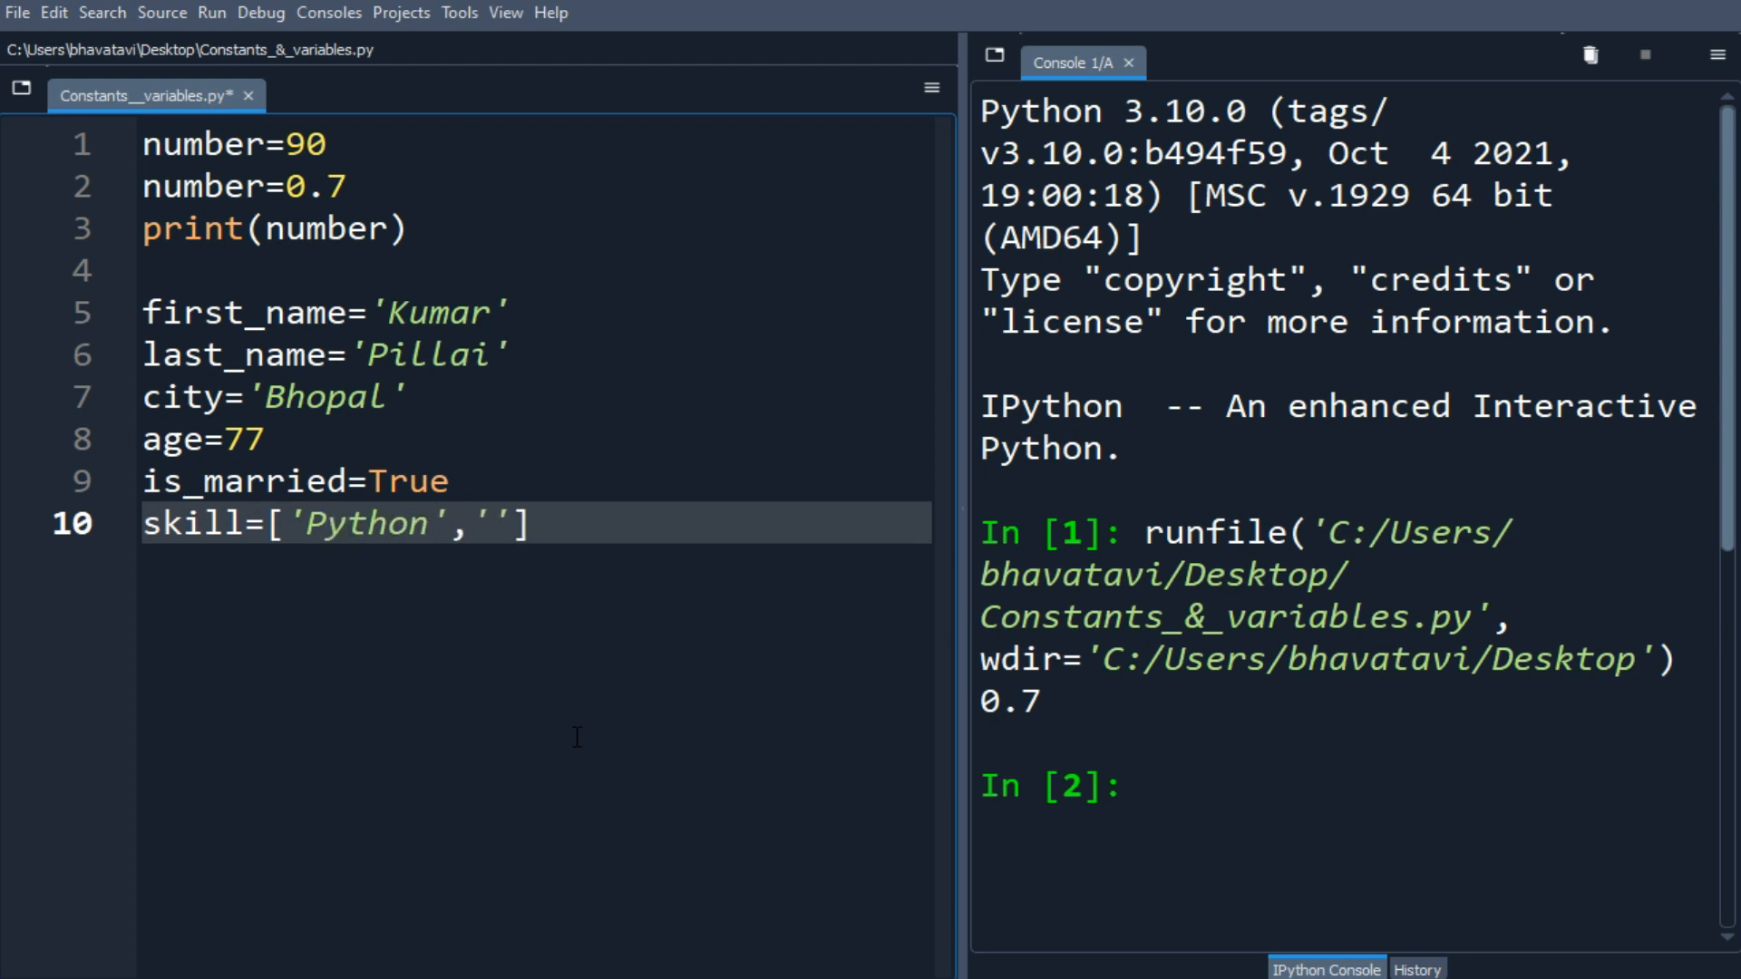
{"action": "type", "text": "Kotlin',"}
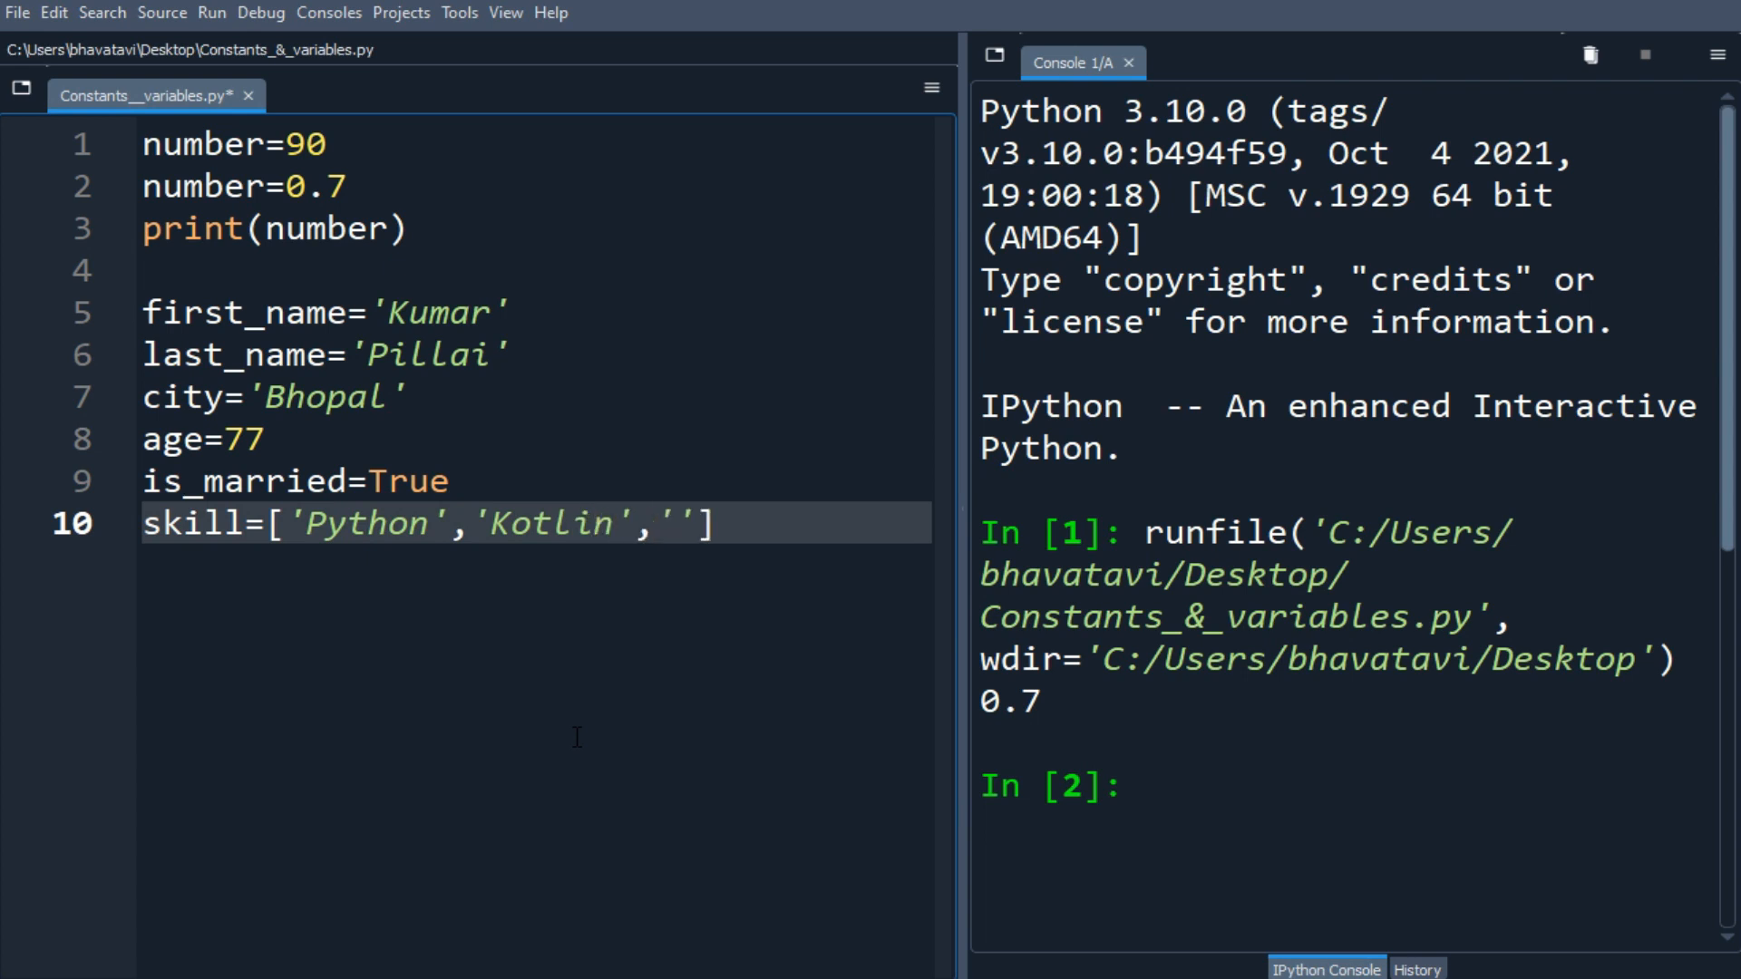
{"action": "type", "text": "C"}
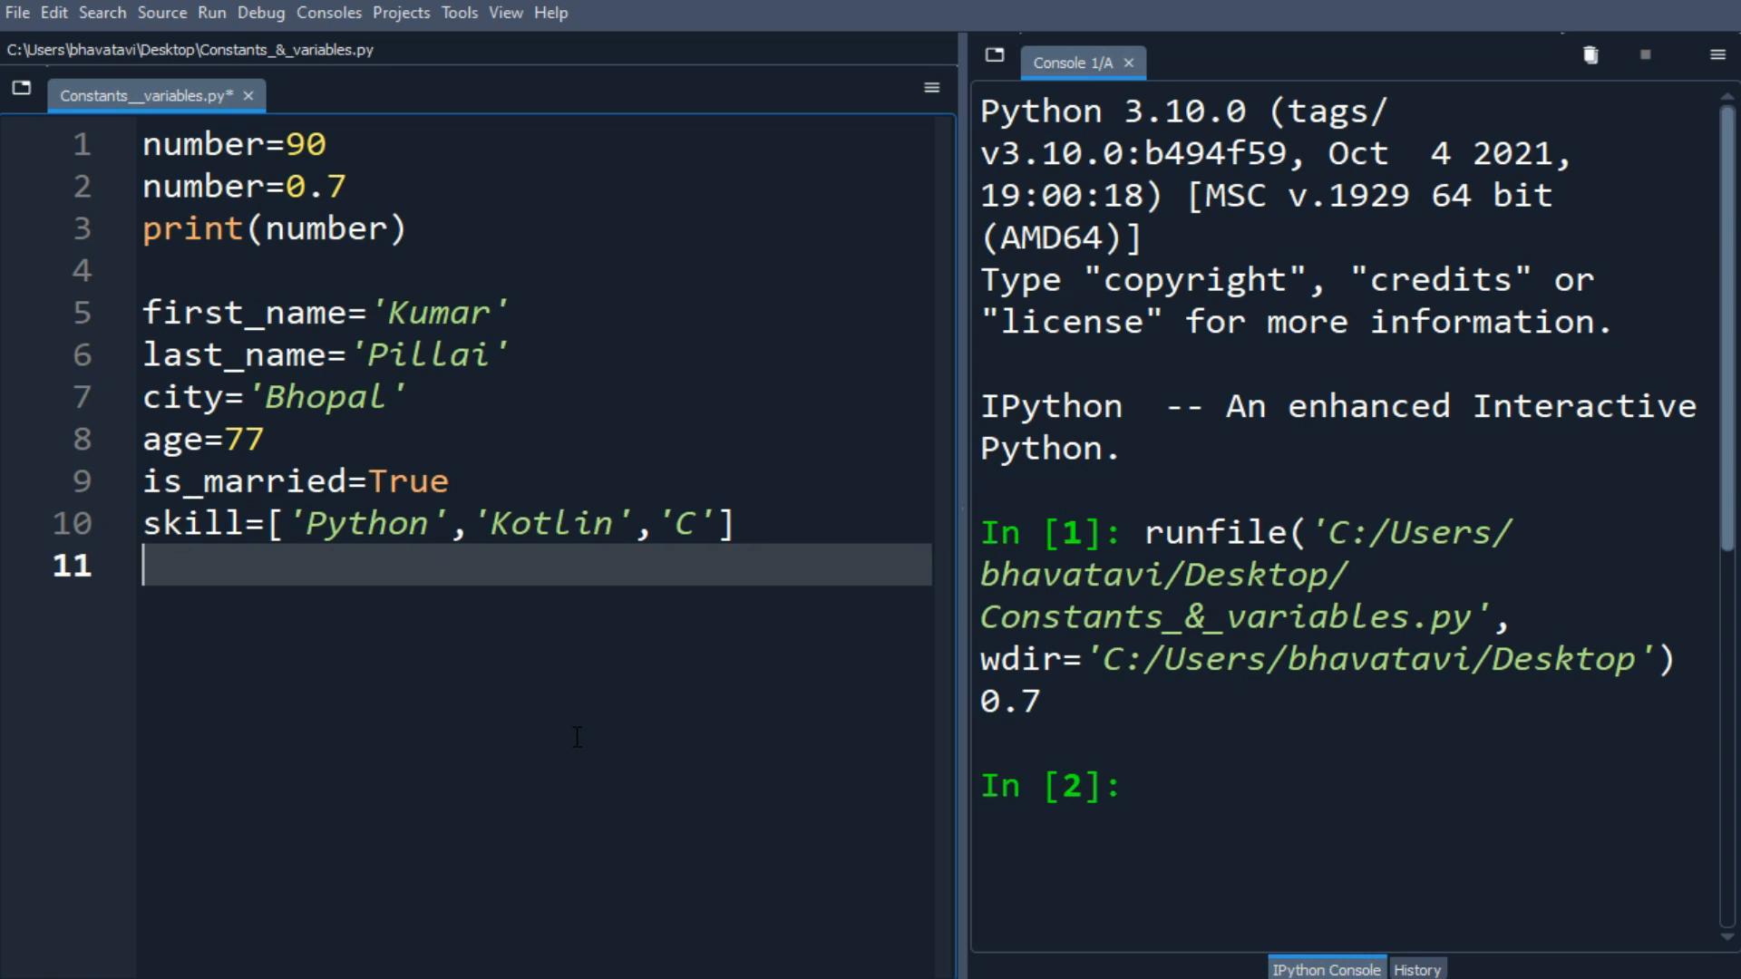
- Start a person_info dictionary with the 'firstname':'Kumar' entry
{"action": "type", "text": "person"}
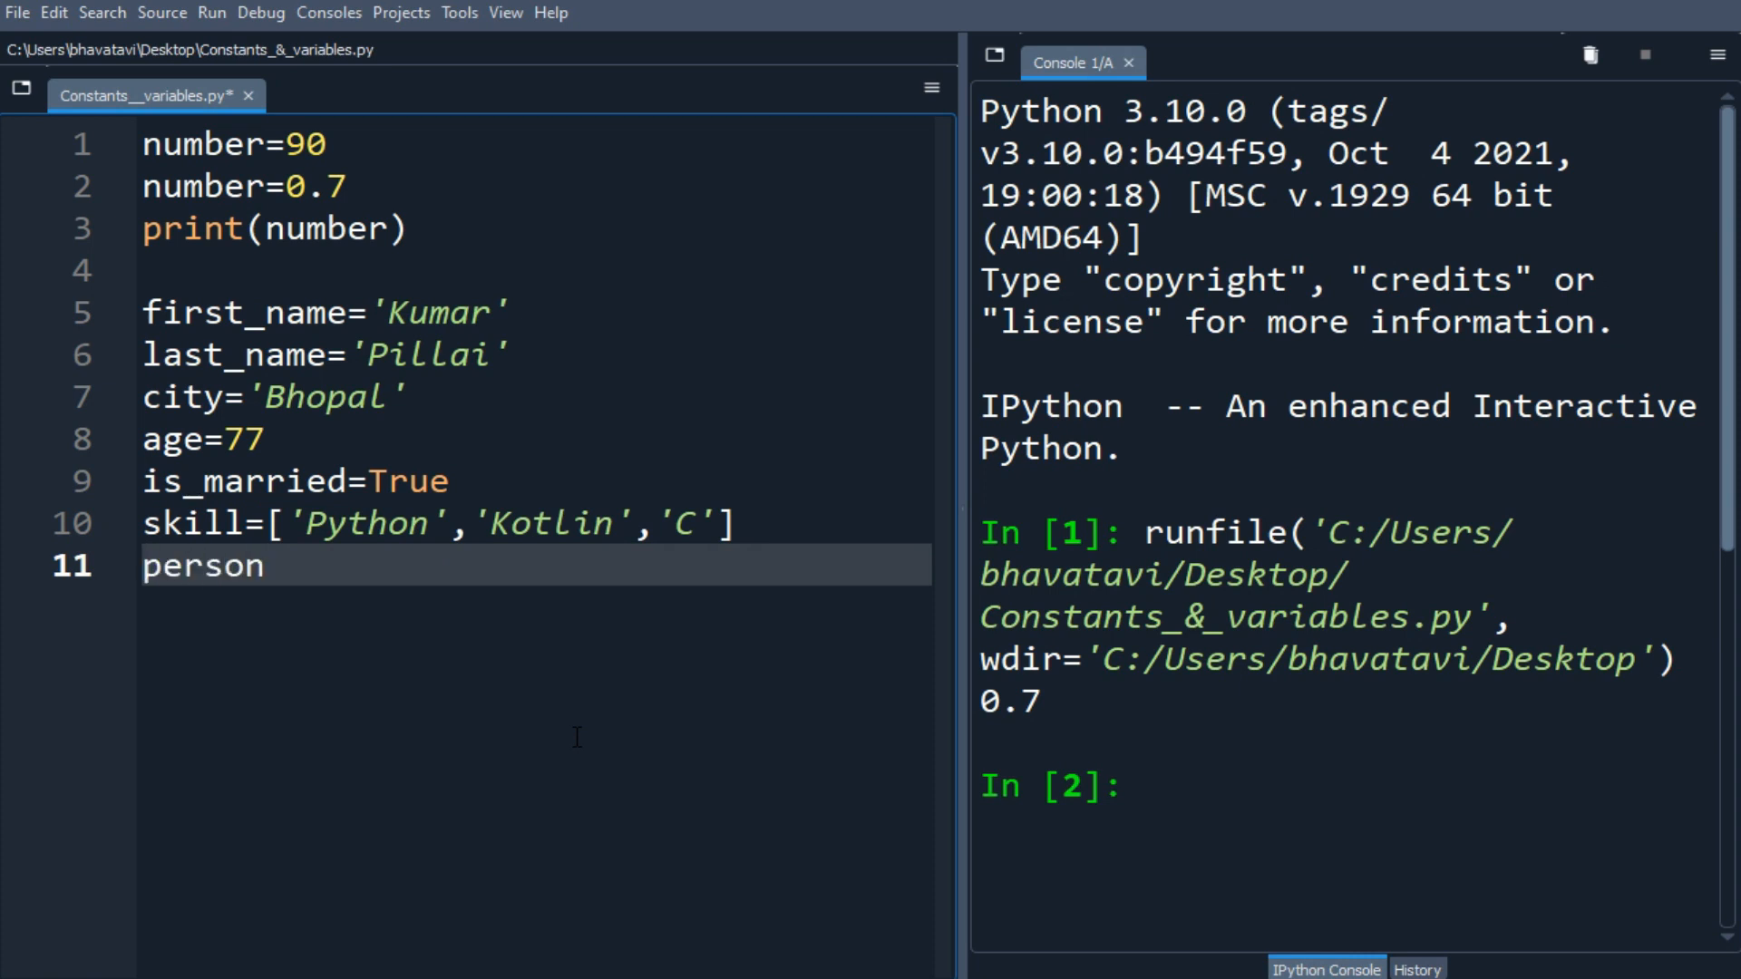
{"action": "type", "text": "_in"}
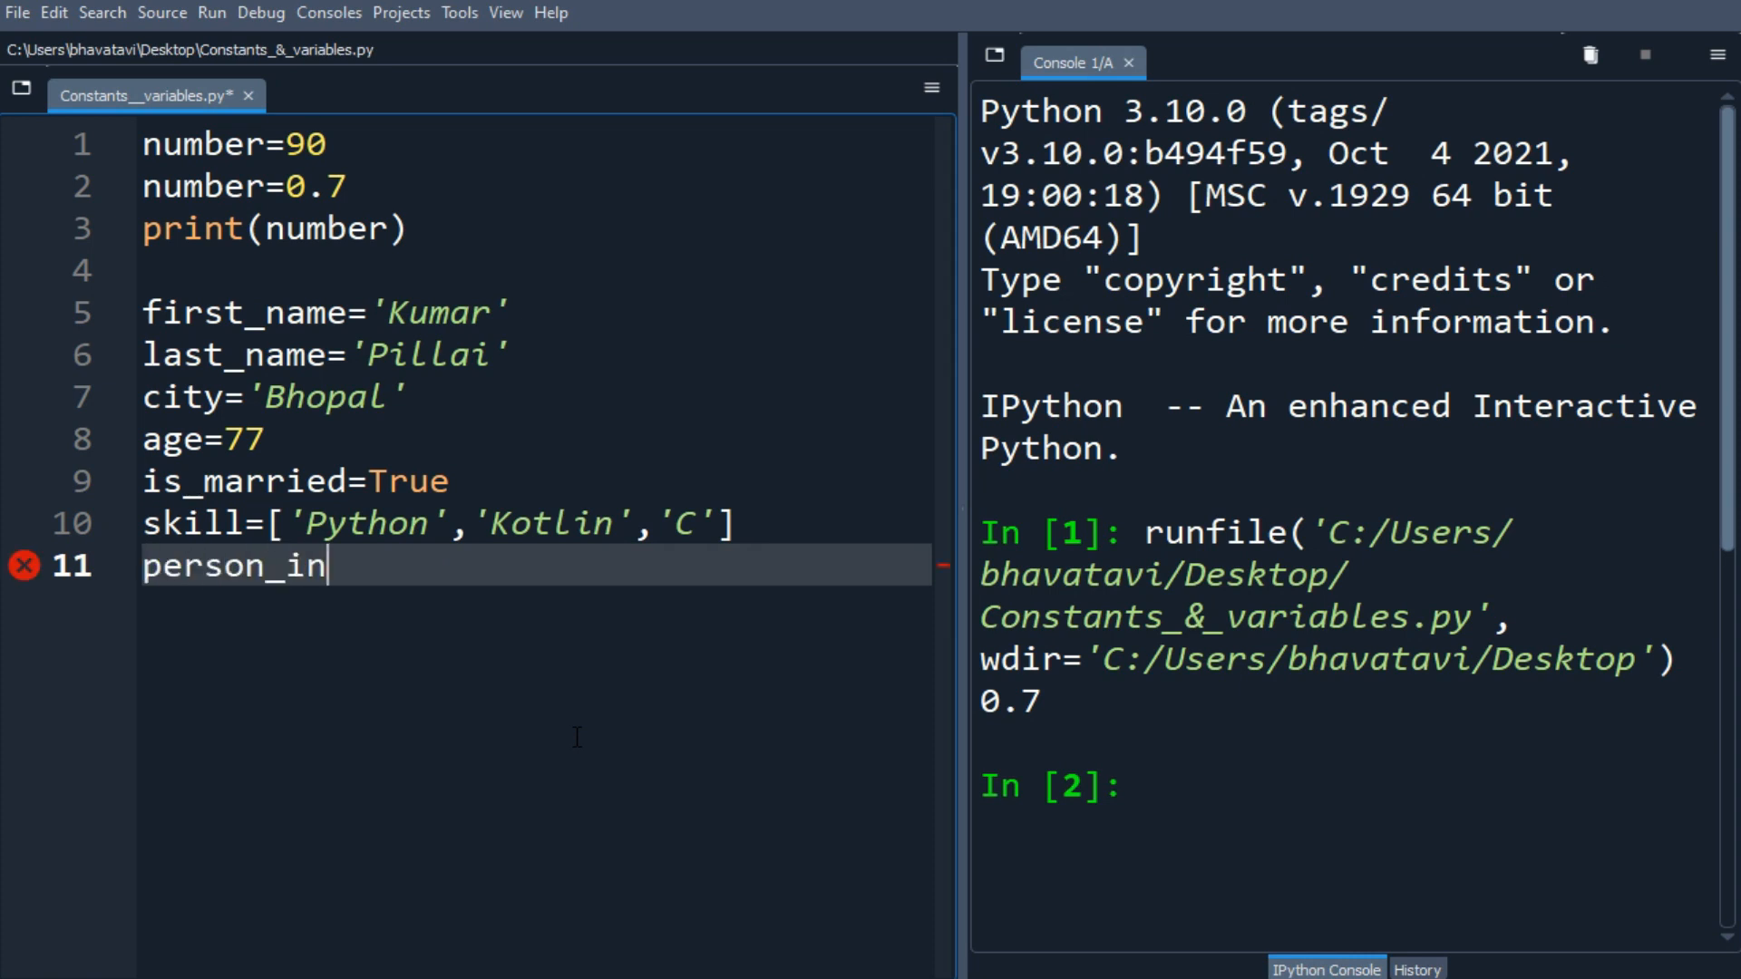
{"action": "type", "text": "fo="}
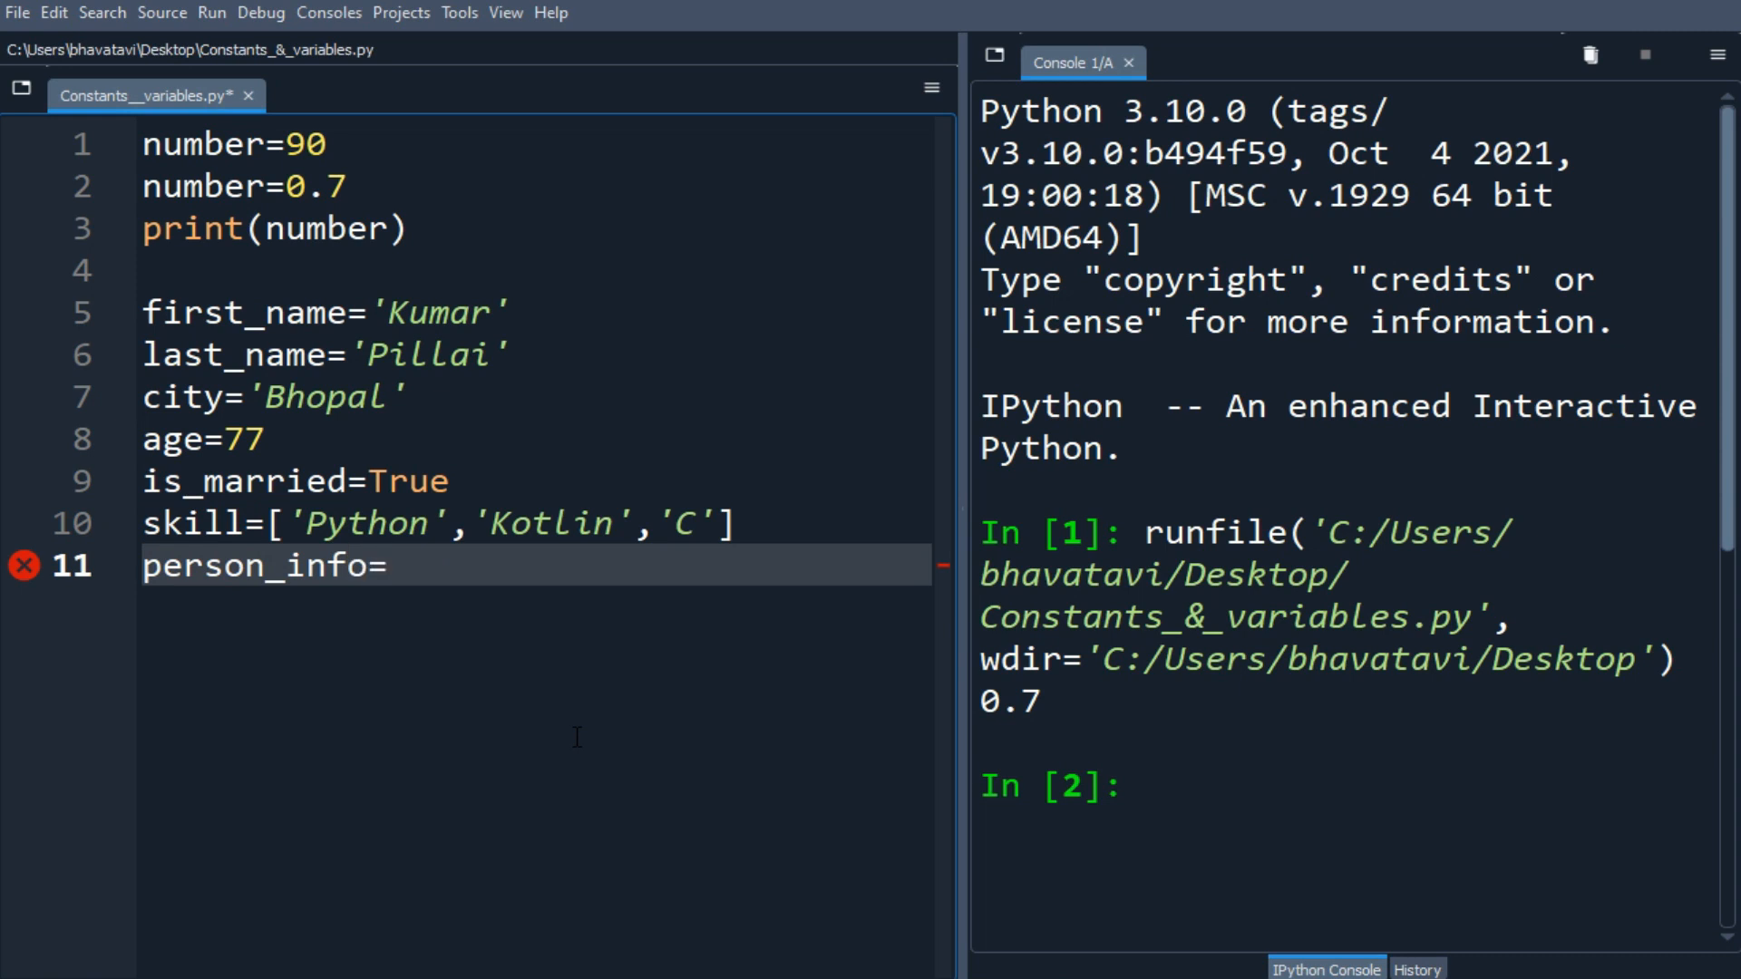
{"action": "type", "text": "{}"}
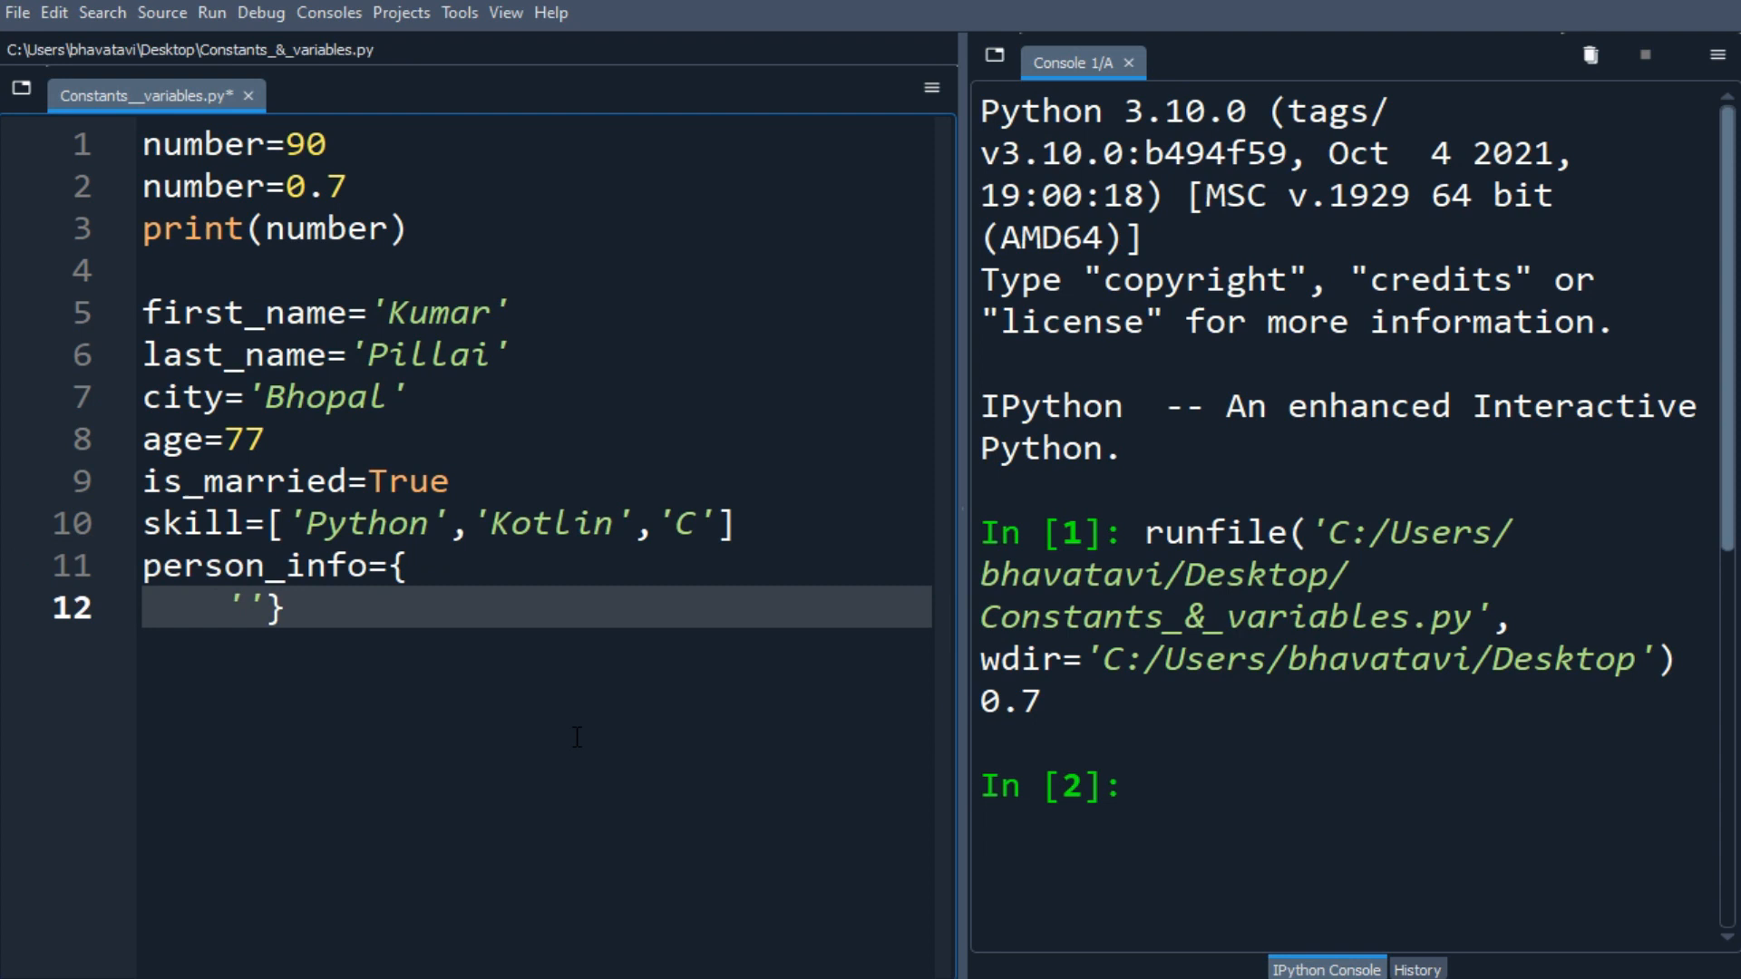
{"action": "type", "text": "F"}
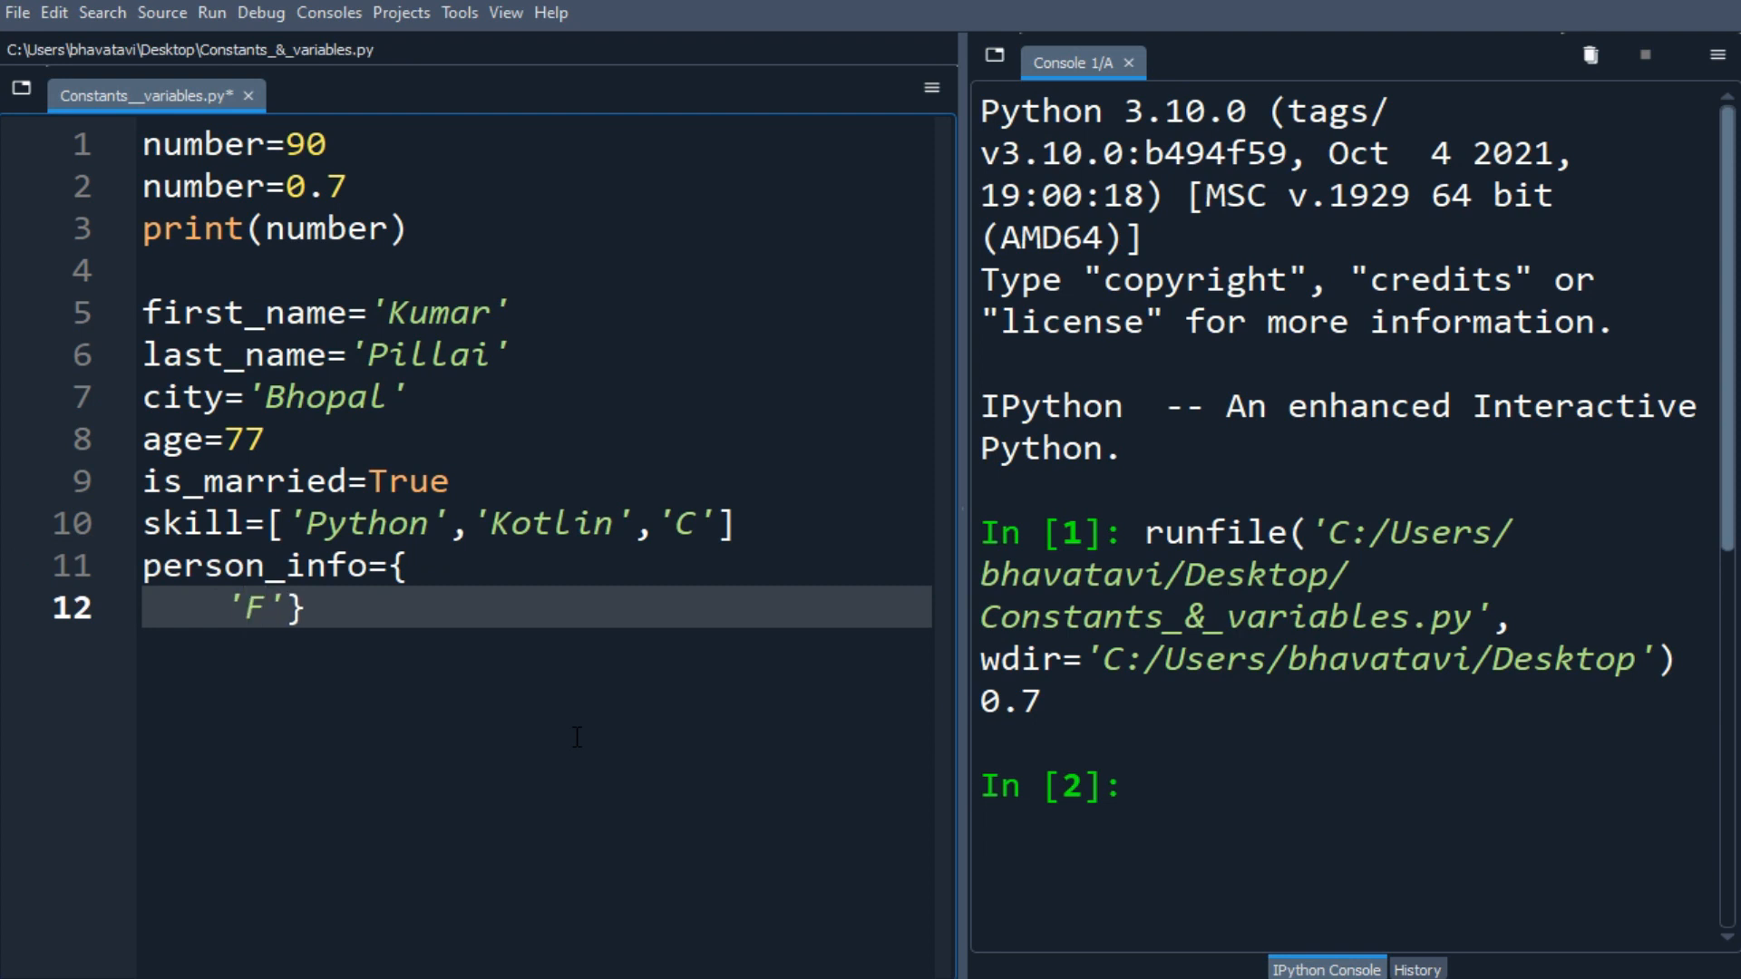
{"action": "key", "text": "Backspace"}
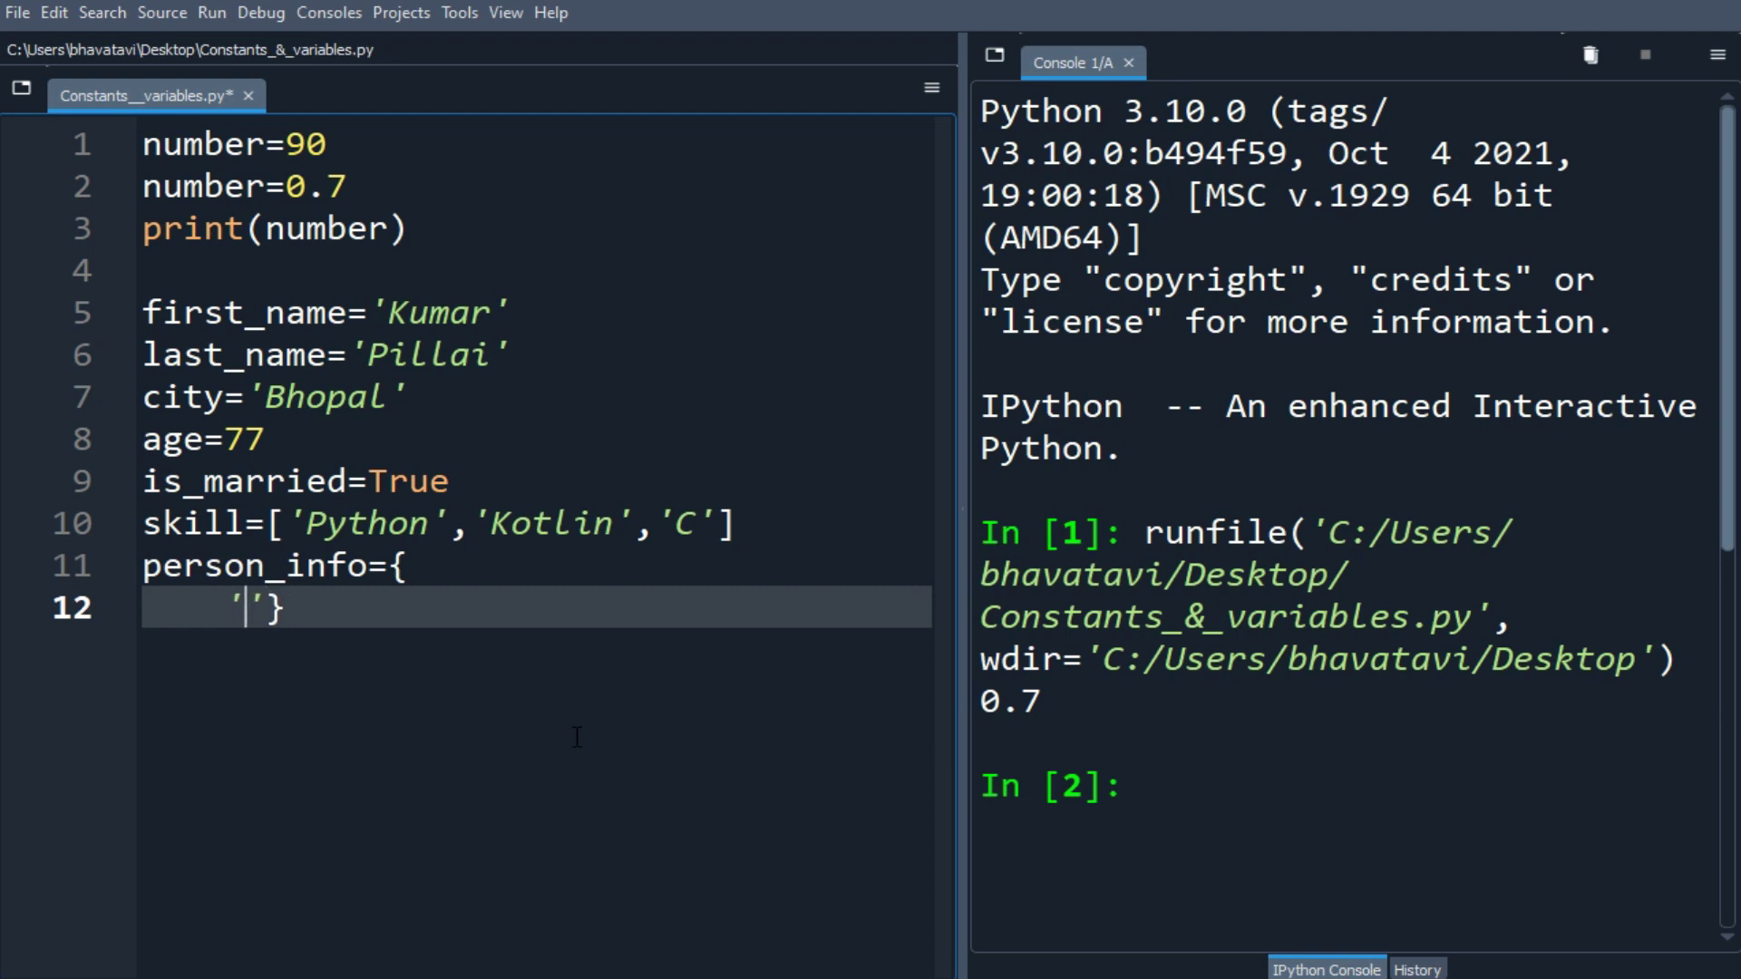
{"action": "type", "text": "firstname"}
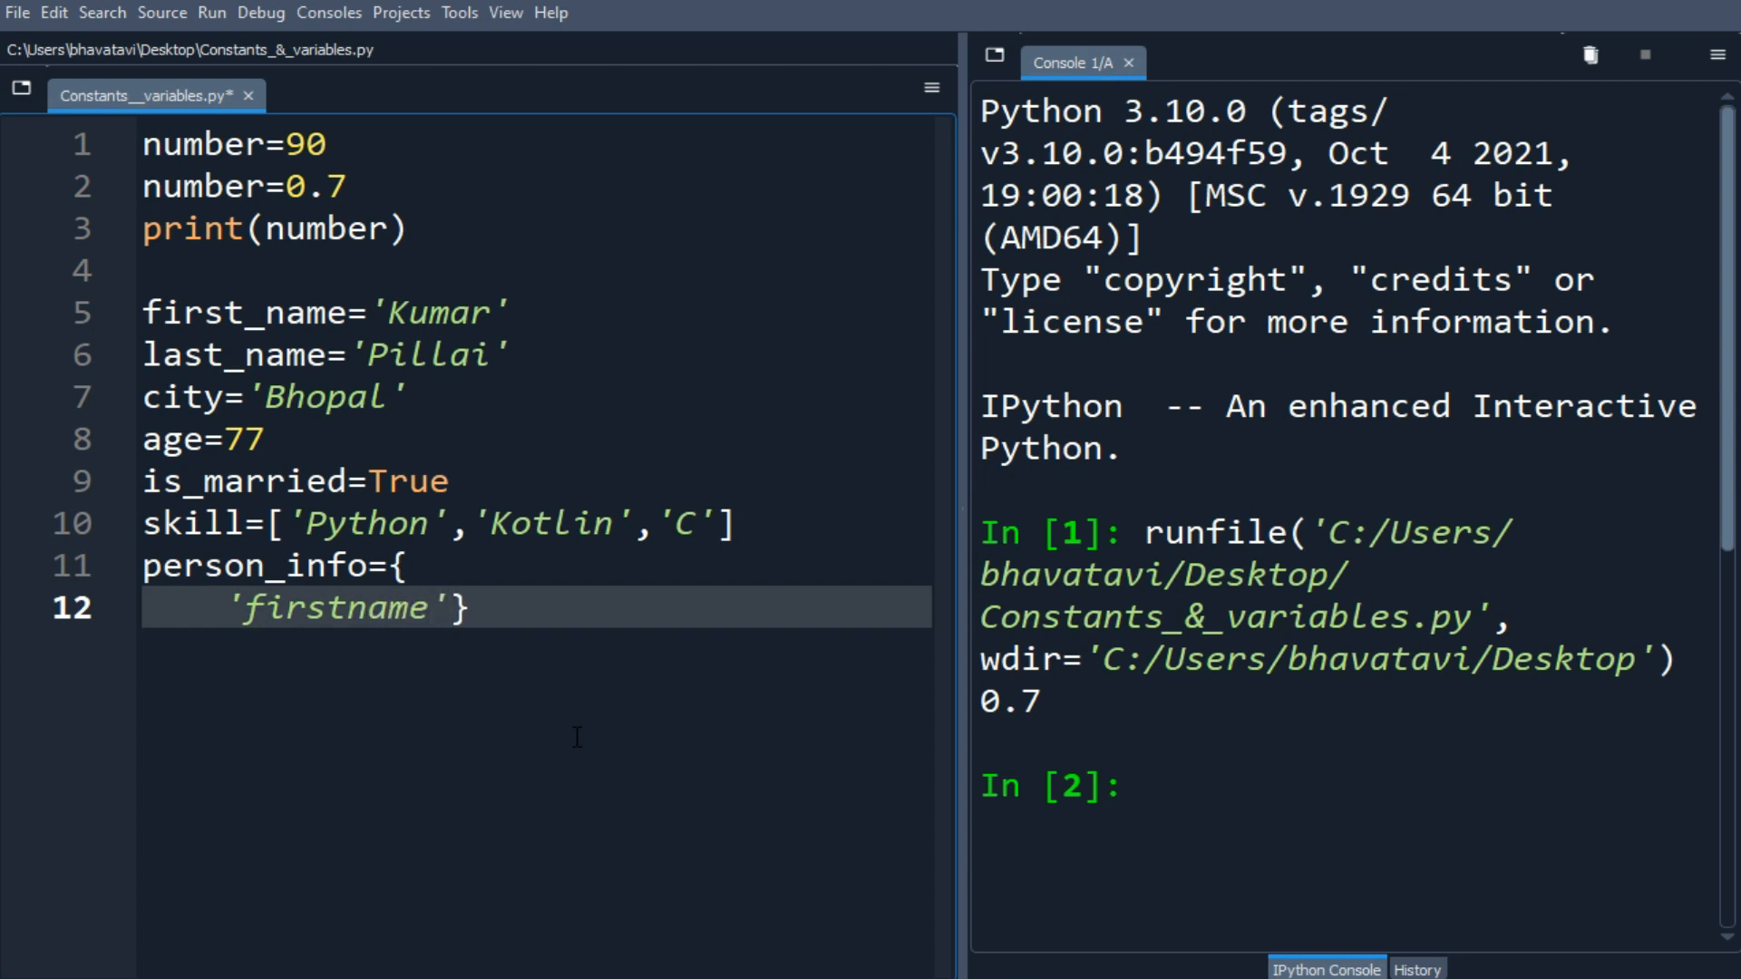
{"action": "type", "text": ":''"}
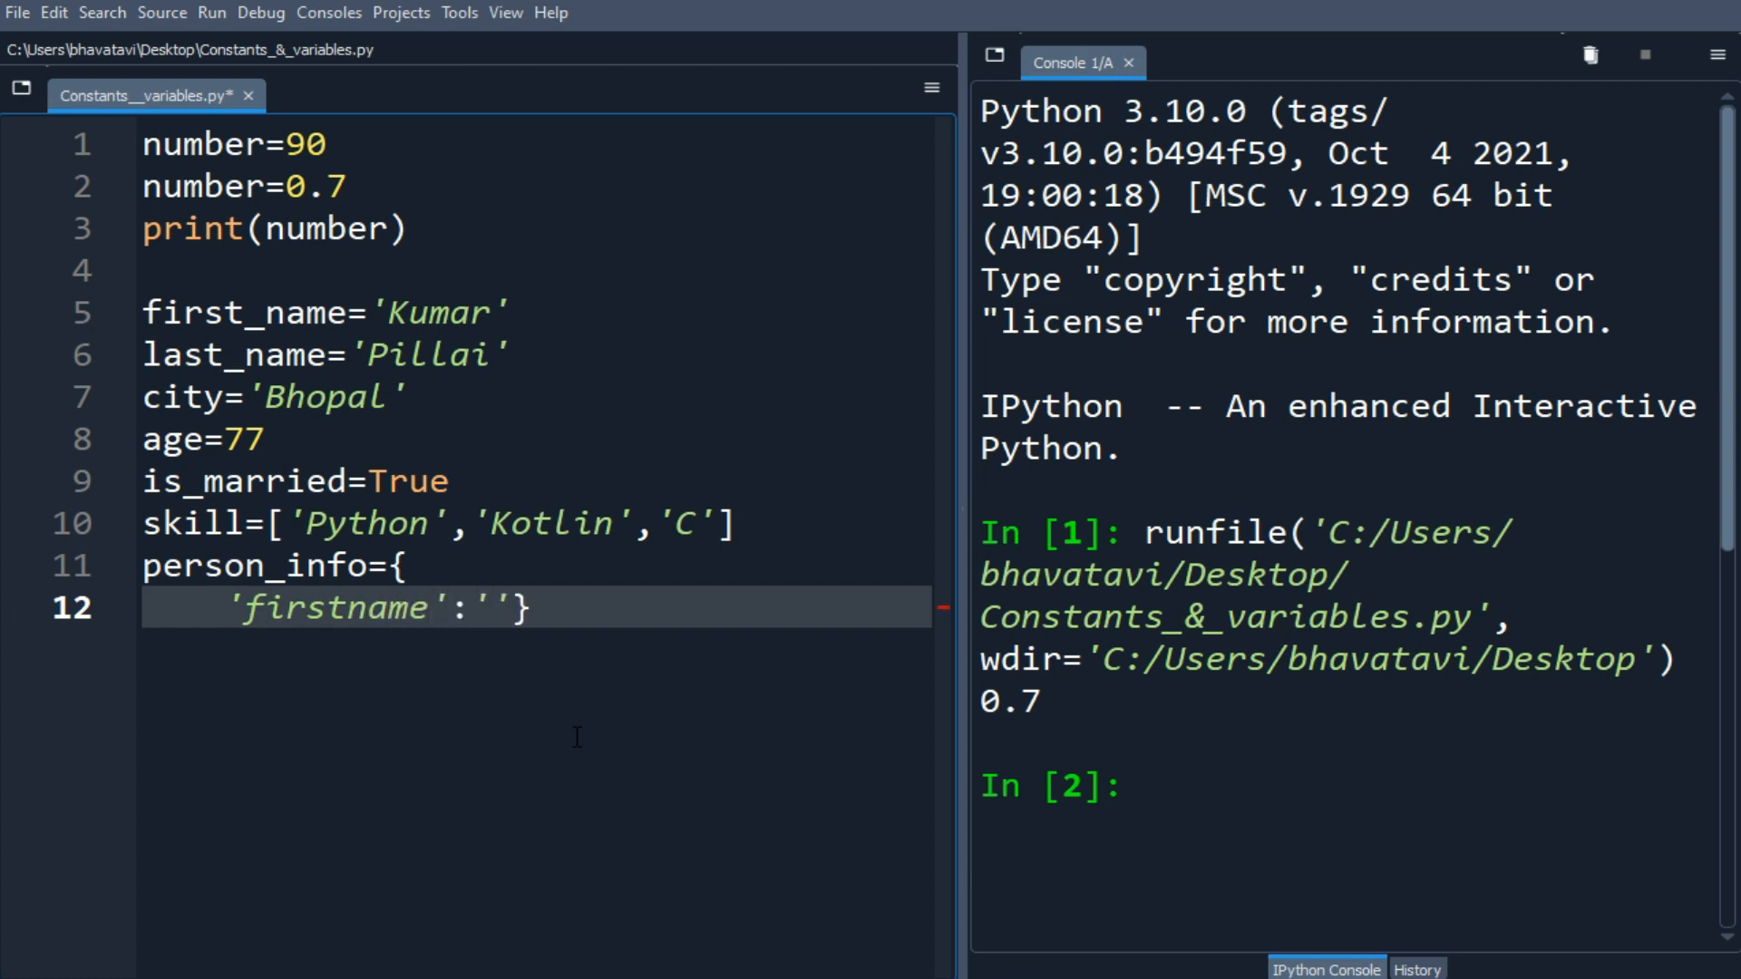
{"action": "type", "text": "K"}
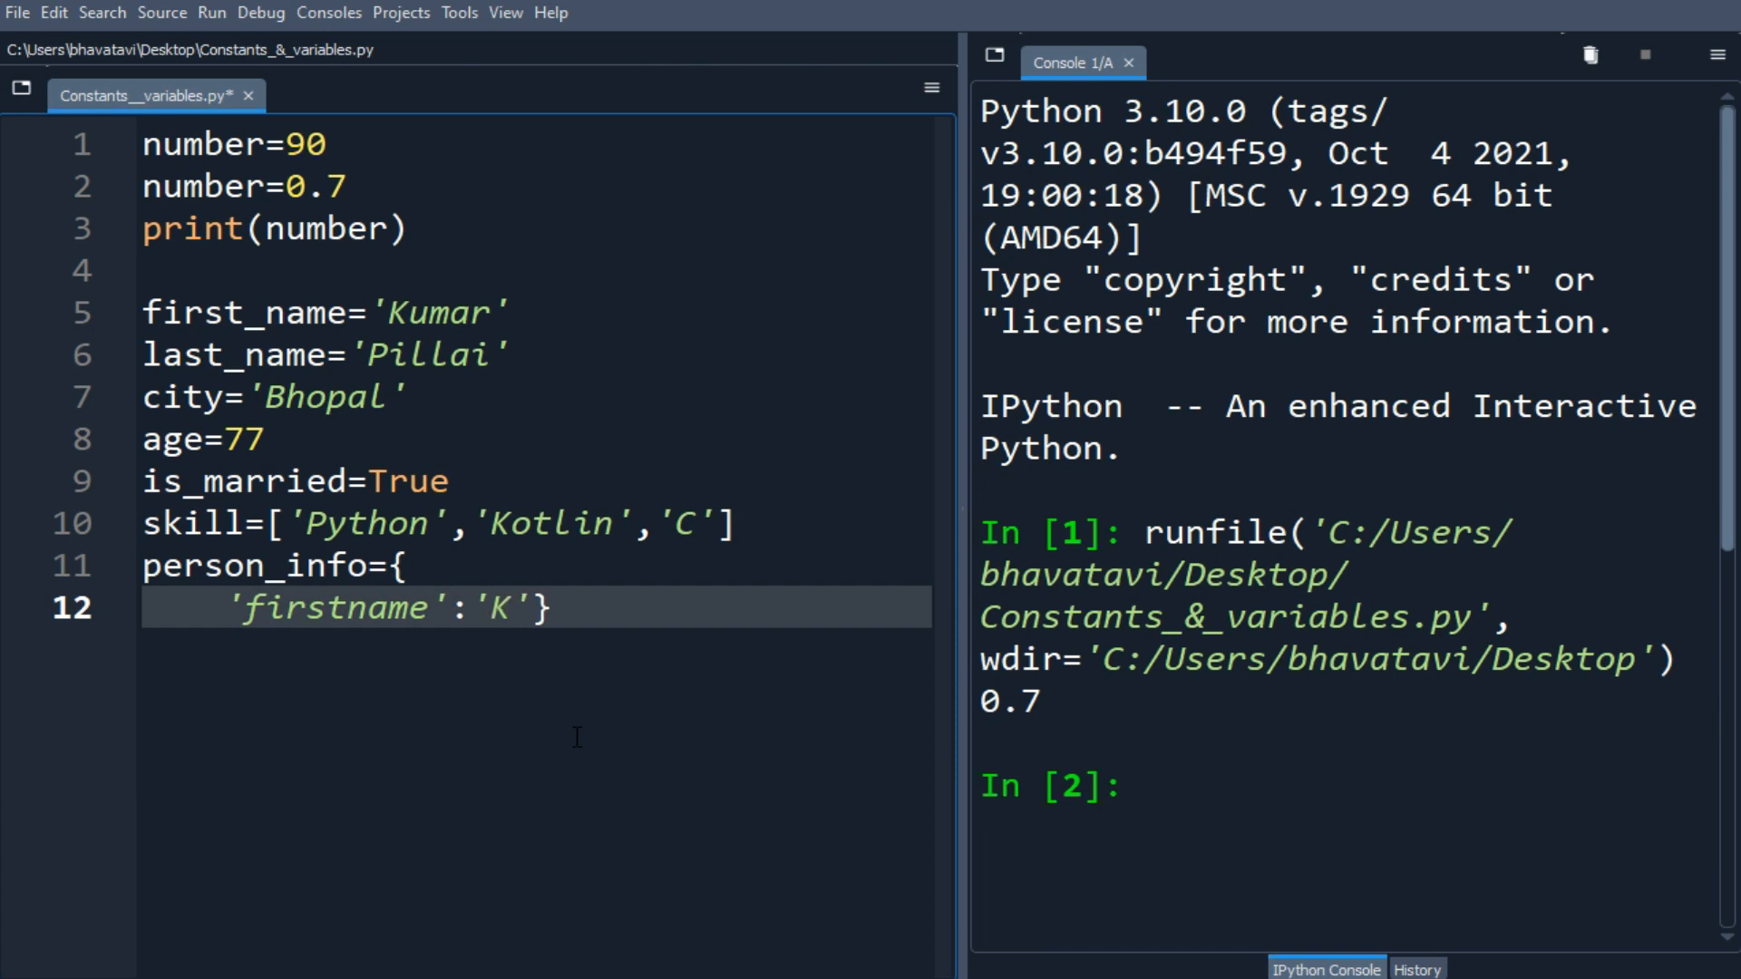
{"action": "type", "text": "umar"}
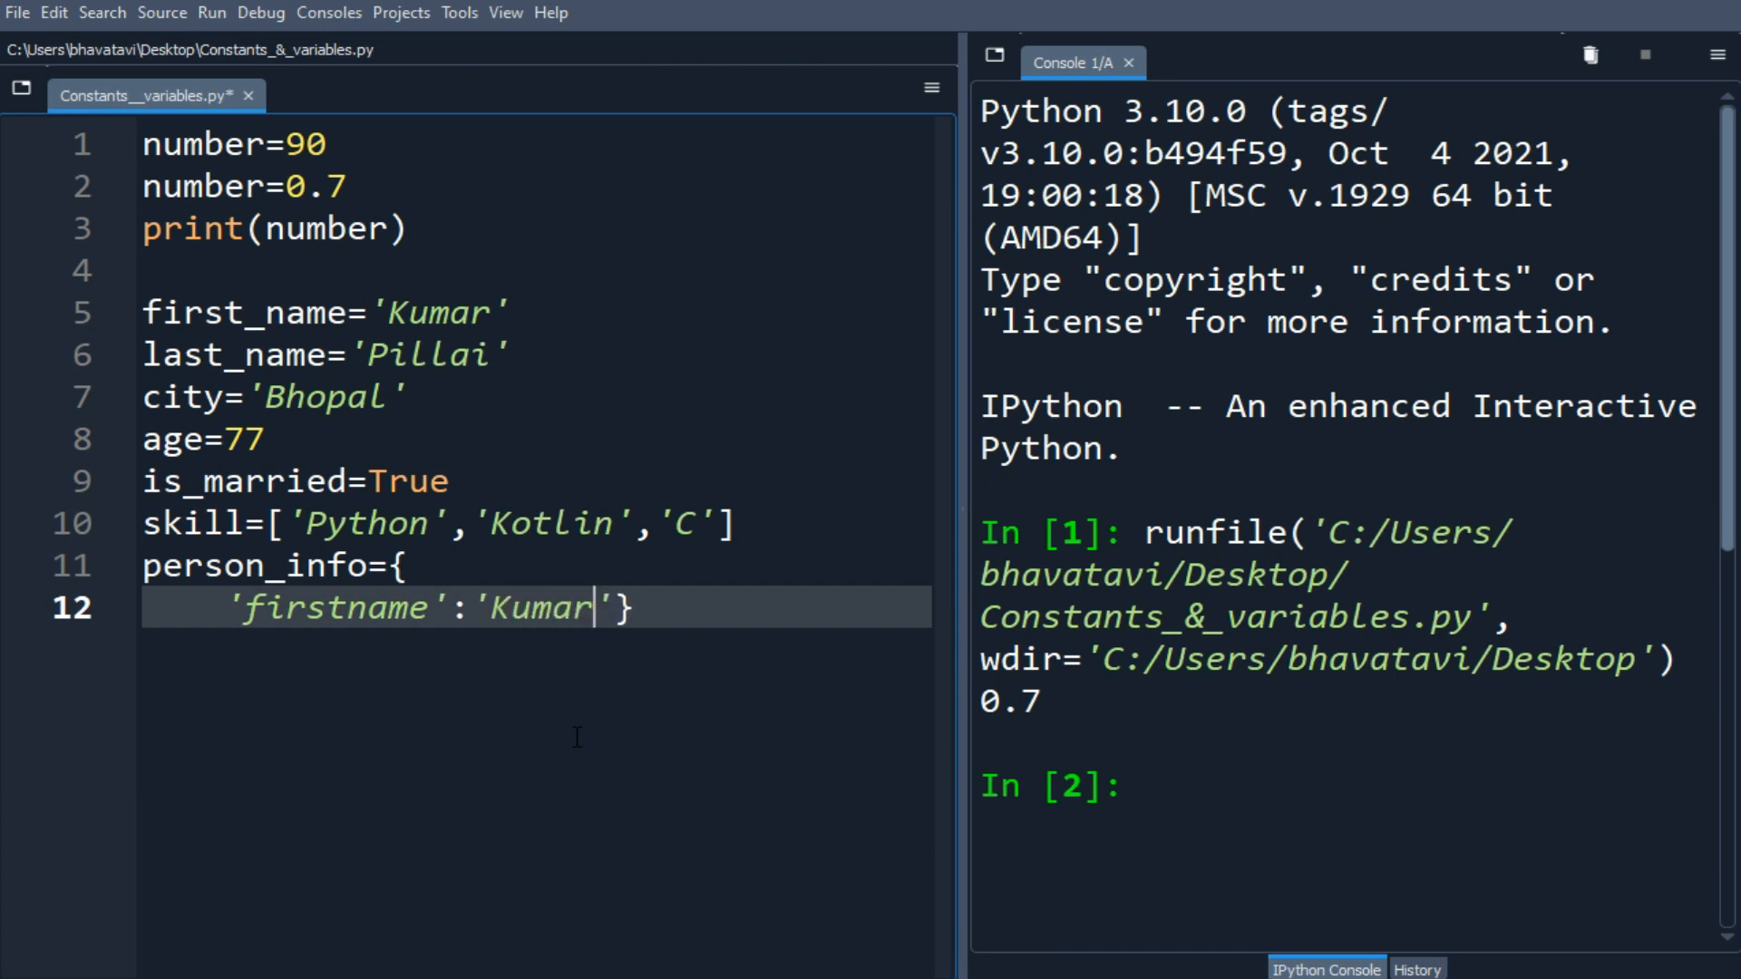
- Add the 'secondname':'Pillai' entry on a second line of the dictionary
{"action": "key", "text": "Enter"}
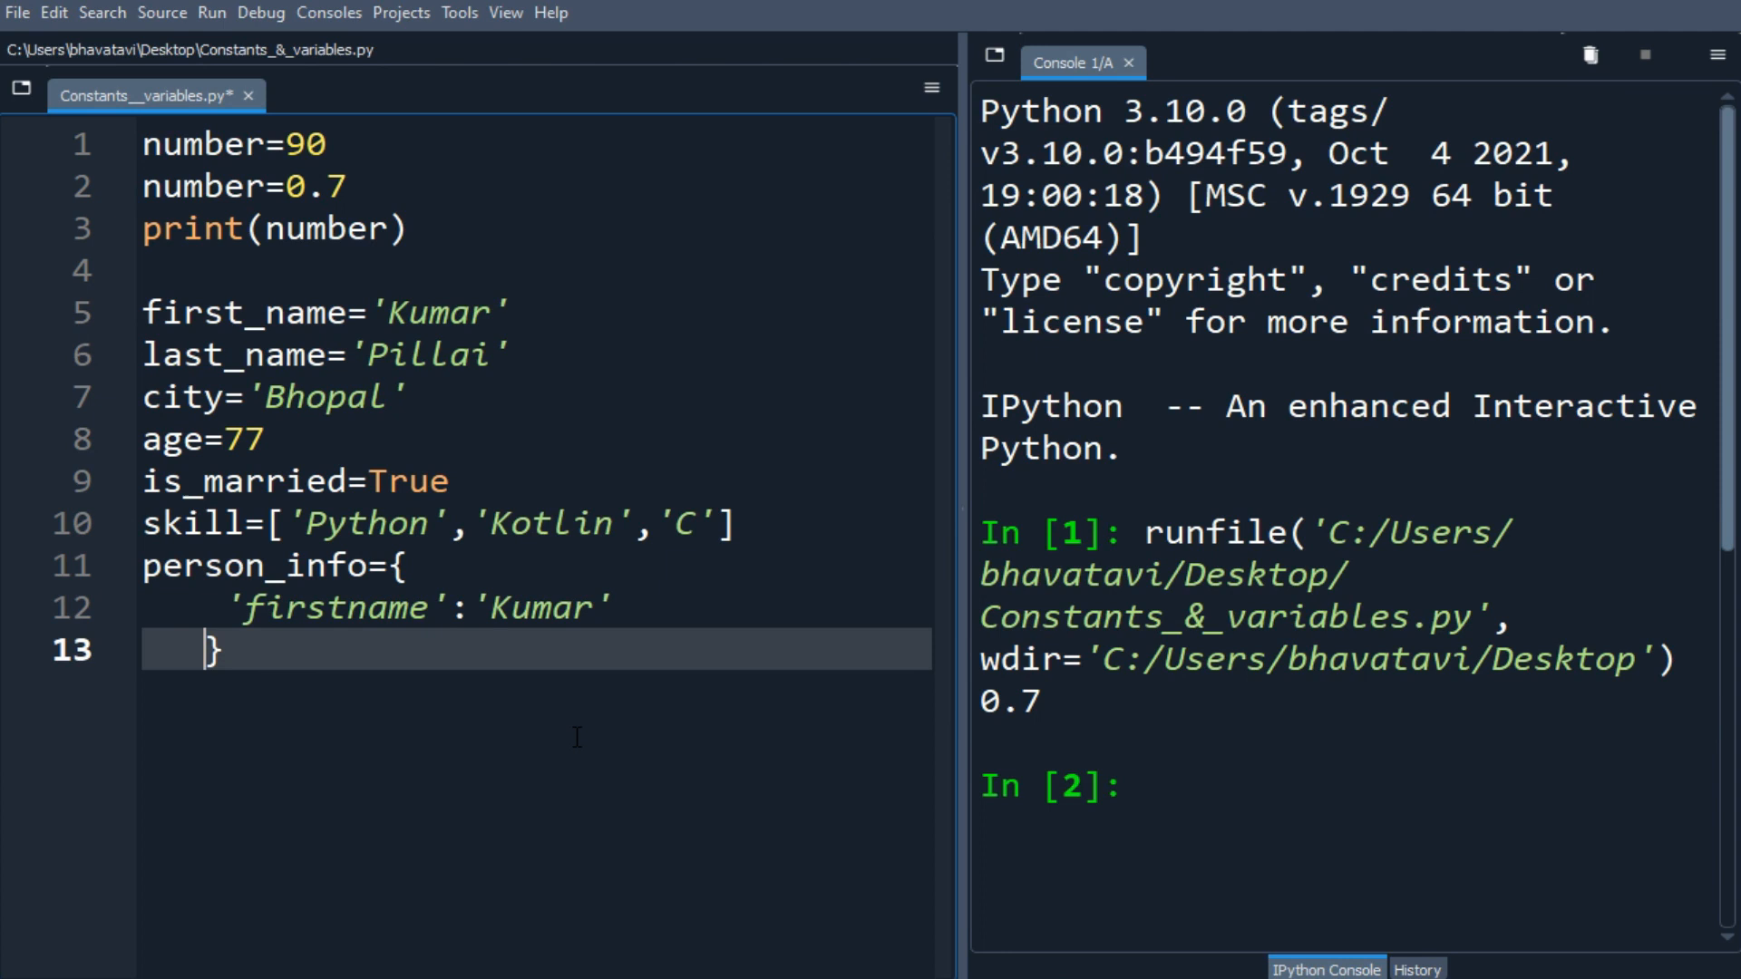
{"action": "key", "text": "Backspace"}
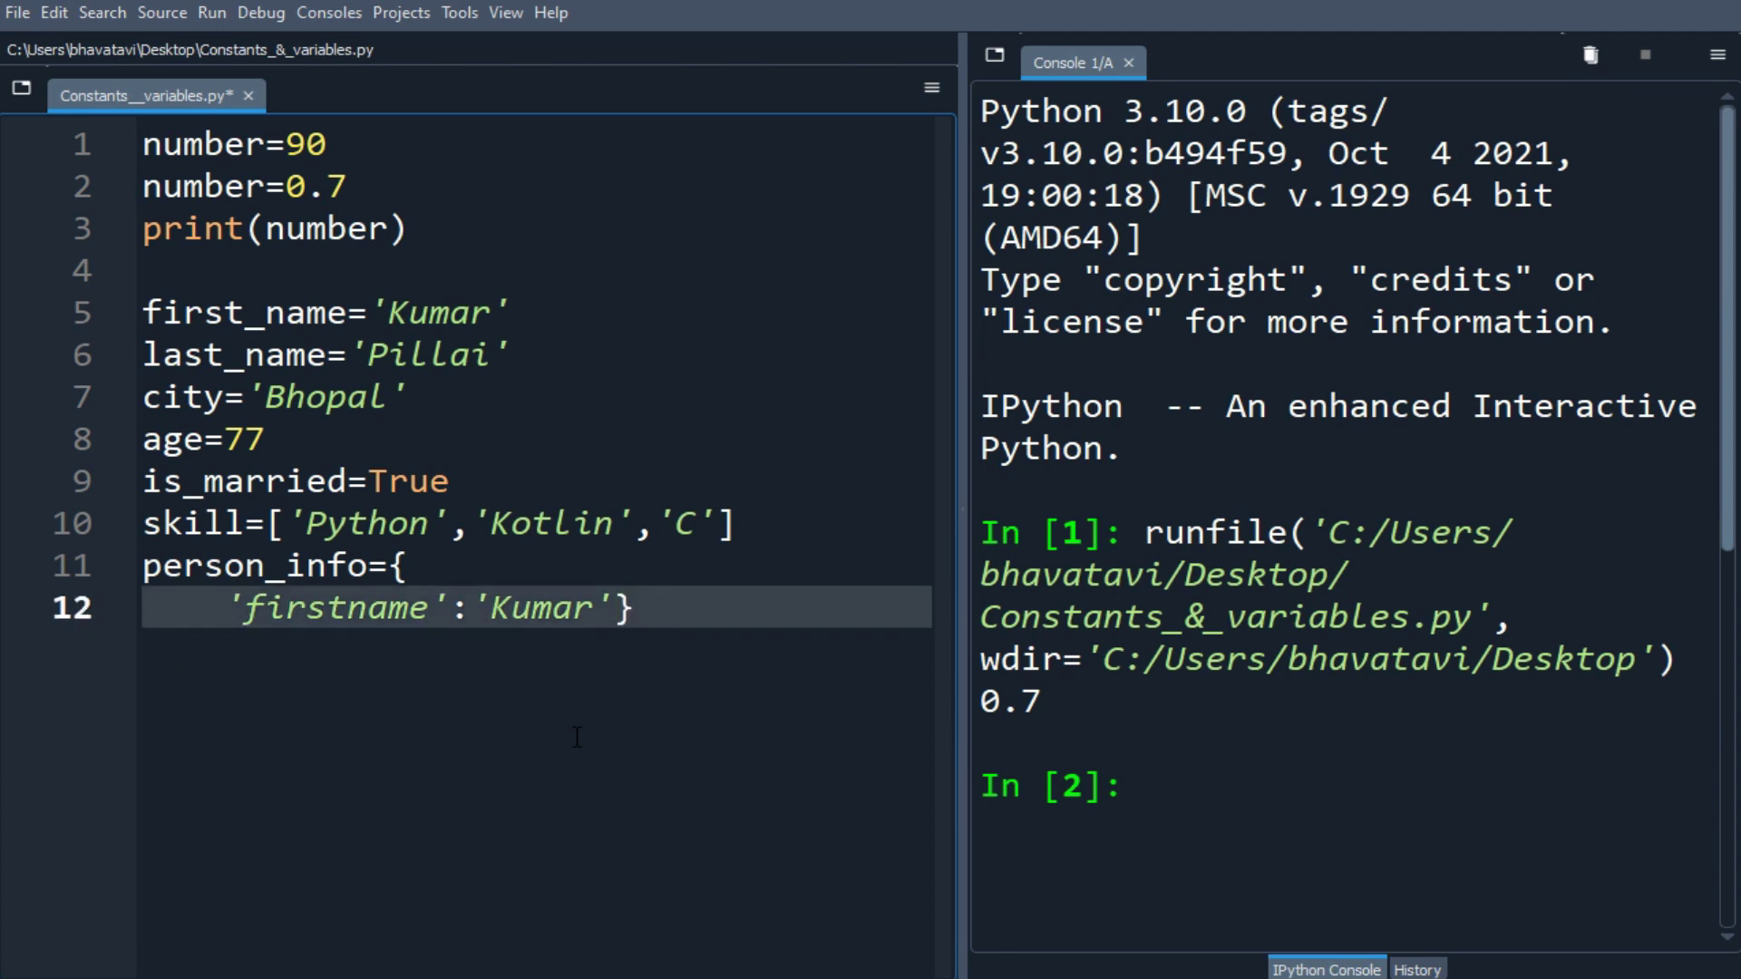
{"action": "type", "text": ",\\n''"}
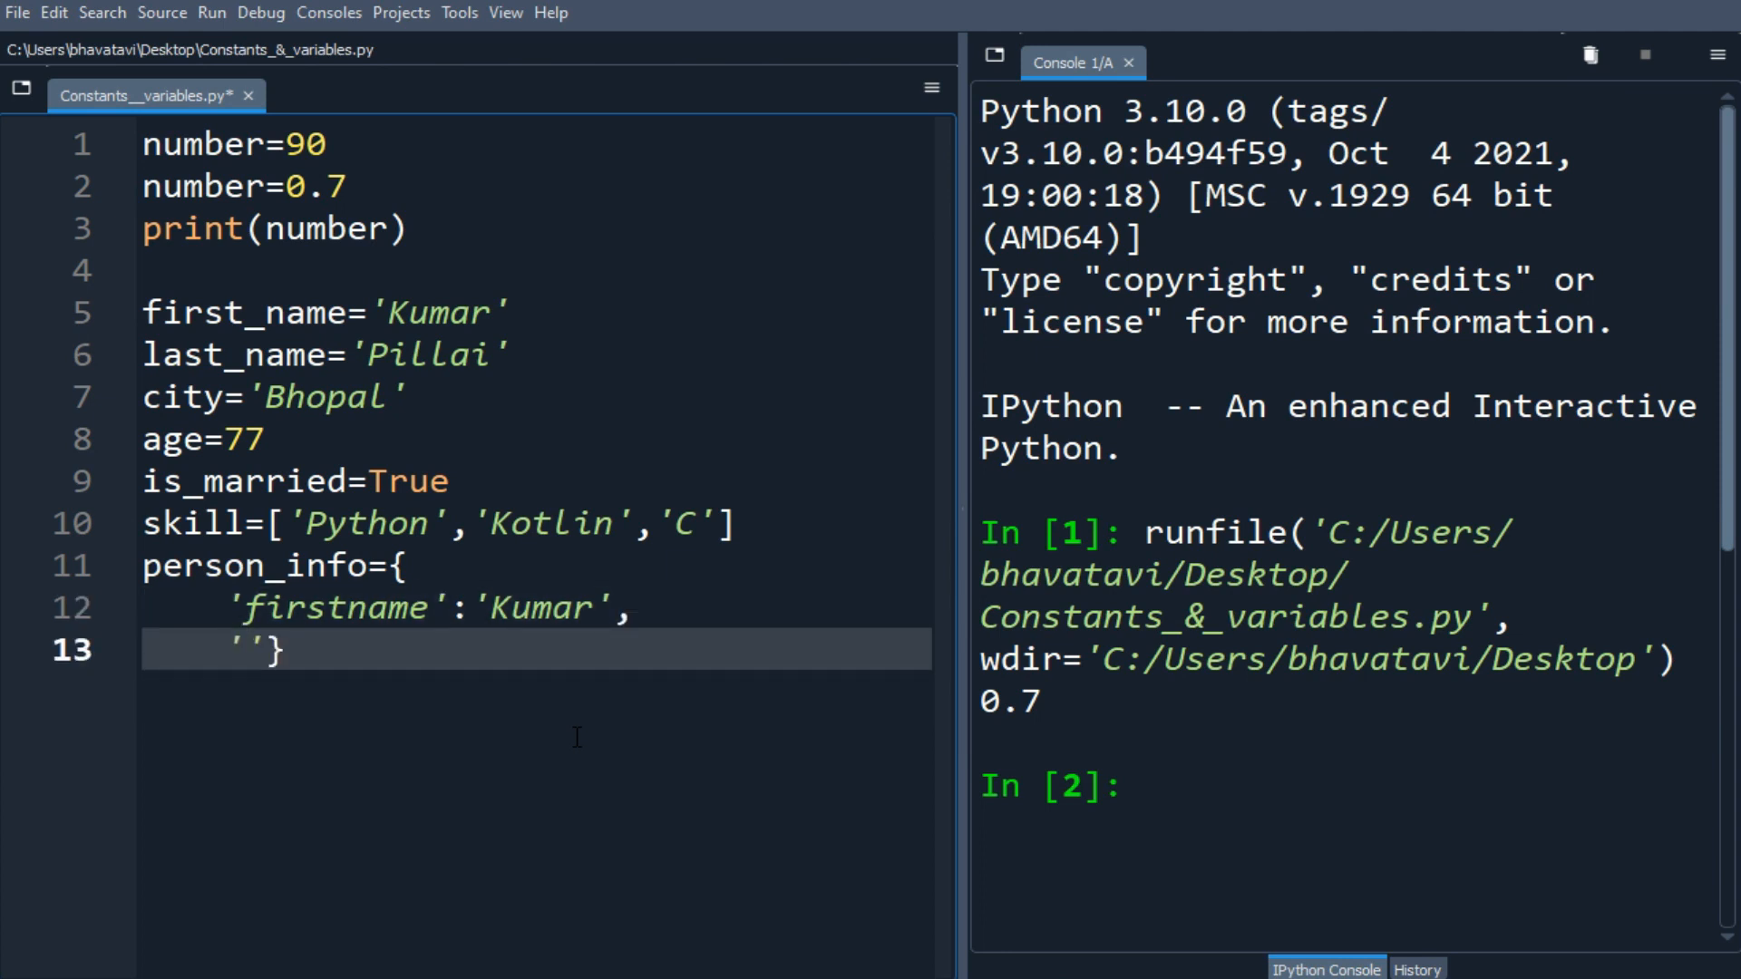
{"action": "type", "text": "se"}
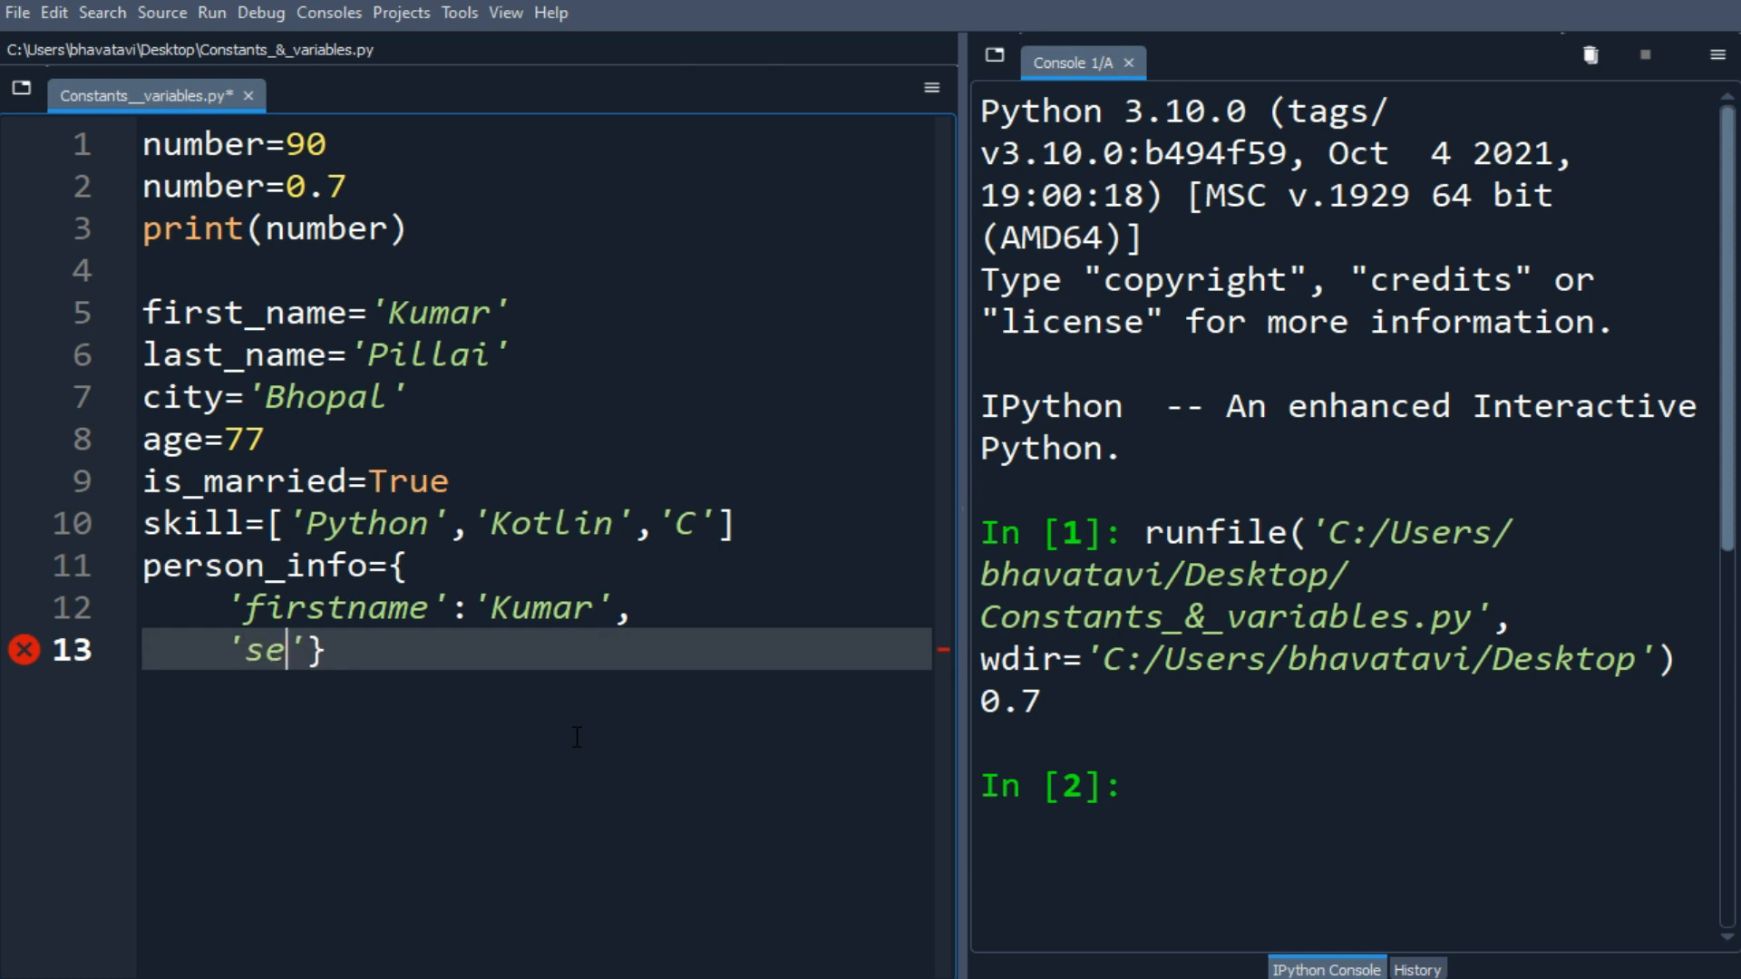
{"action": "type", "text": "condname"}
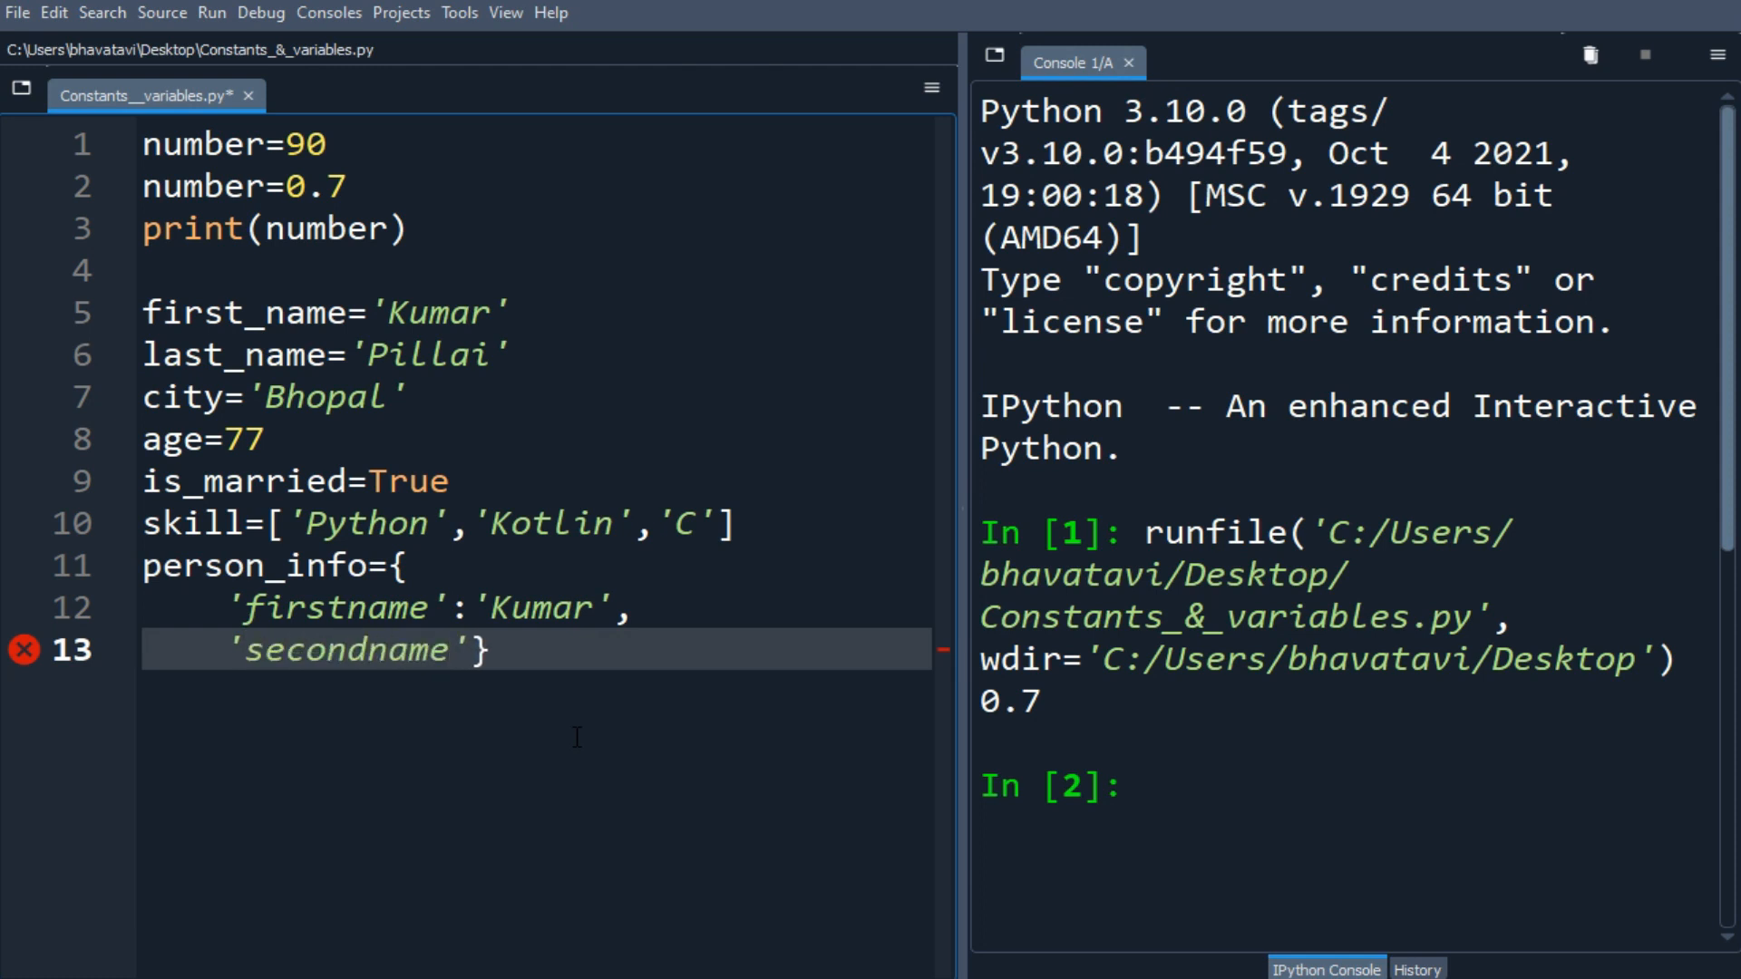
{"action": "type", "text": ":'P'"}
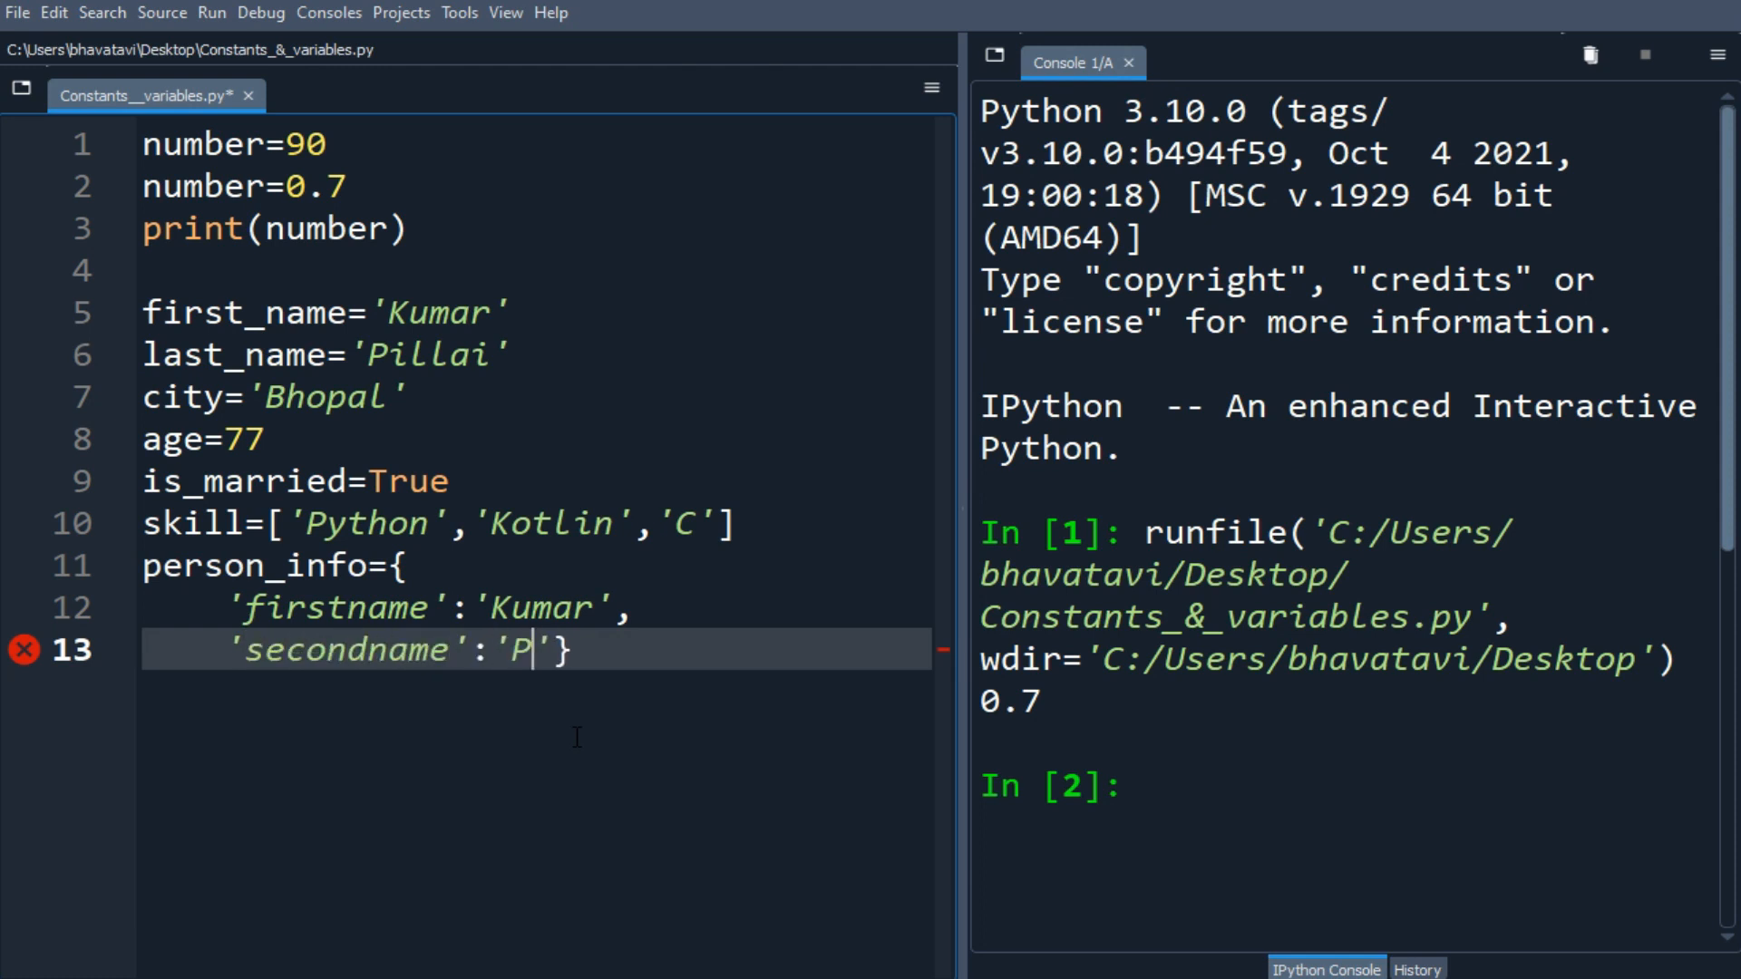
{"action": "type", "text": "illai"}
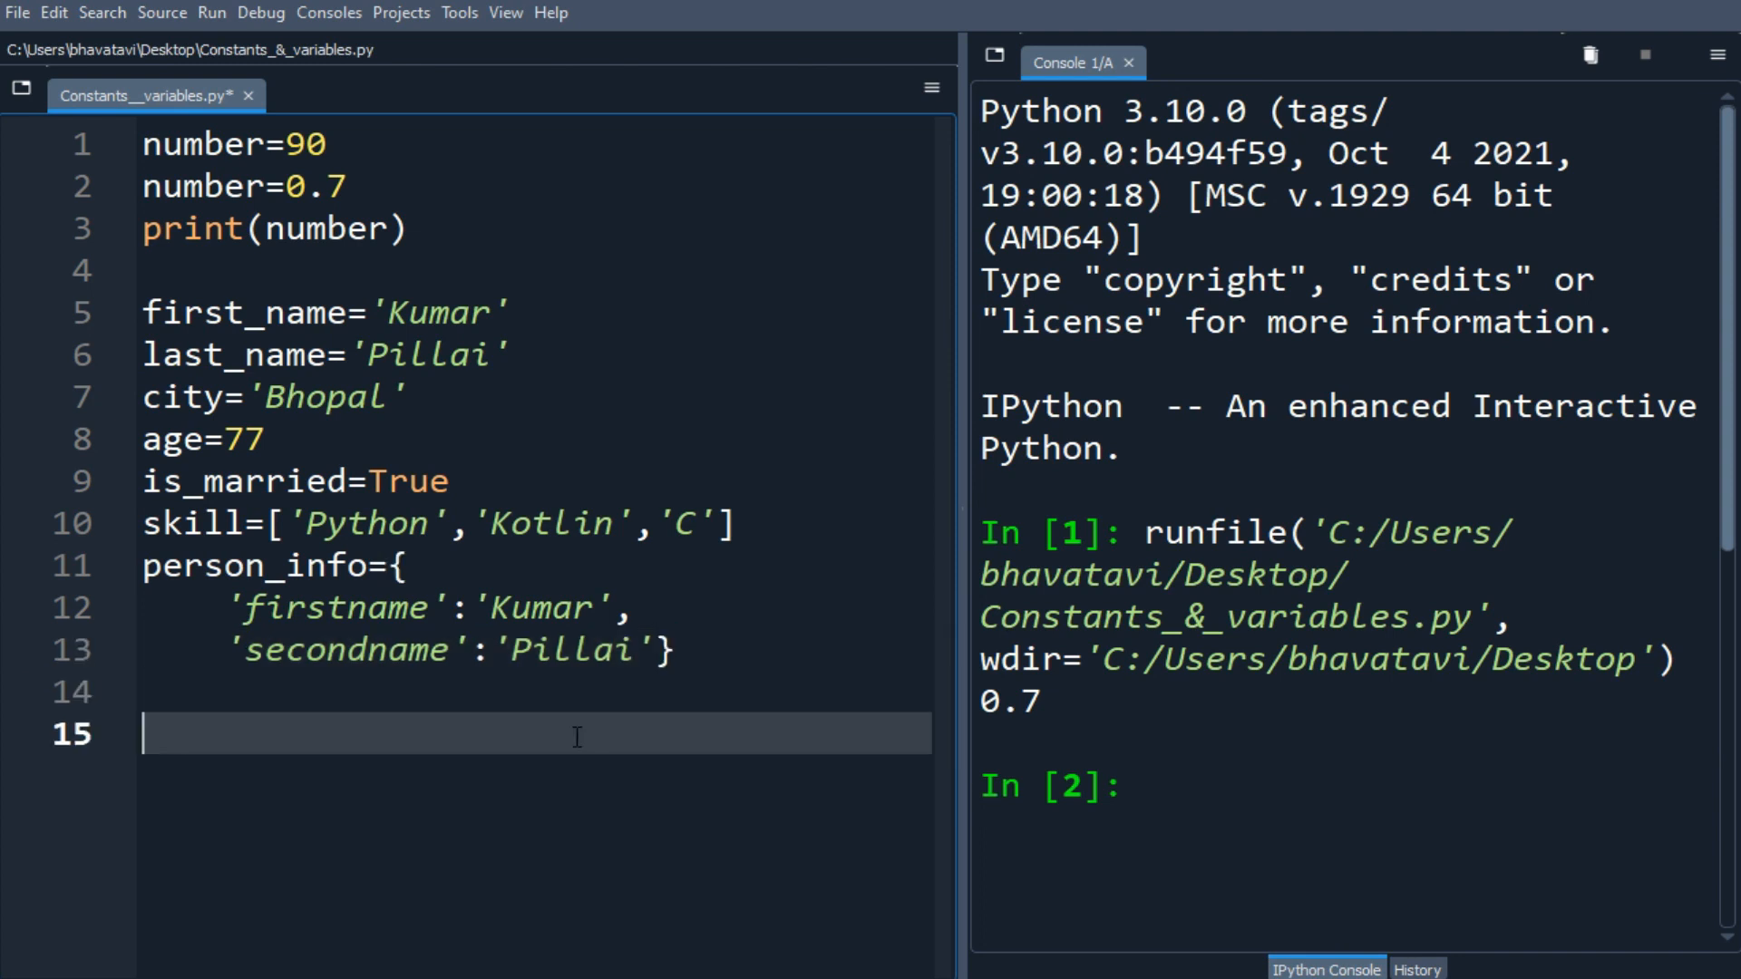
- Add print statements for first_name, last_name, skill and person_info
{"action": "type", "text": "print("}
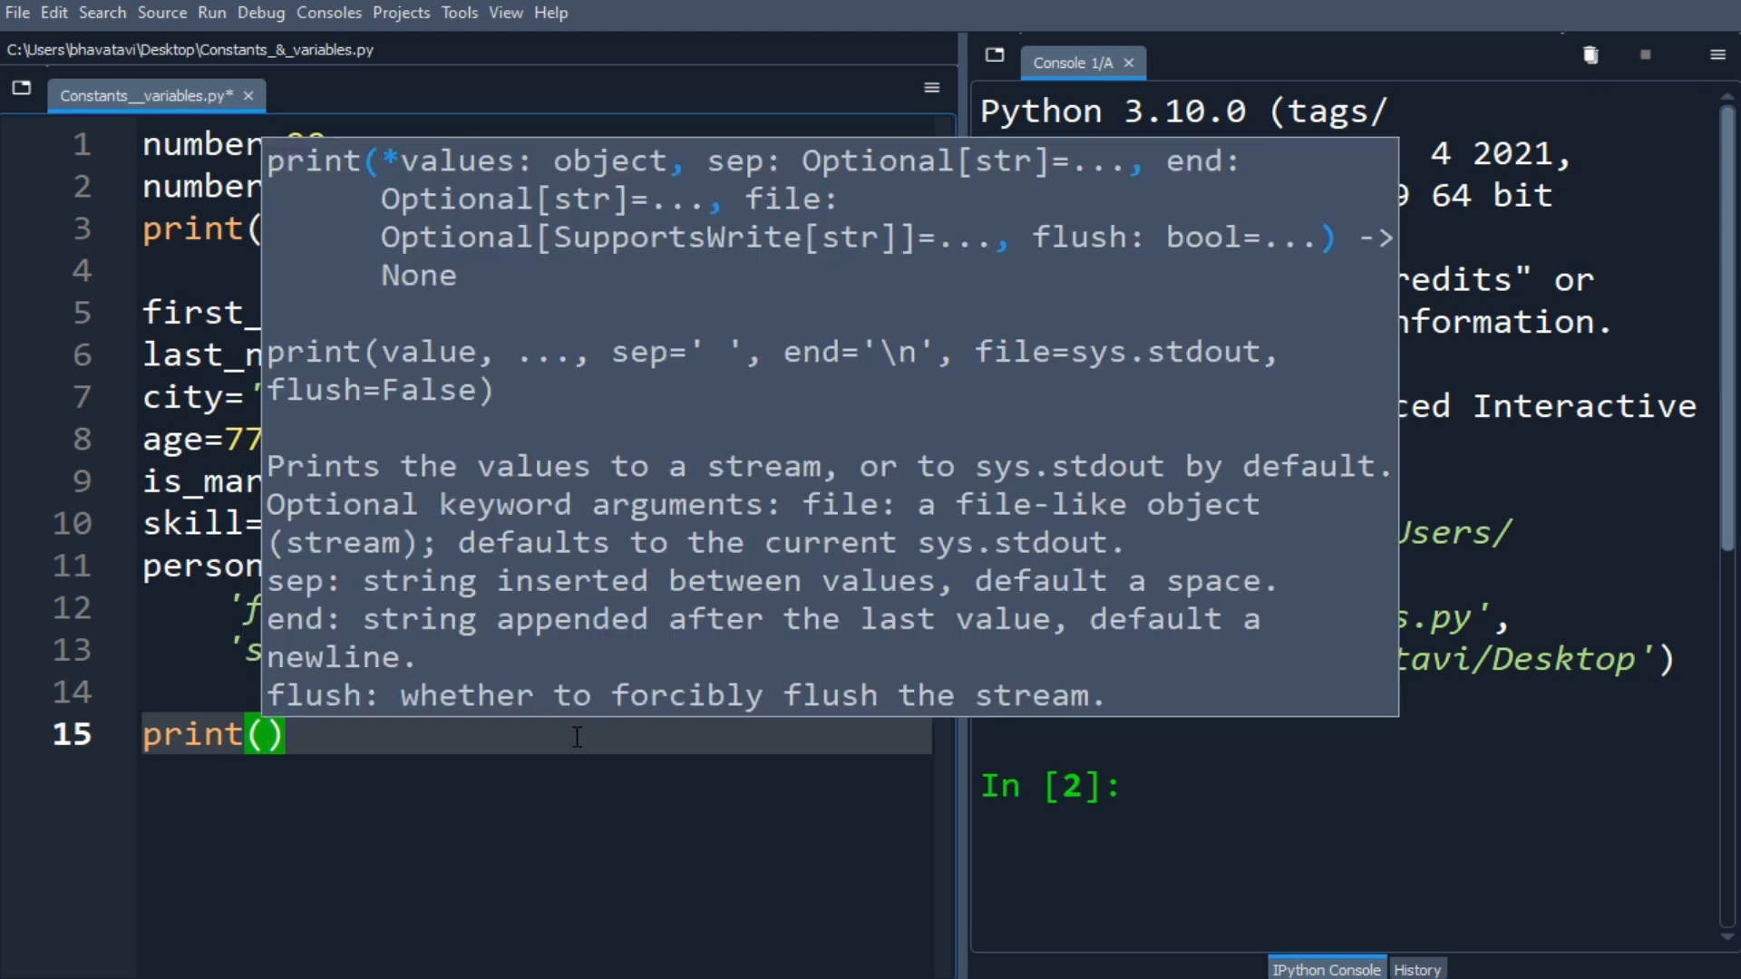
{"action": "type", "text": "first_name"}
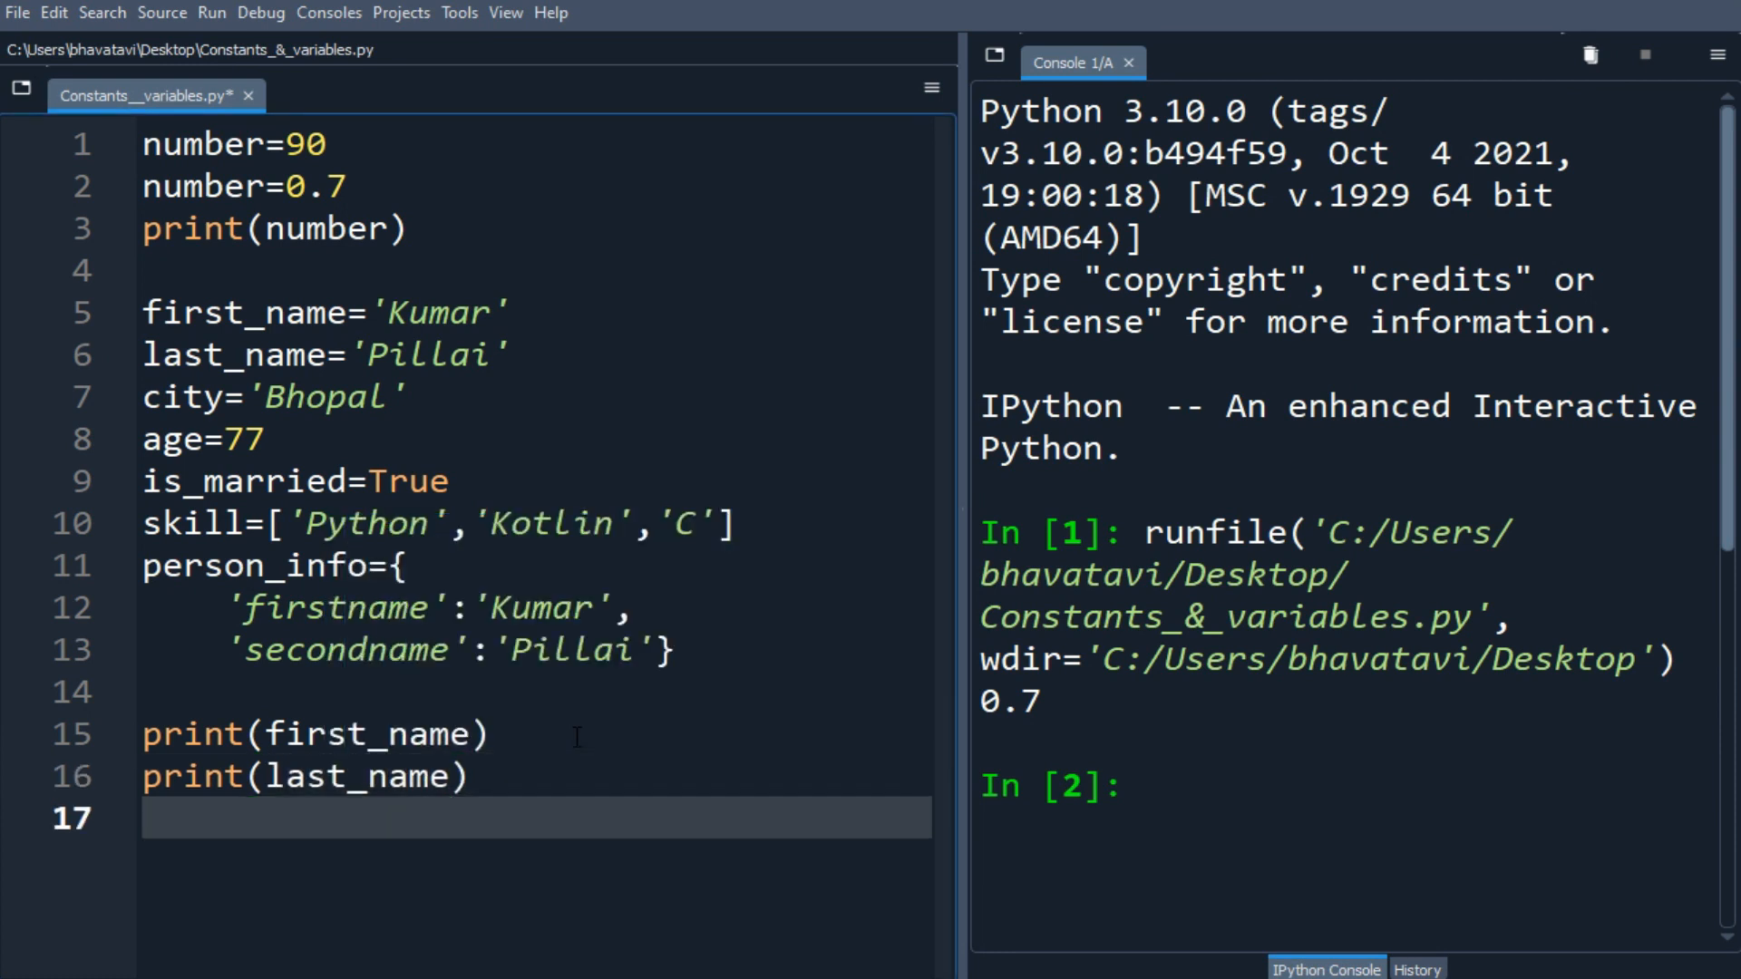
{"action": "type", "text": "print(skill"}
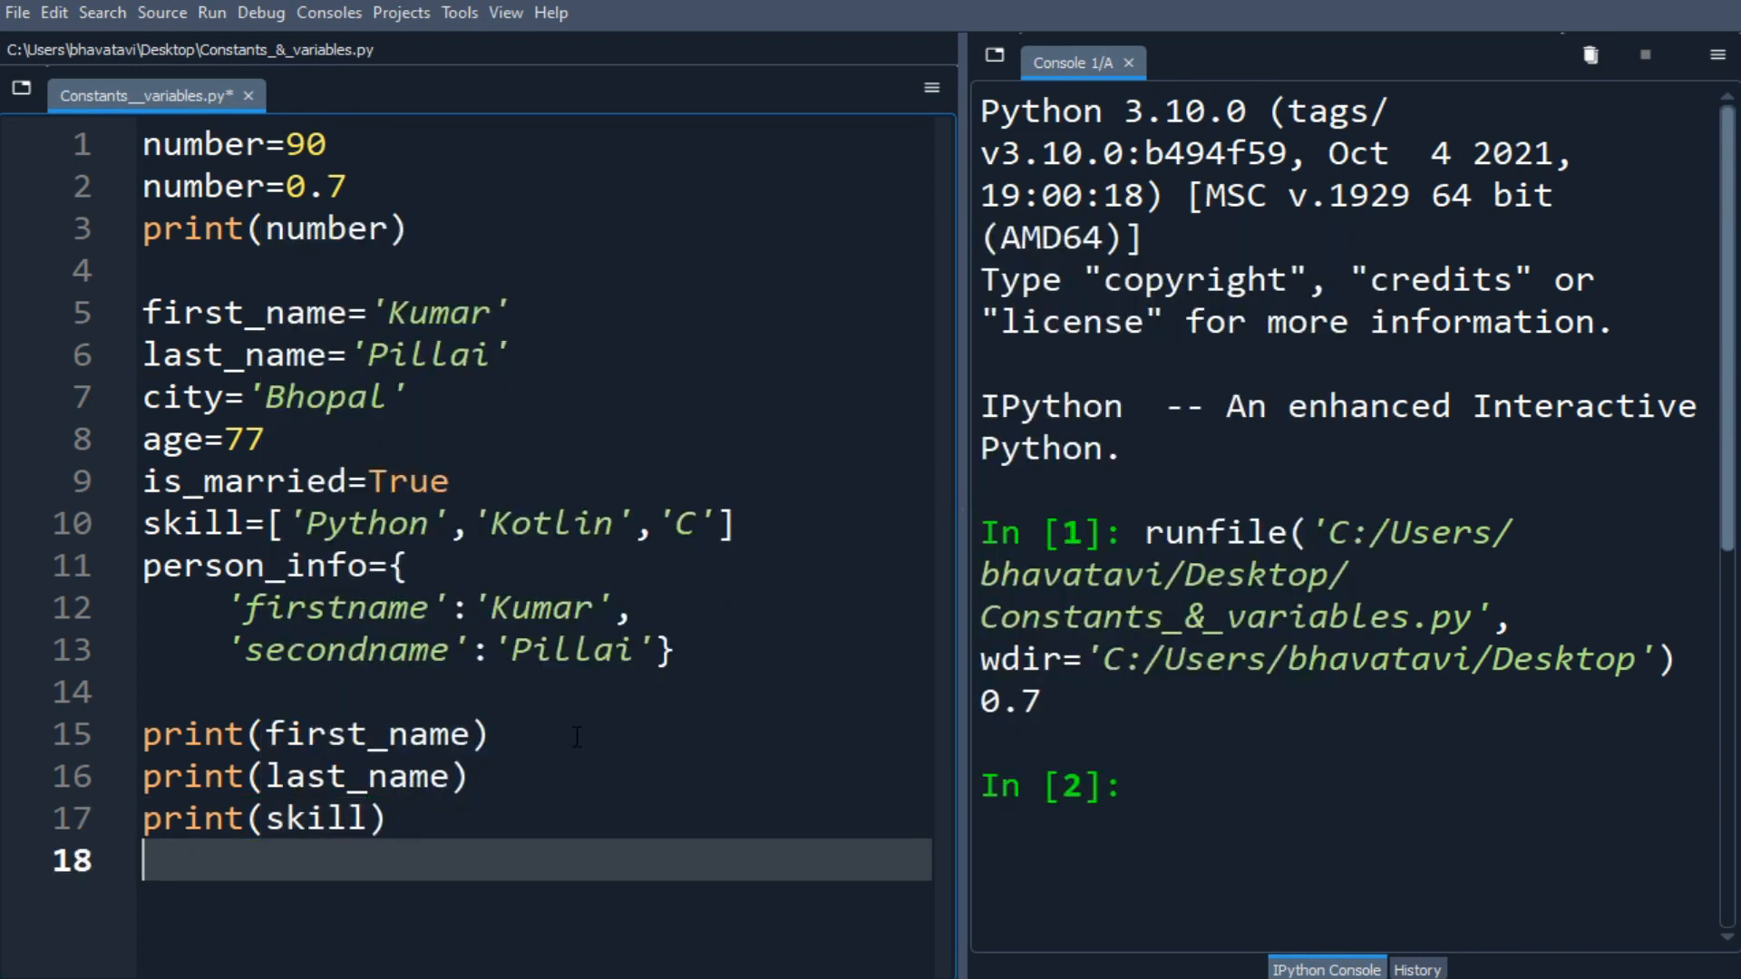
{"action": "type", "text": "print(person"}
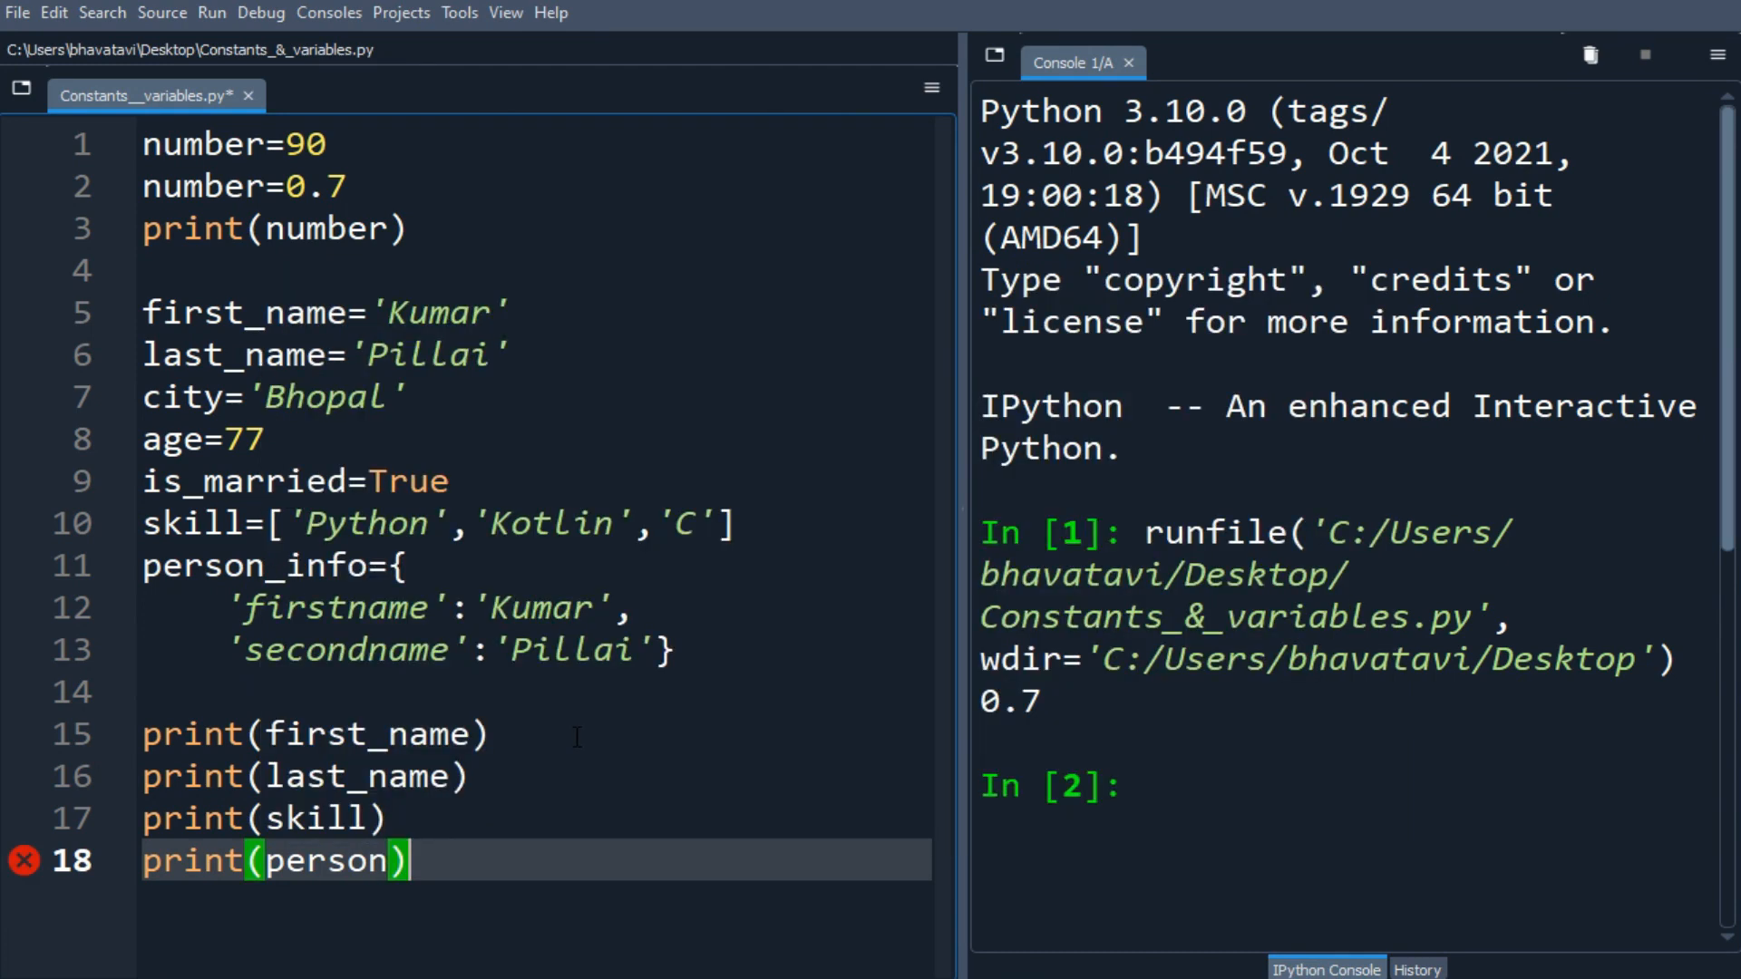
{"action": "type", "text": "_info"}
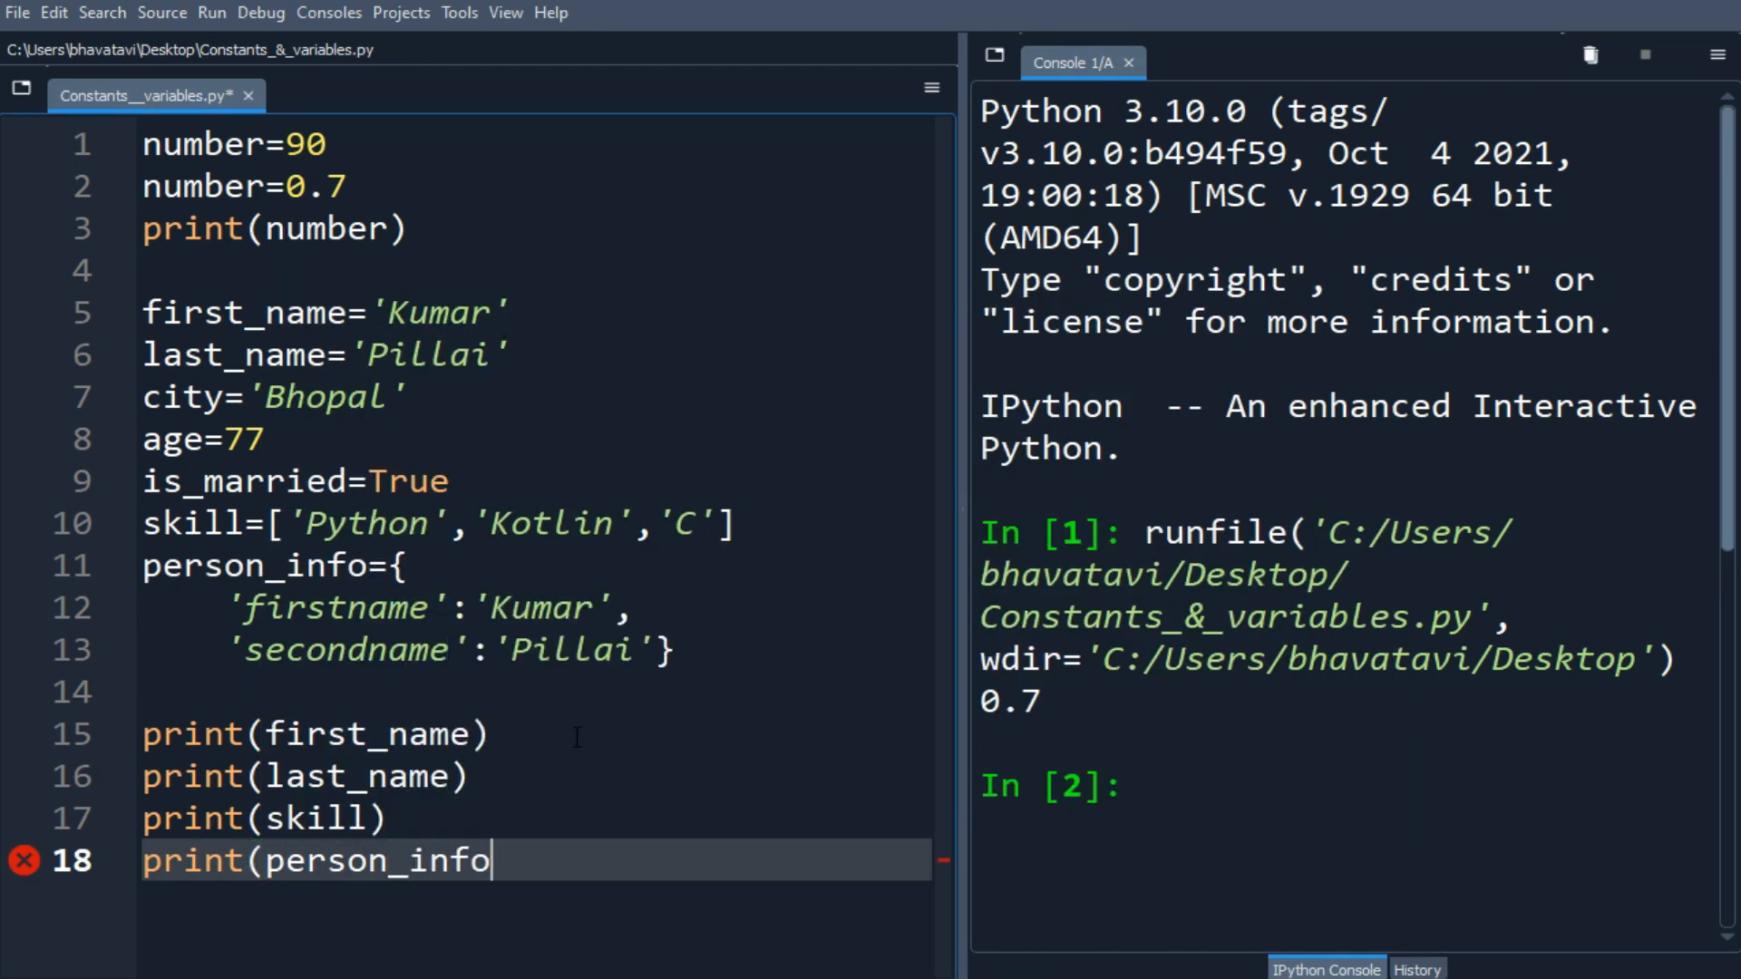
{"action": "type", "text": ")"}
{"action": "type", "text": "a"}
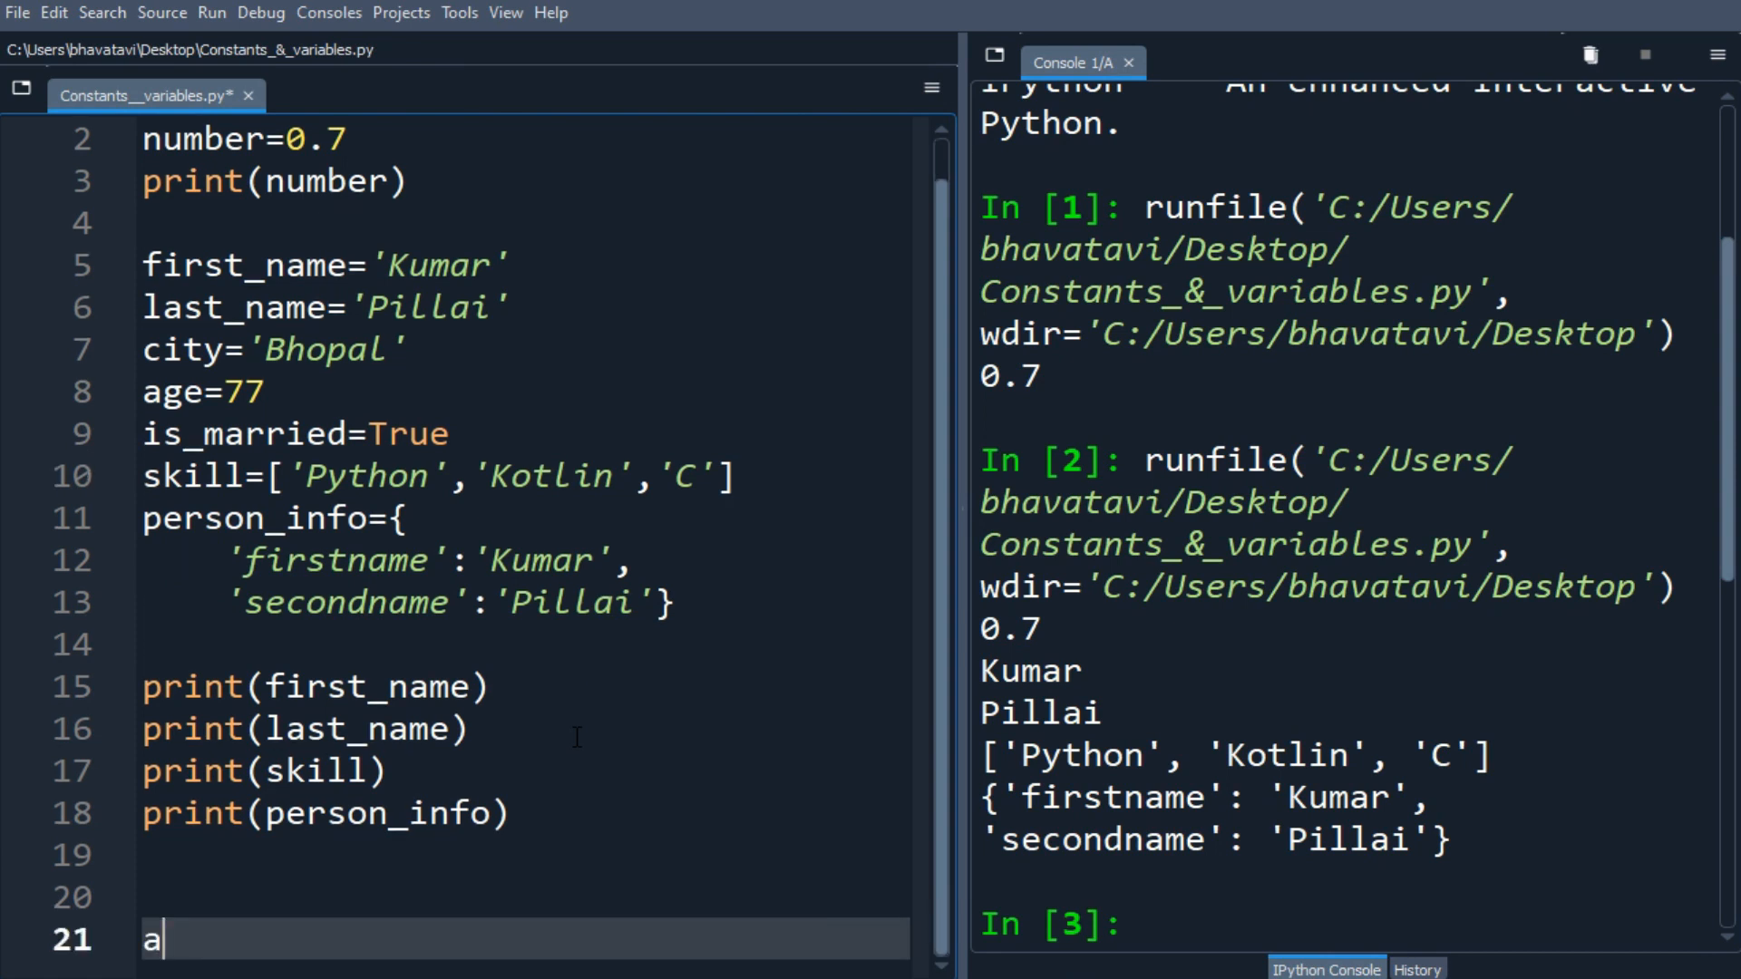
- Write a,b,c=6,9.4,'Hello' with print(c) and run to output Hello
{"action": "type", "text": ",b,c"}
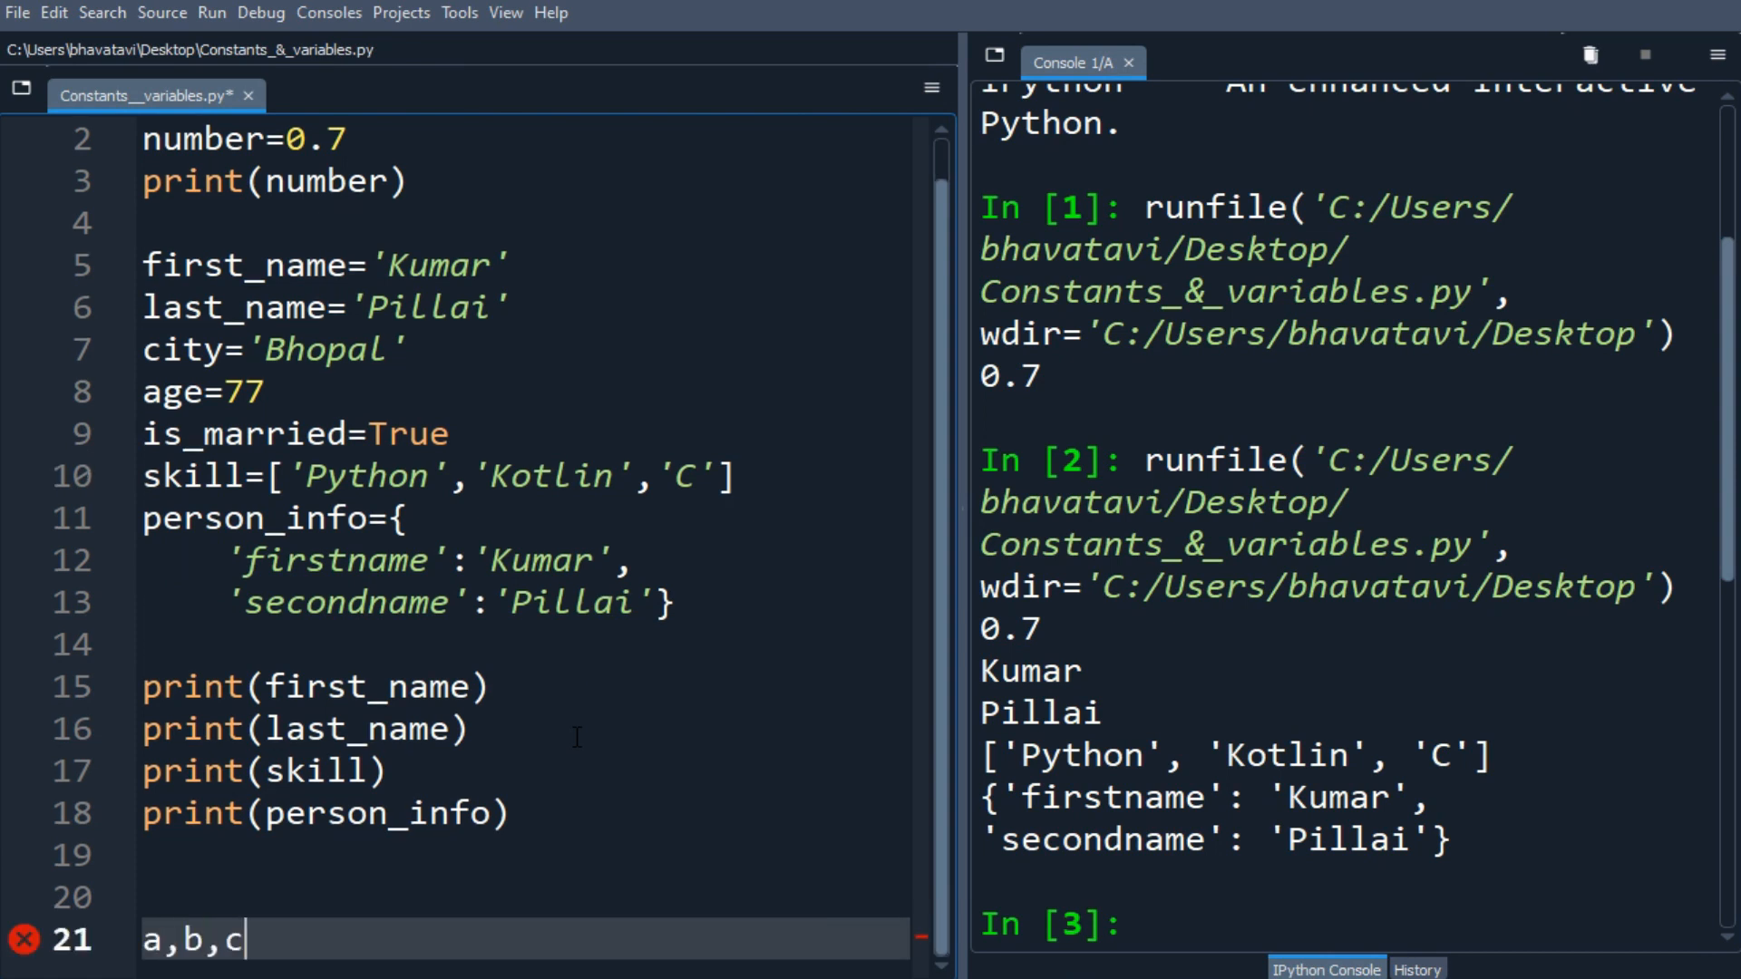
{"action": "type", "text": "="}
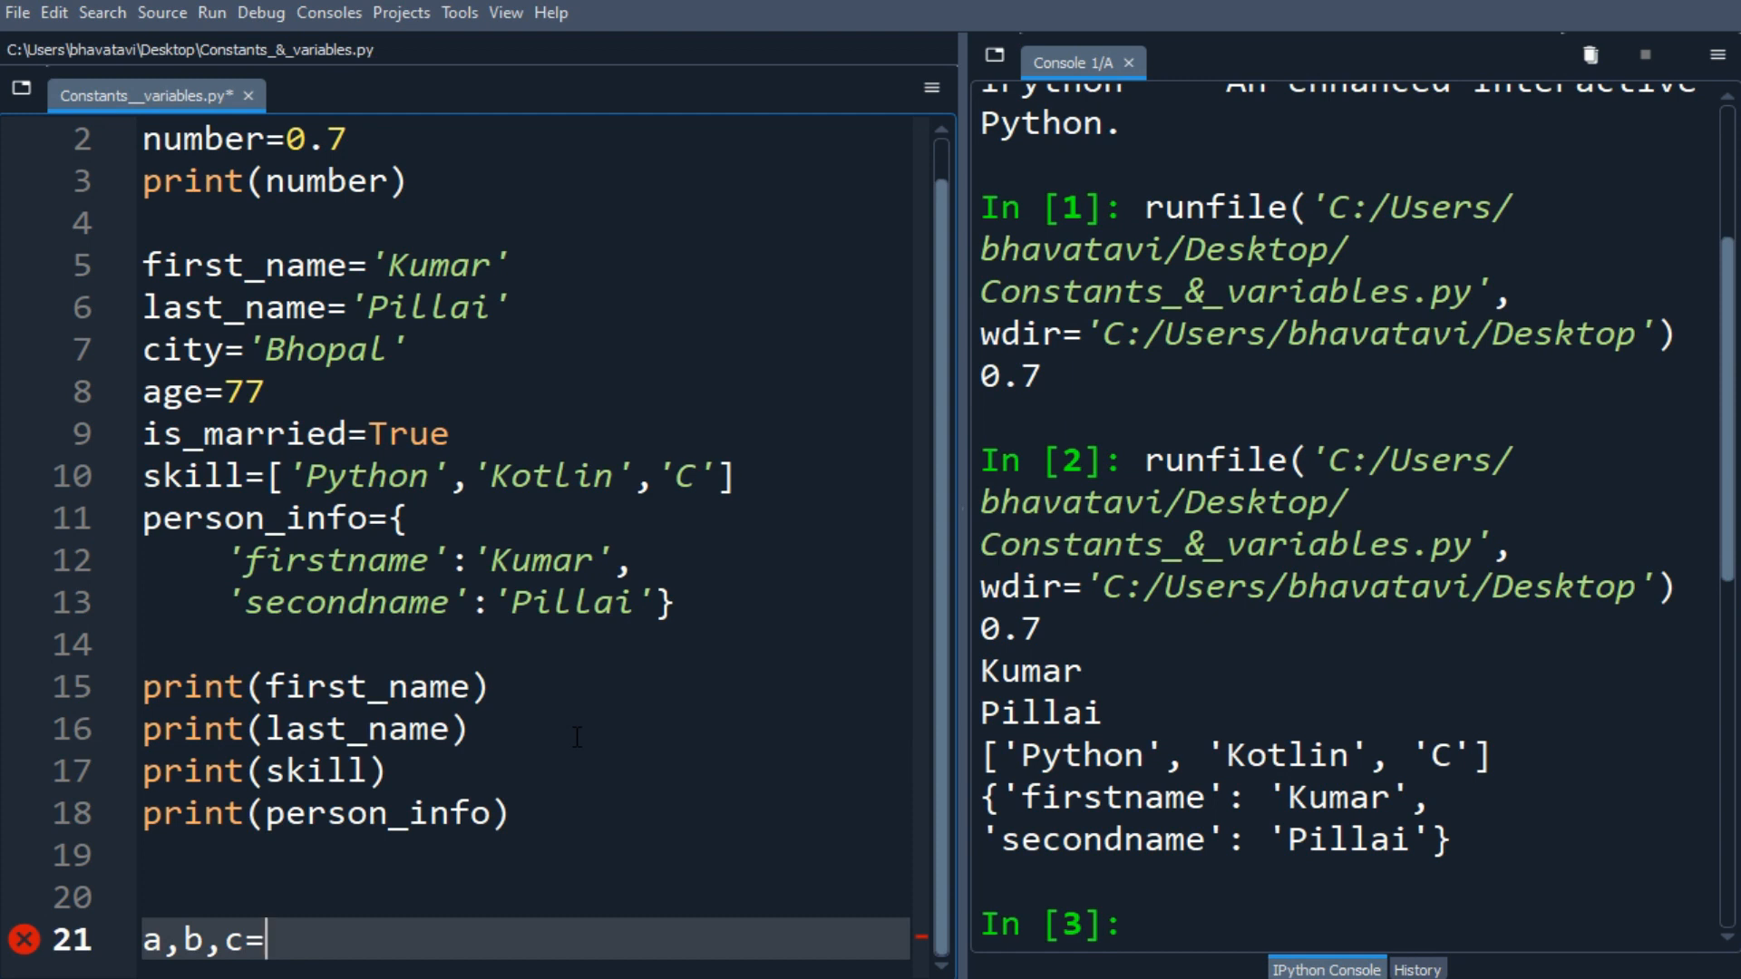
{"action": "type", "text": "6"}
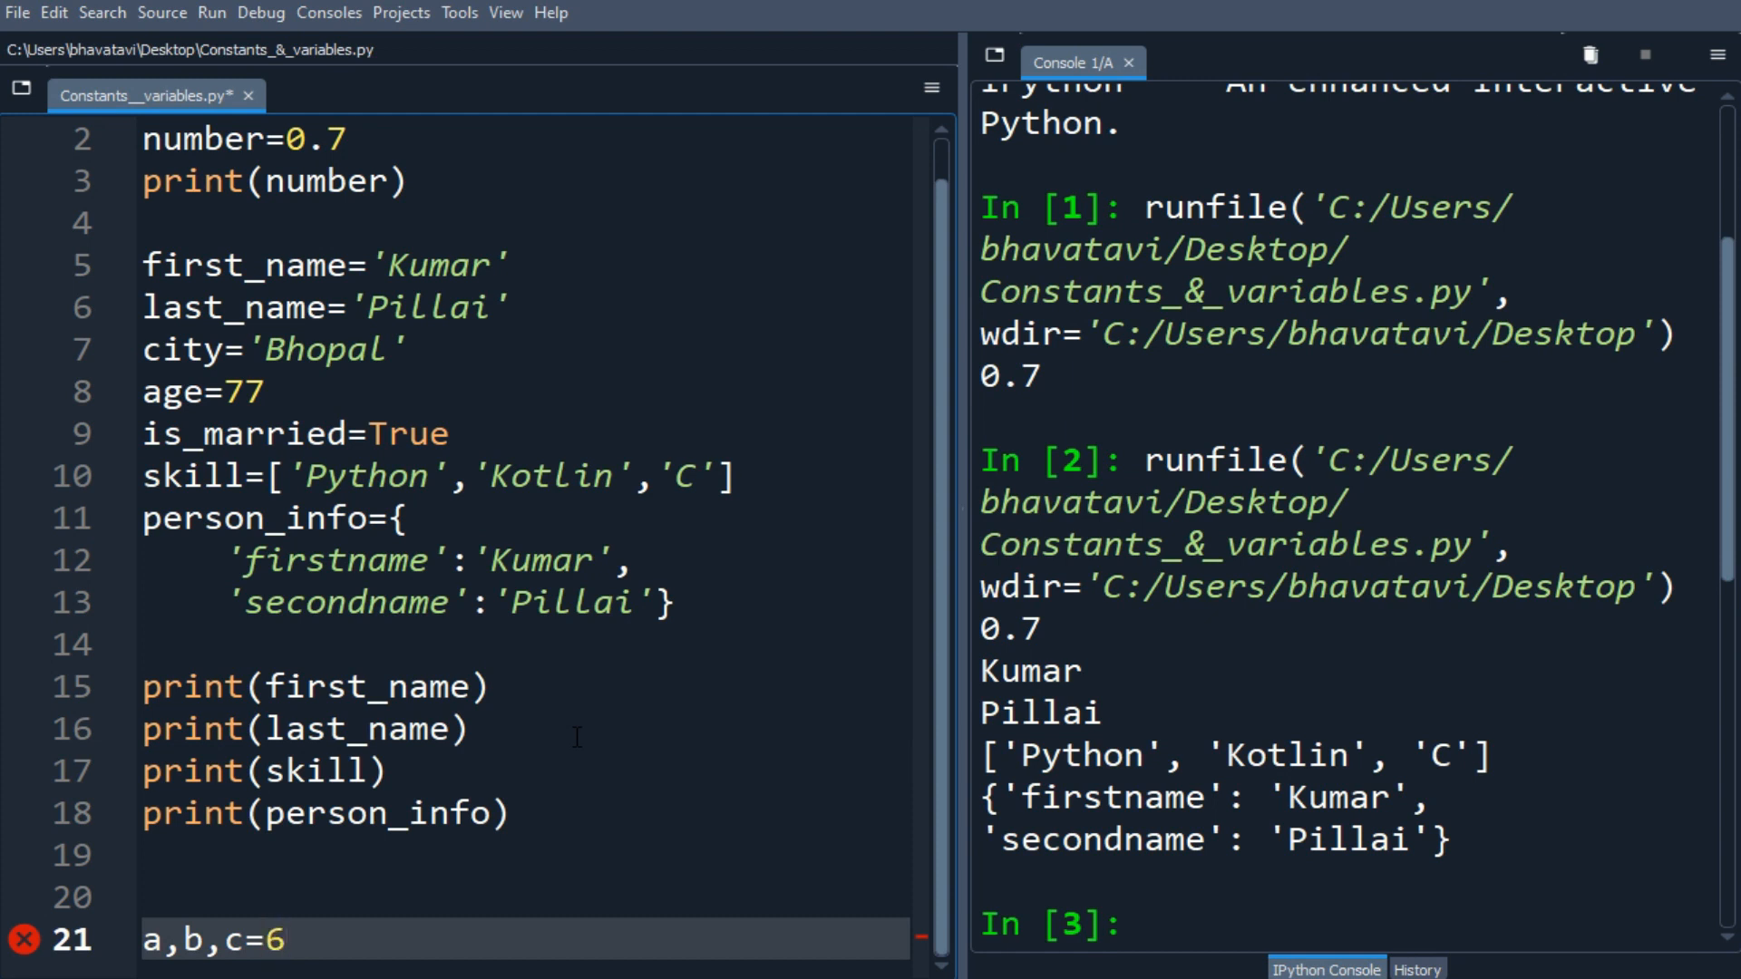
{"action": "type", "text": ","}
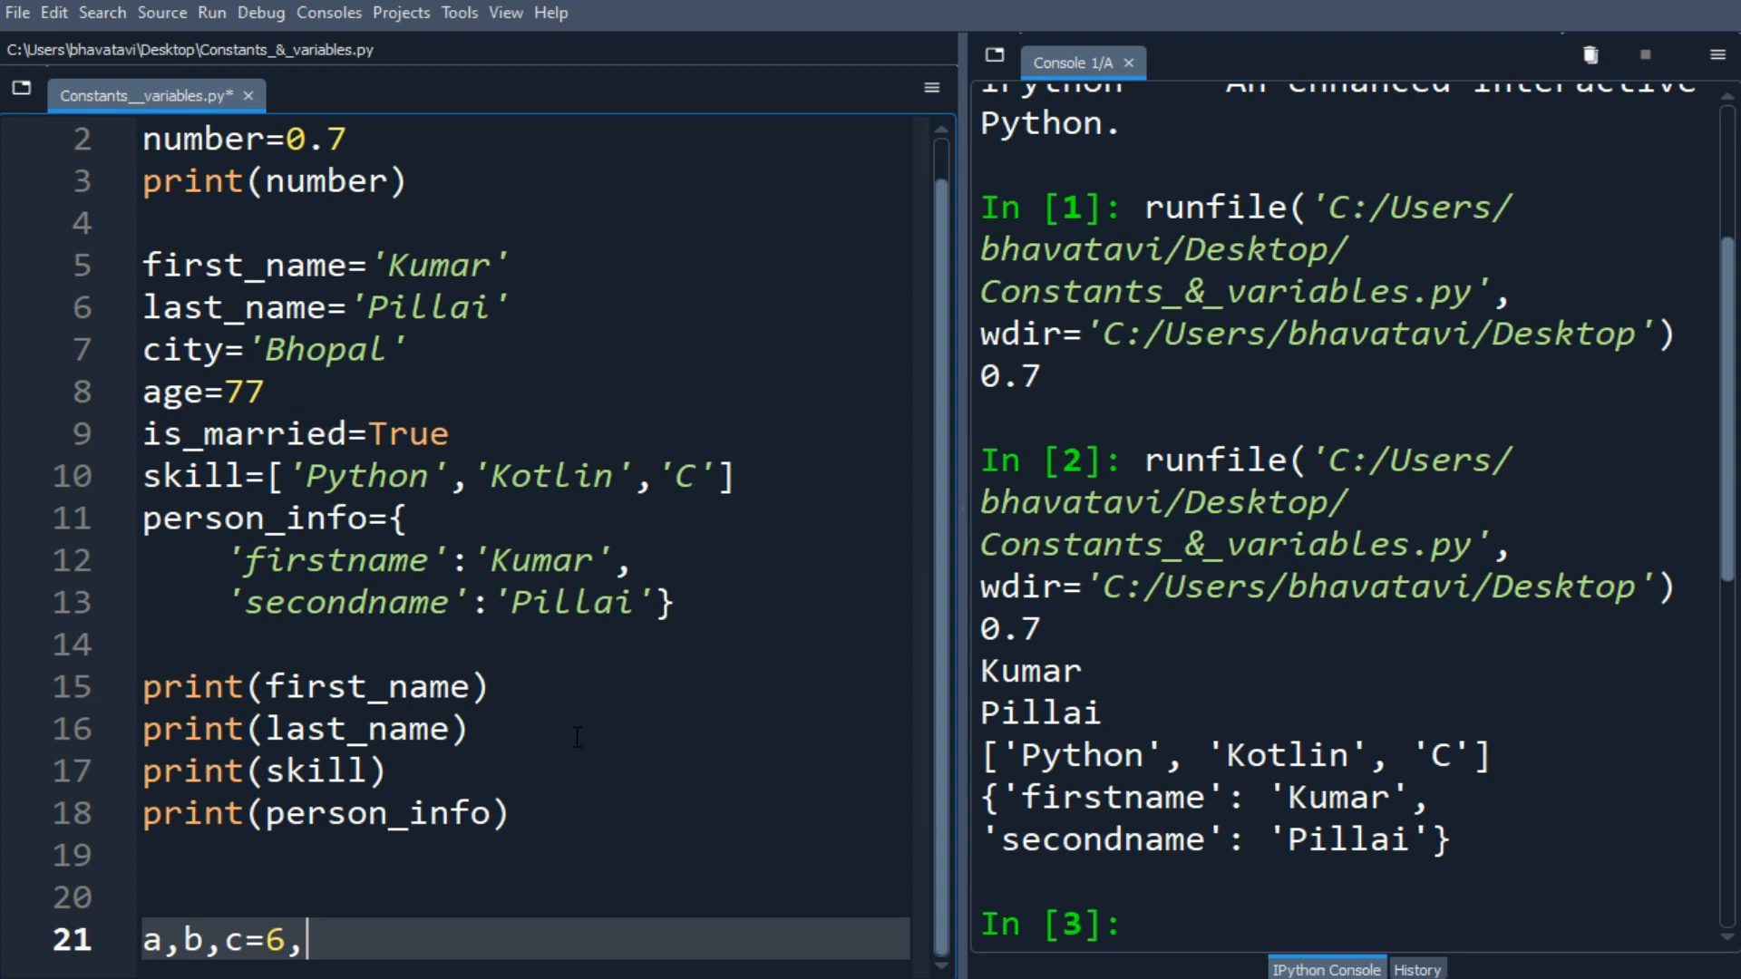
{"action": "type", "text": "9.4"}
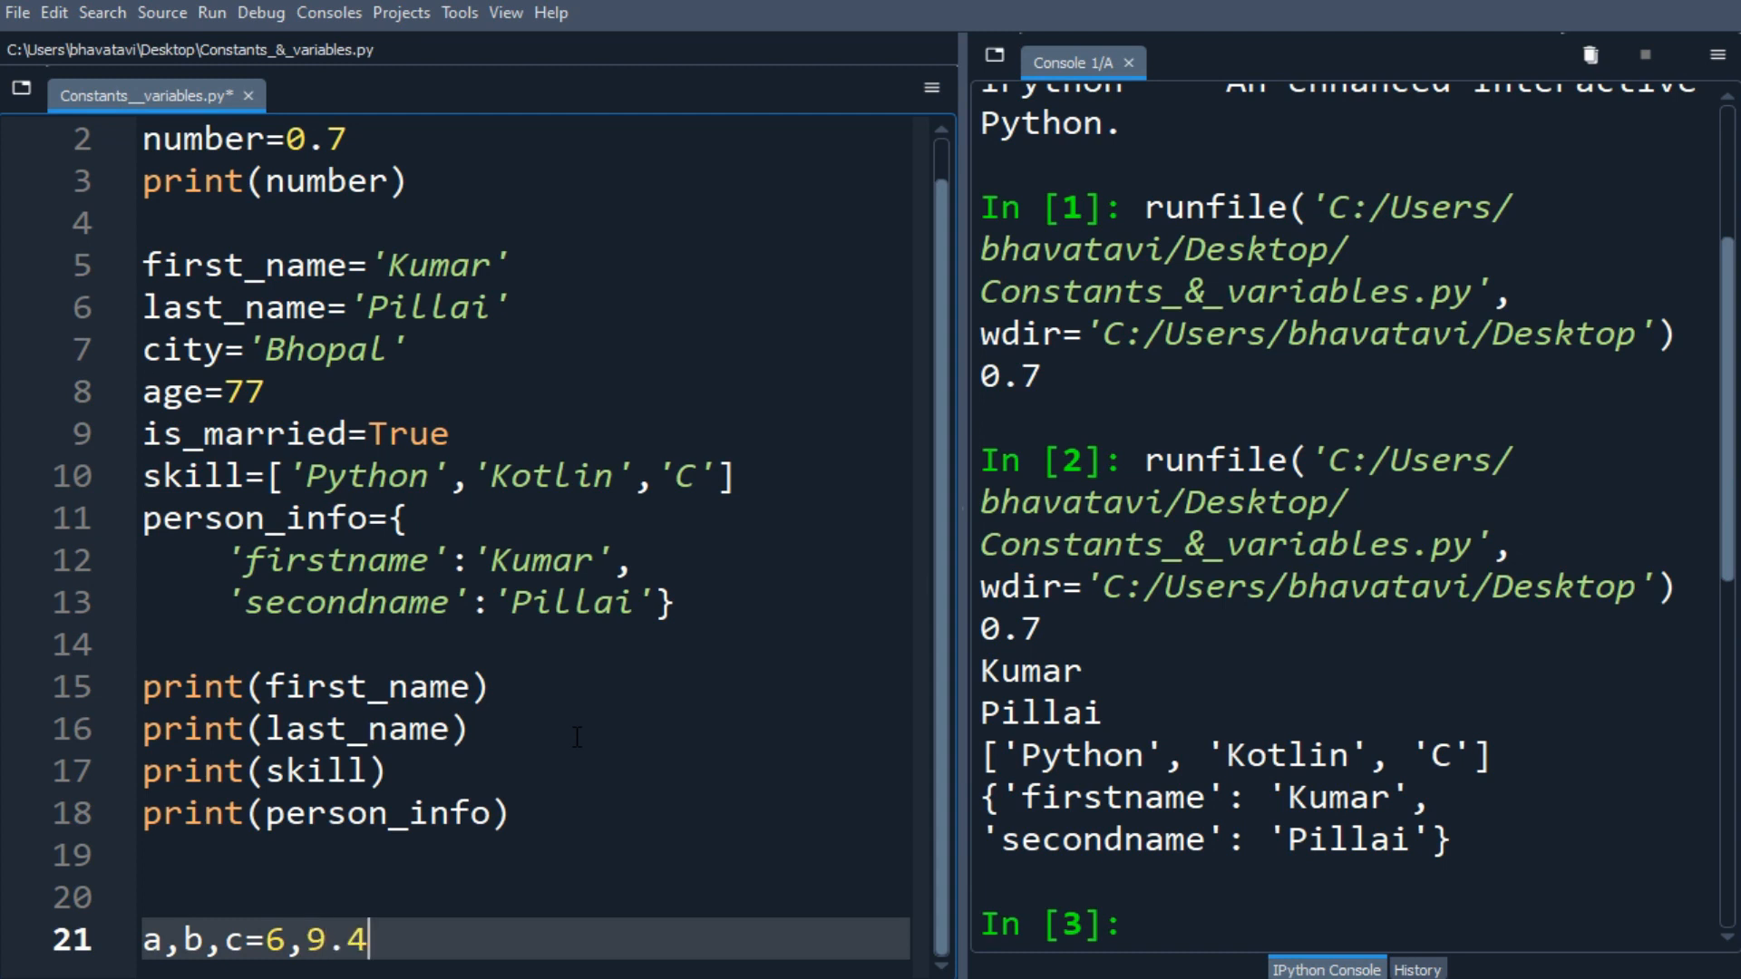
{"action": "type", "text": ",''"}
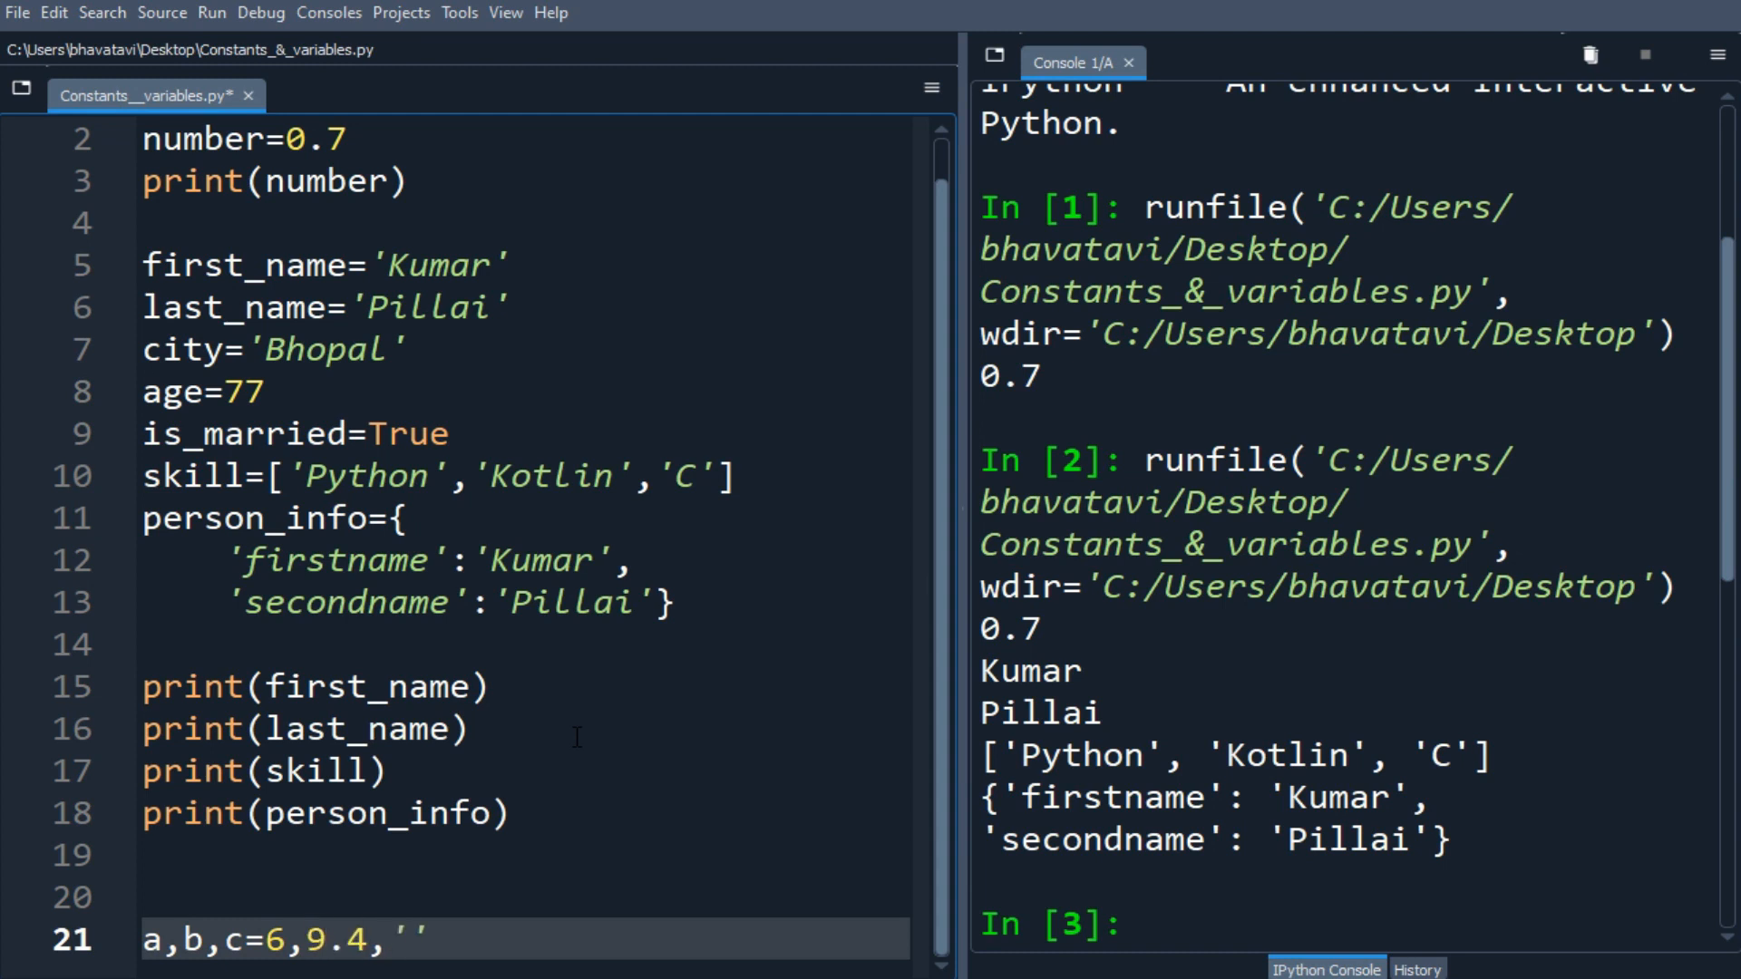
{"action": "type", "text": "H"}
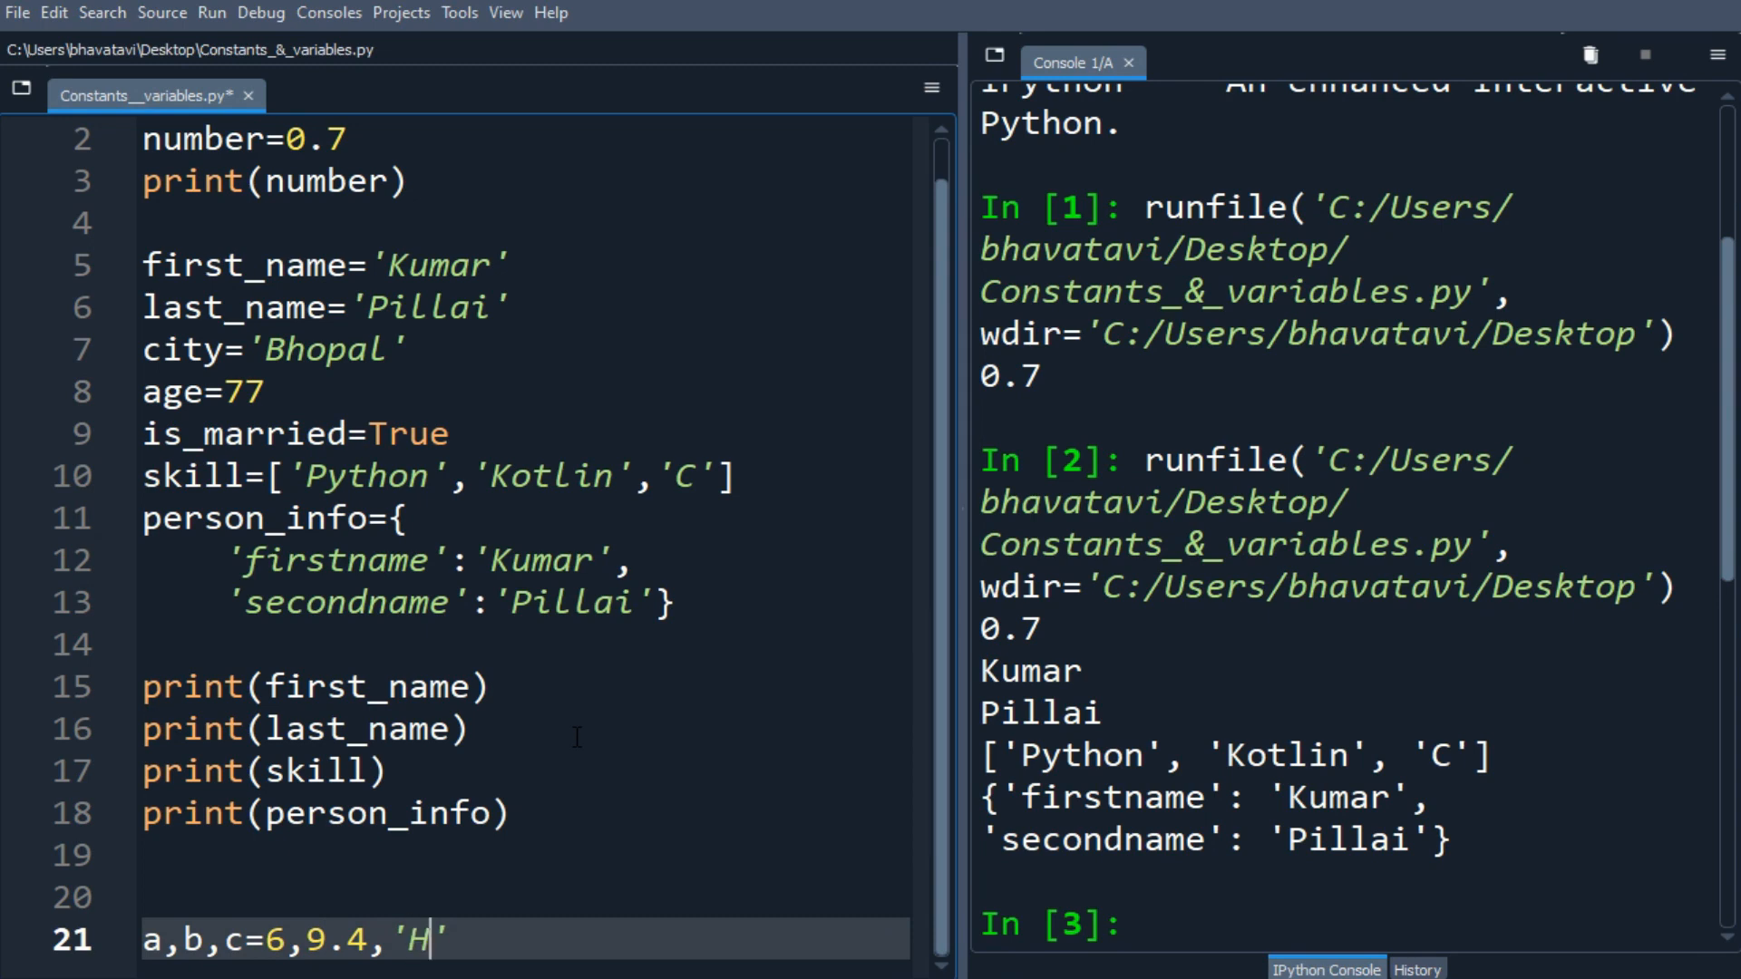
{"action": "type", "text": "ello"}
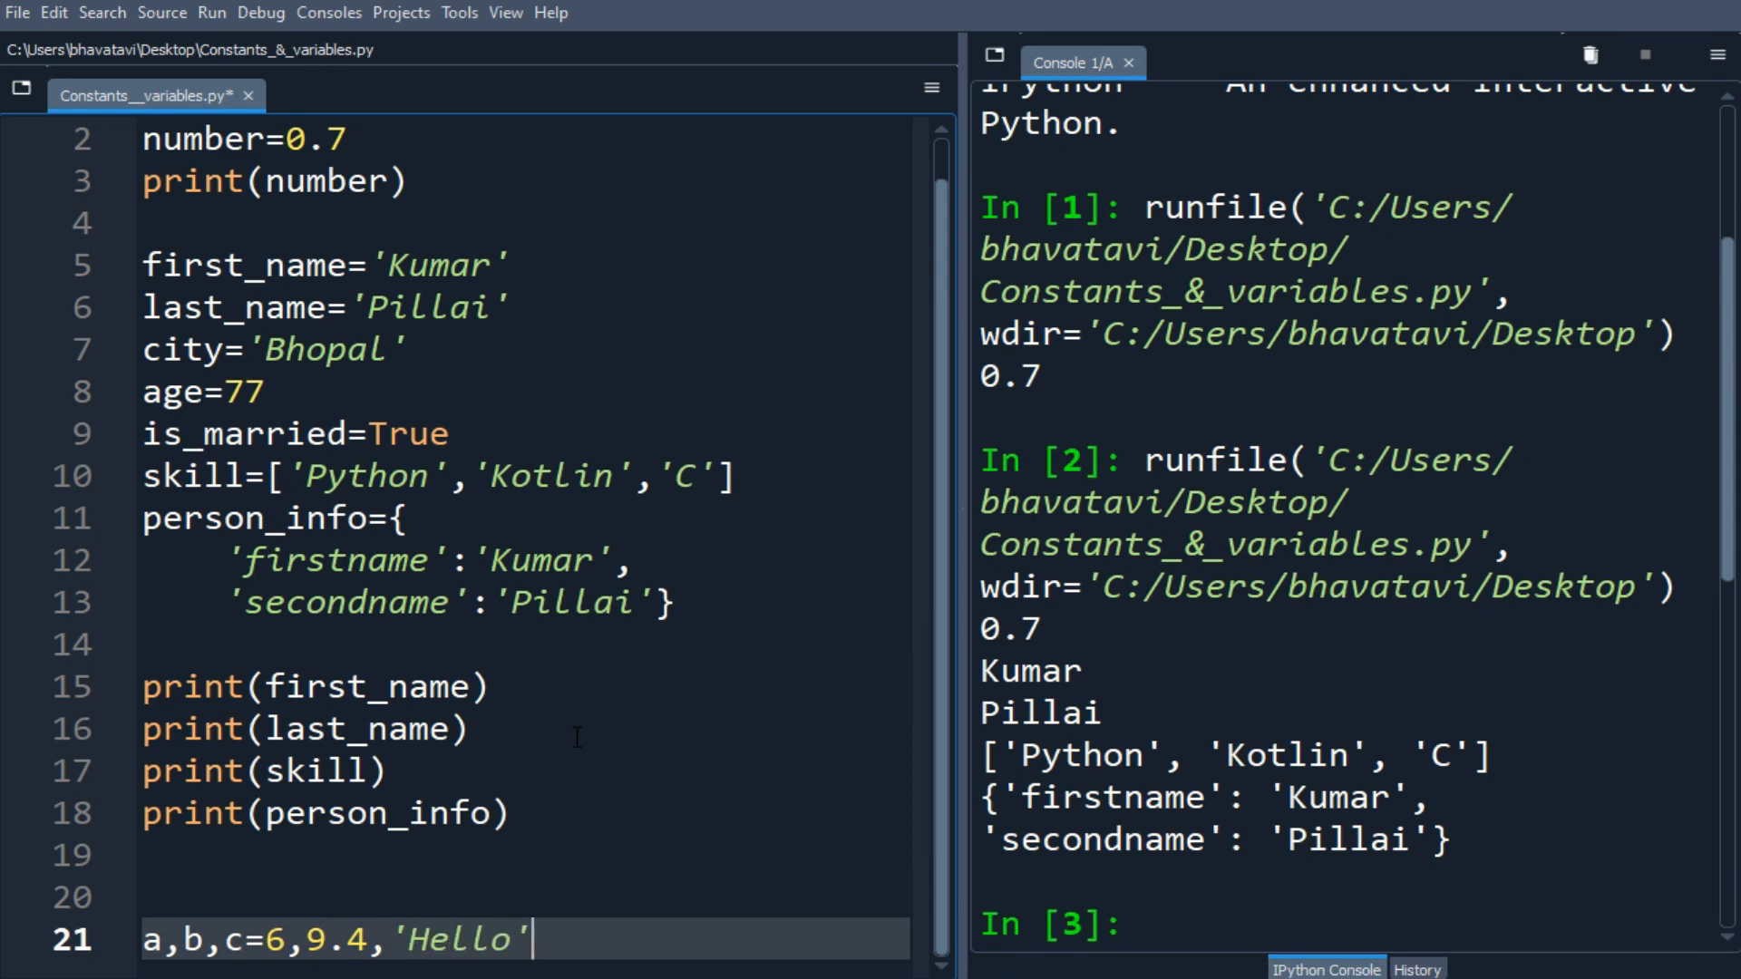
{"action": "type", "text": "print(a"}
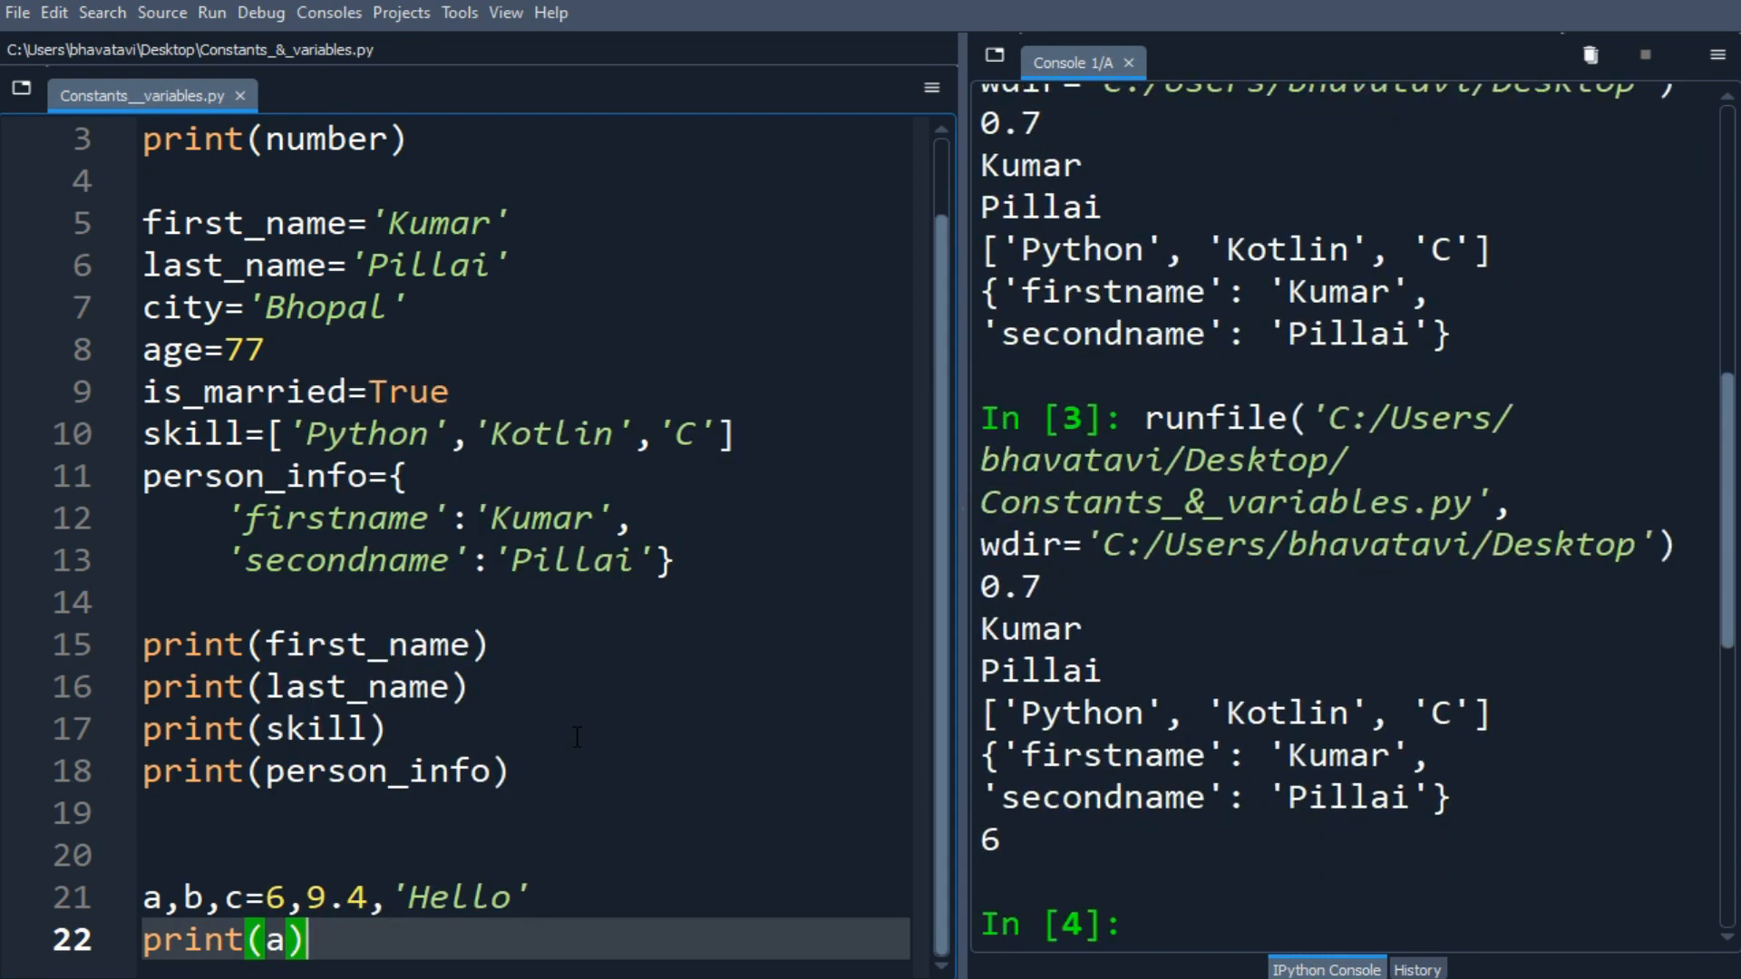
{"action": "type", "text": "c"}
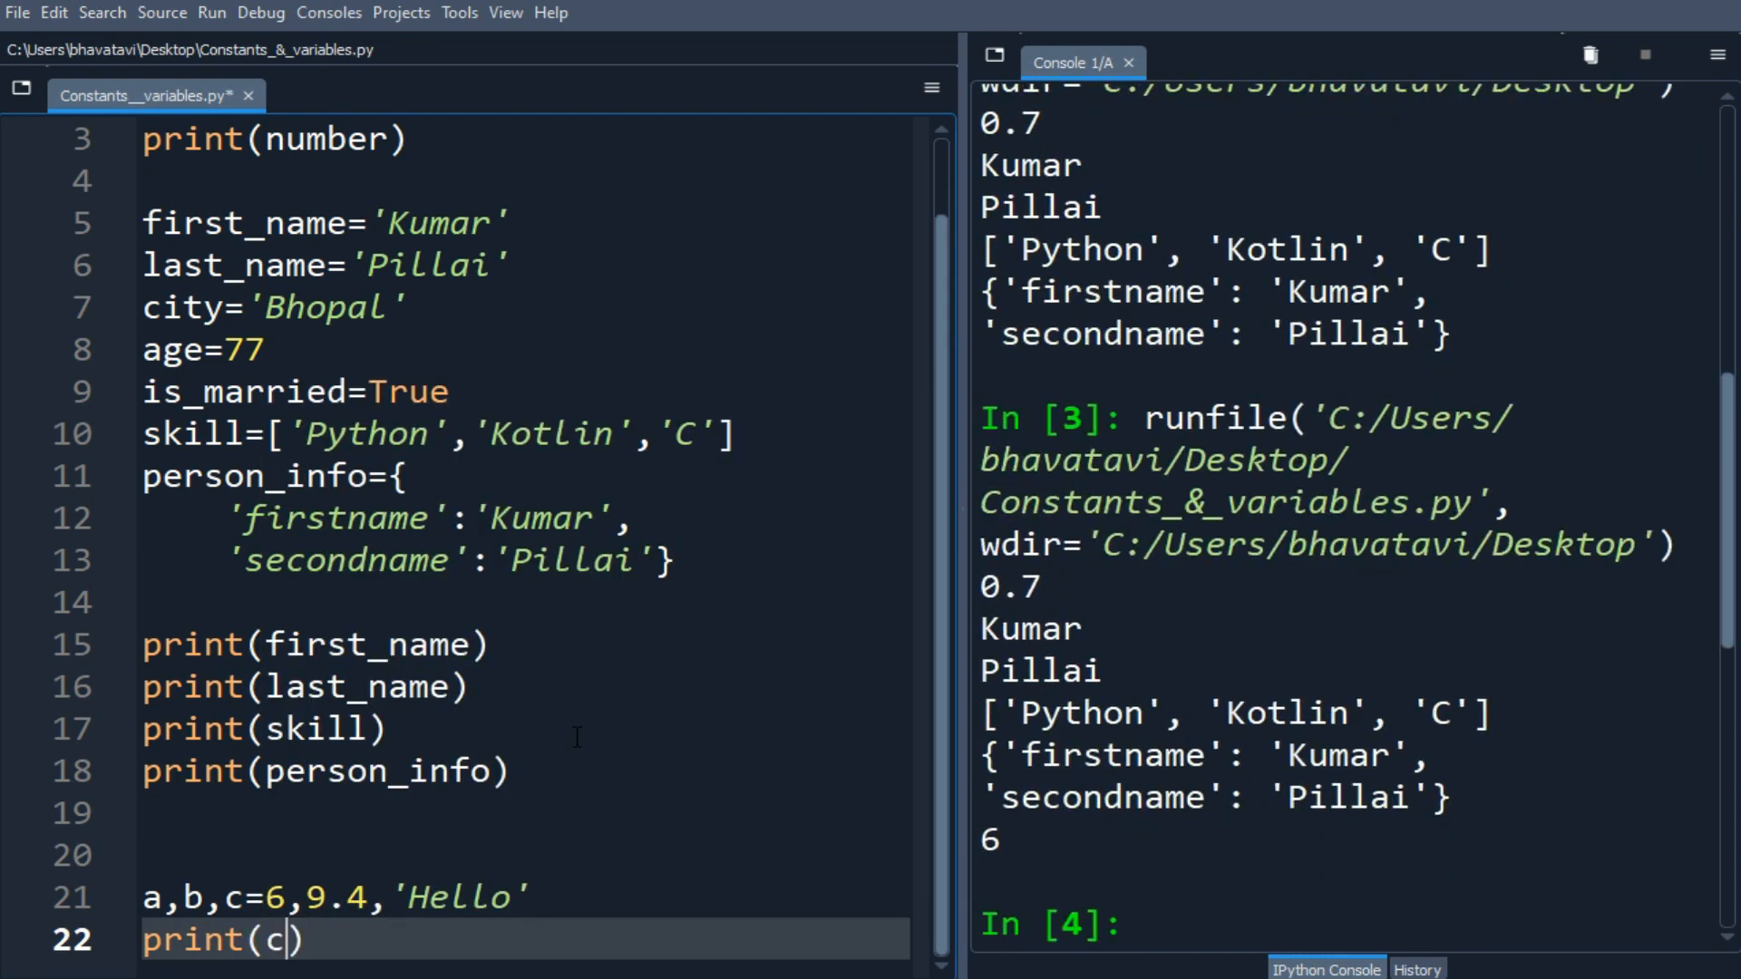
{"action": "key", "text": "F5"}
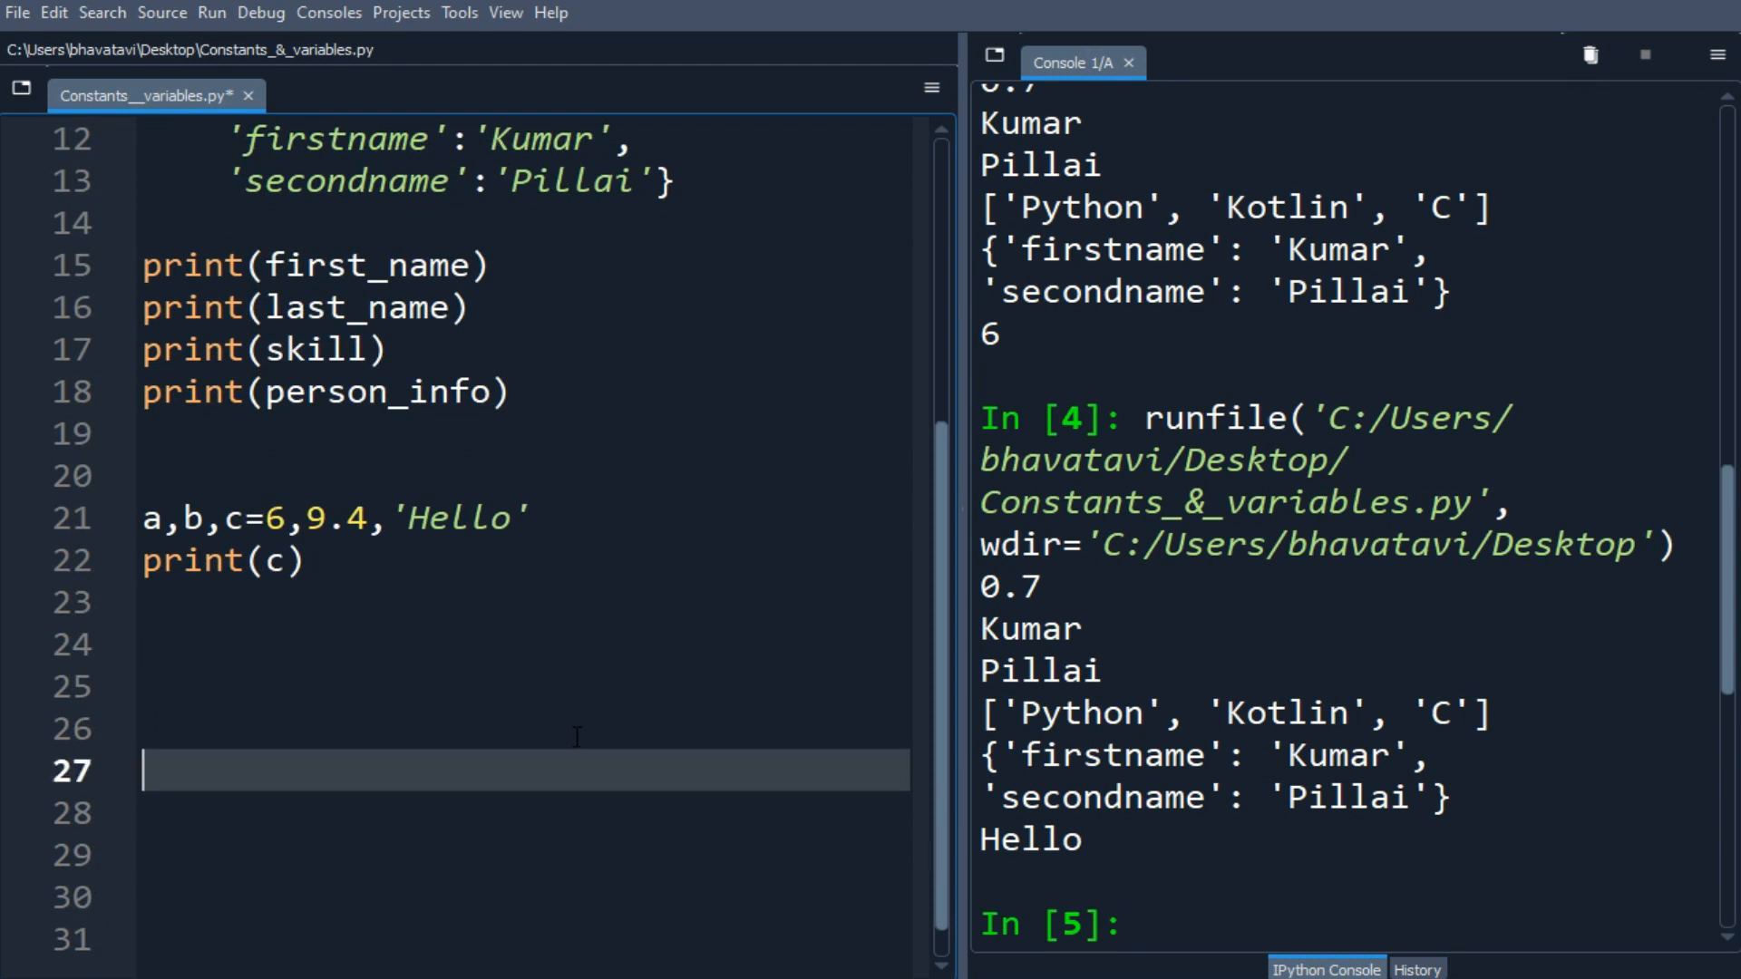
- Write a=1;b=77.7;c='Python' with print(c) and run to output Python
{"action": "type", "text": "a"}
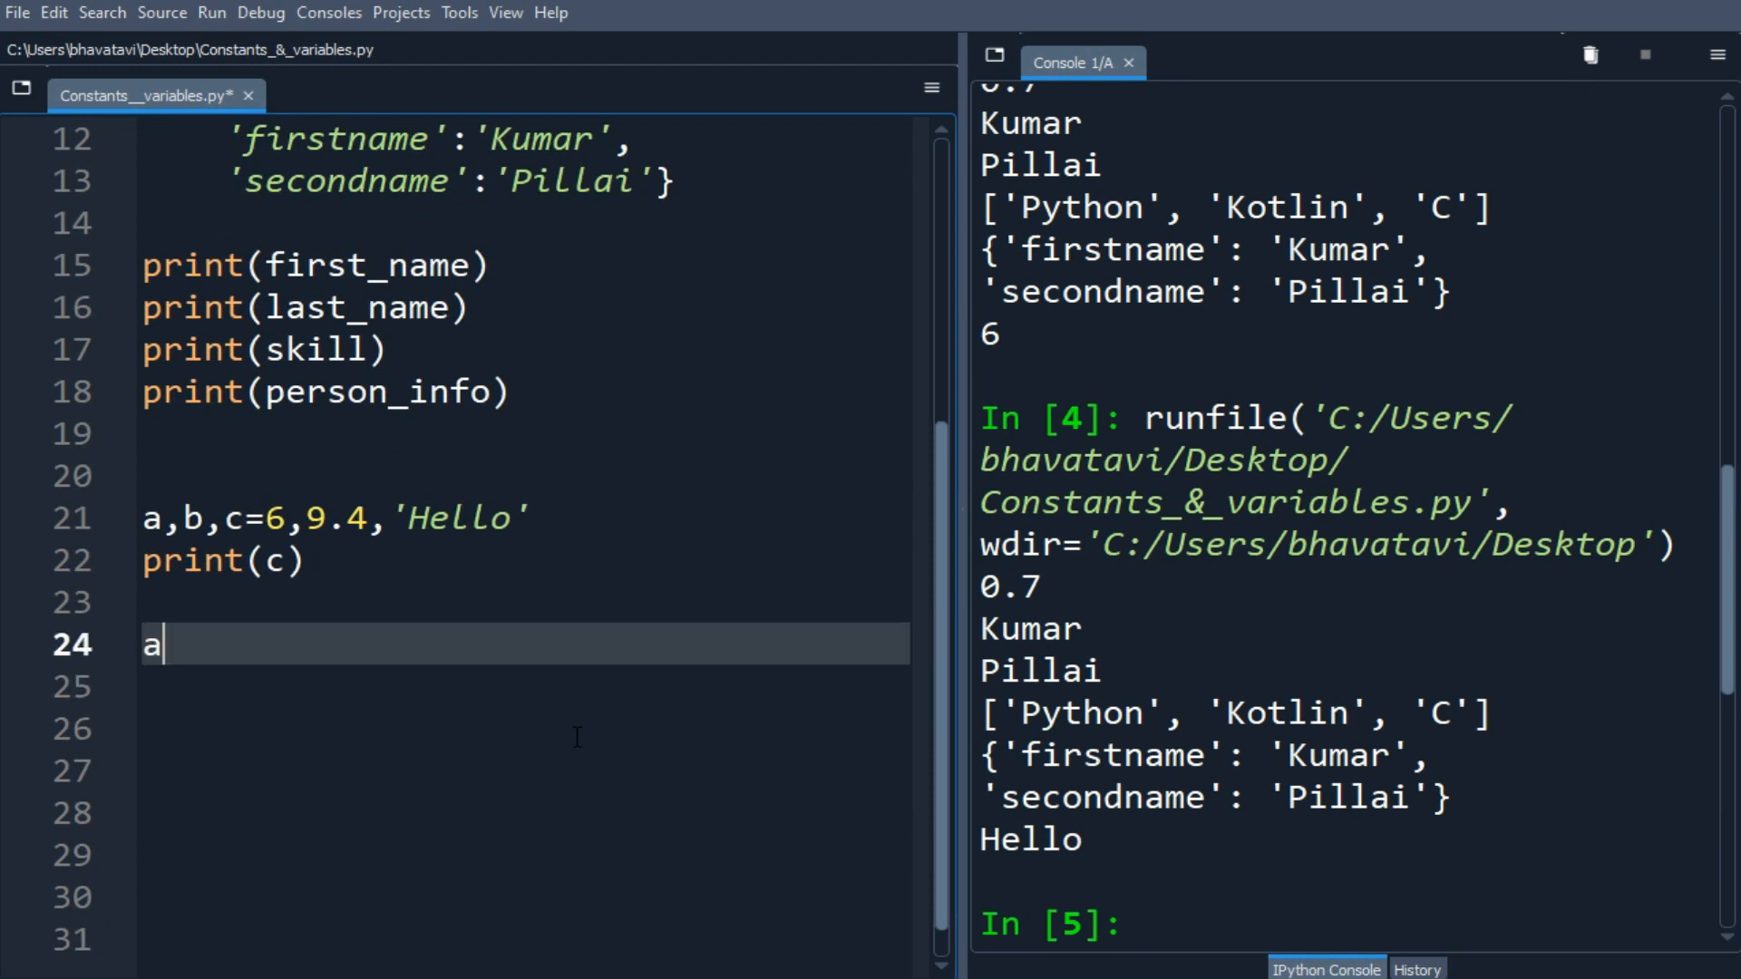
{"action": "type", "text": "=1"}
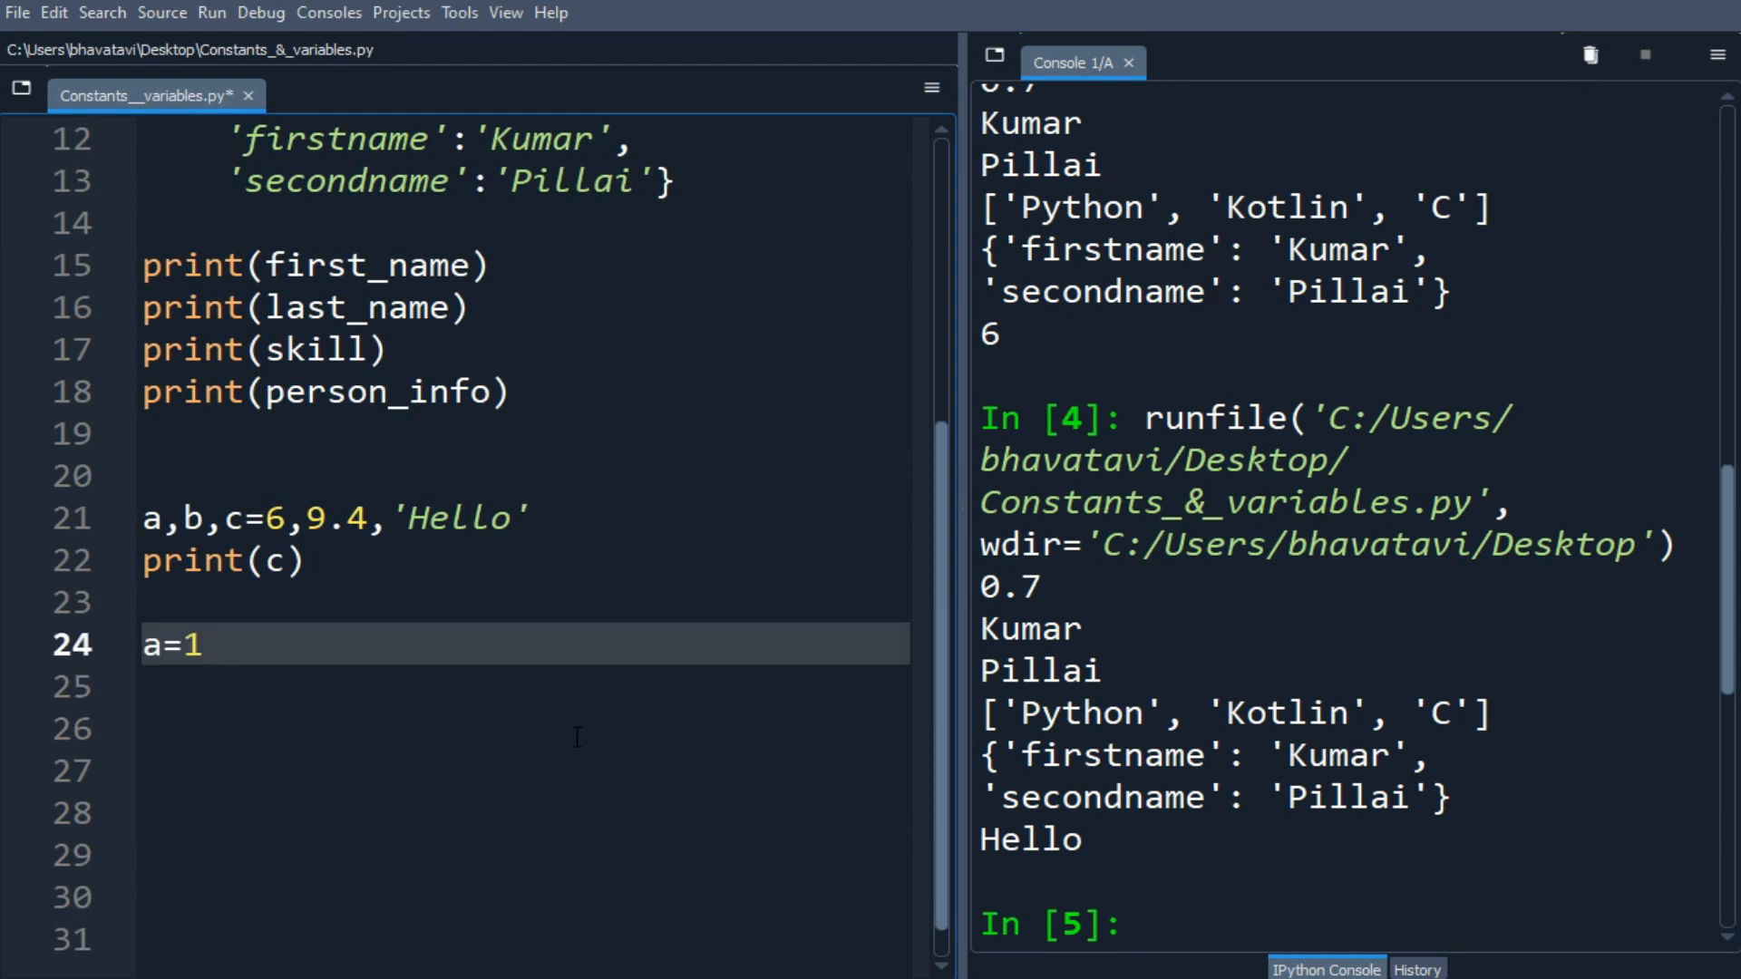
{"action": "type", "text": ";b"}
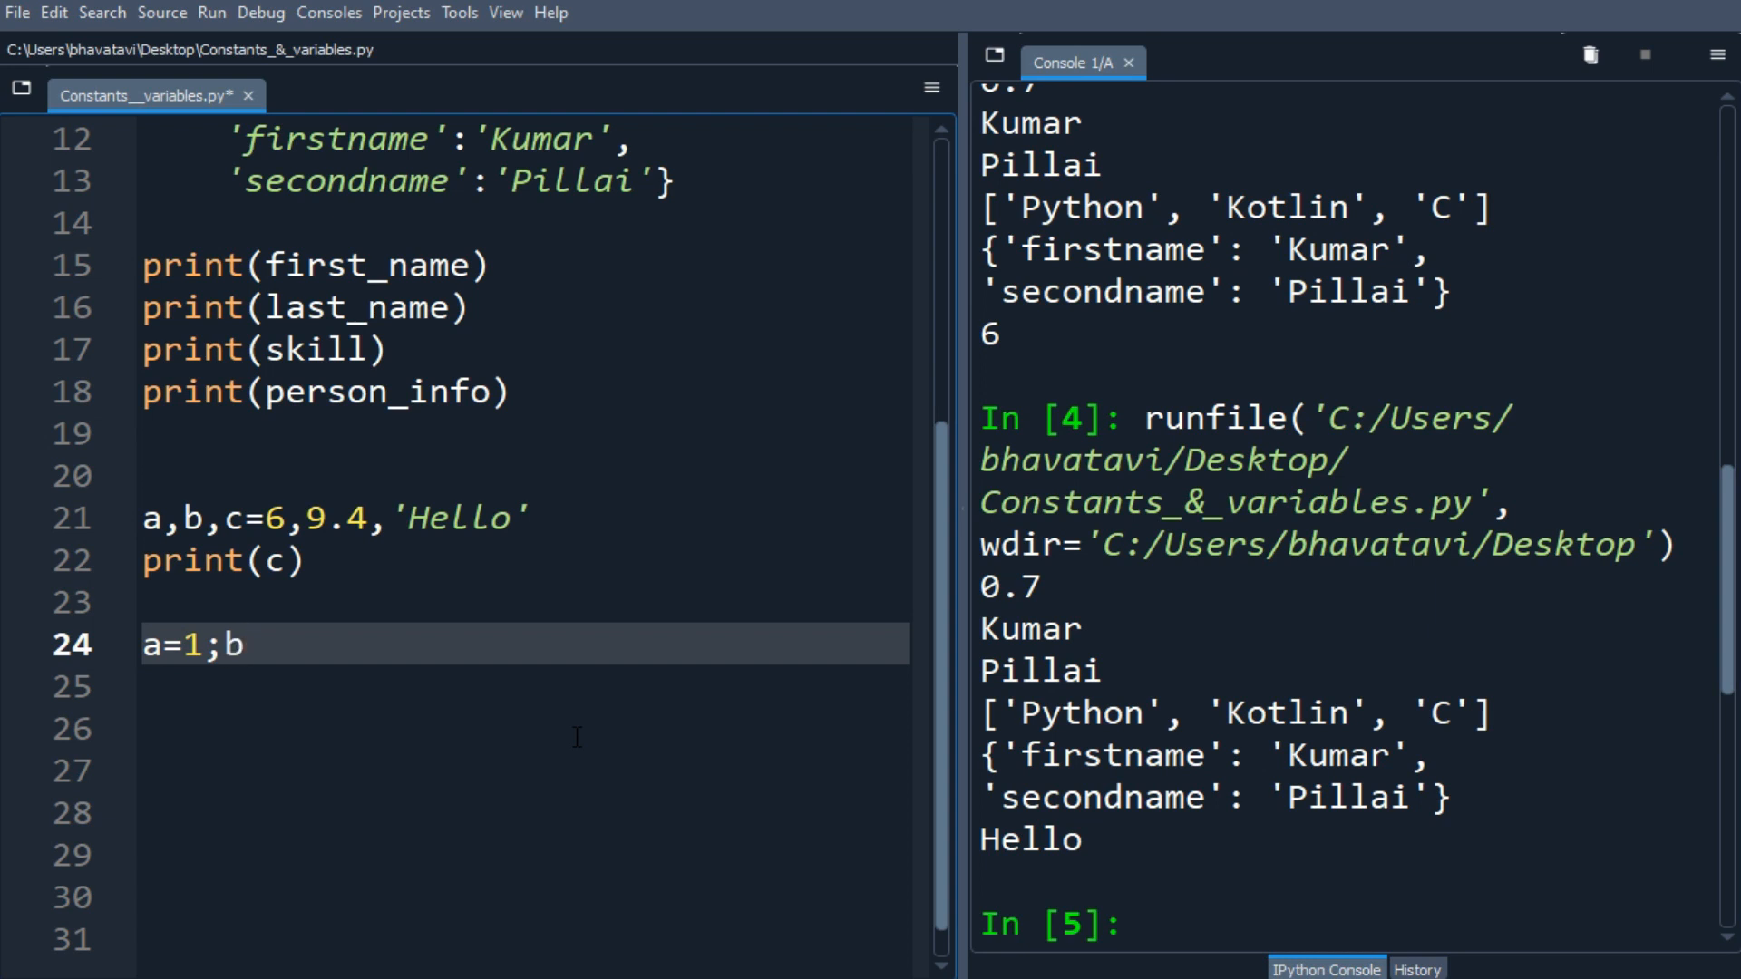
{"action": "type", "text": "=77.7"}
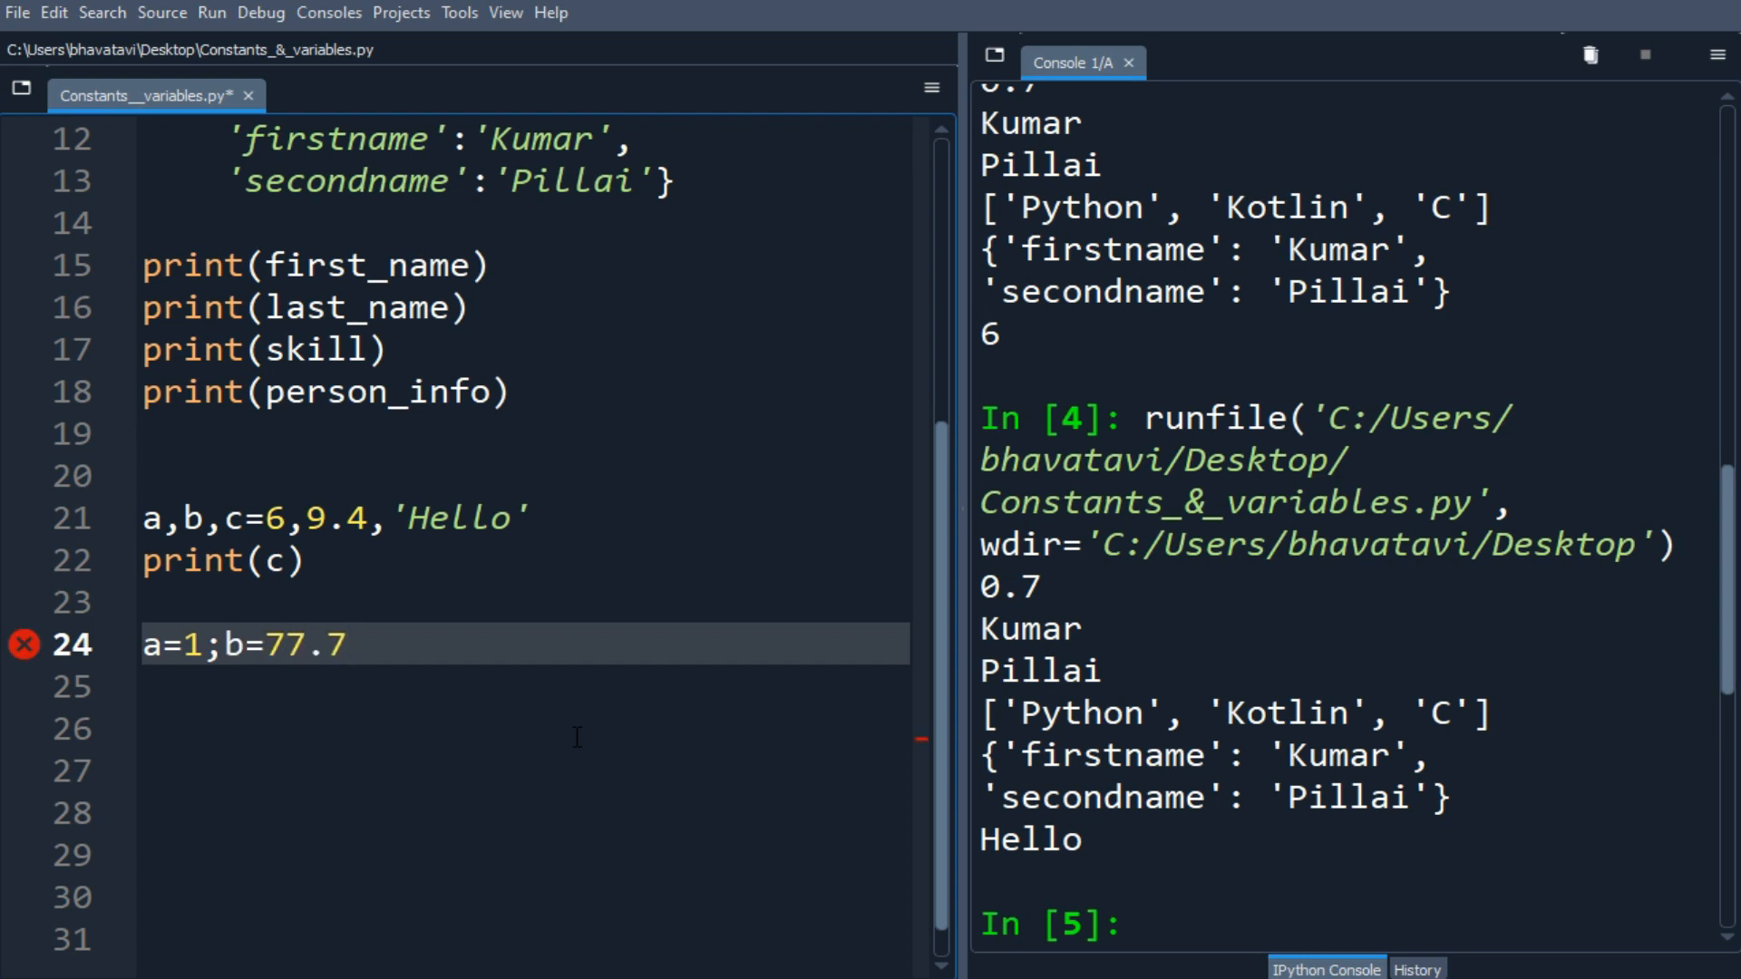
{"action": "type", "text": ",'c'"}
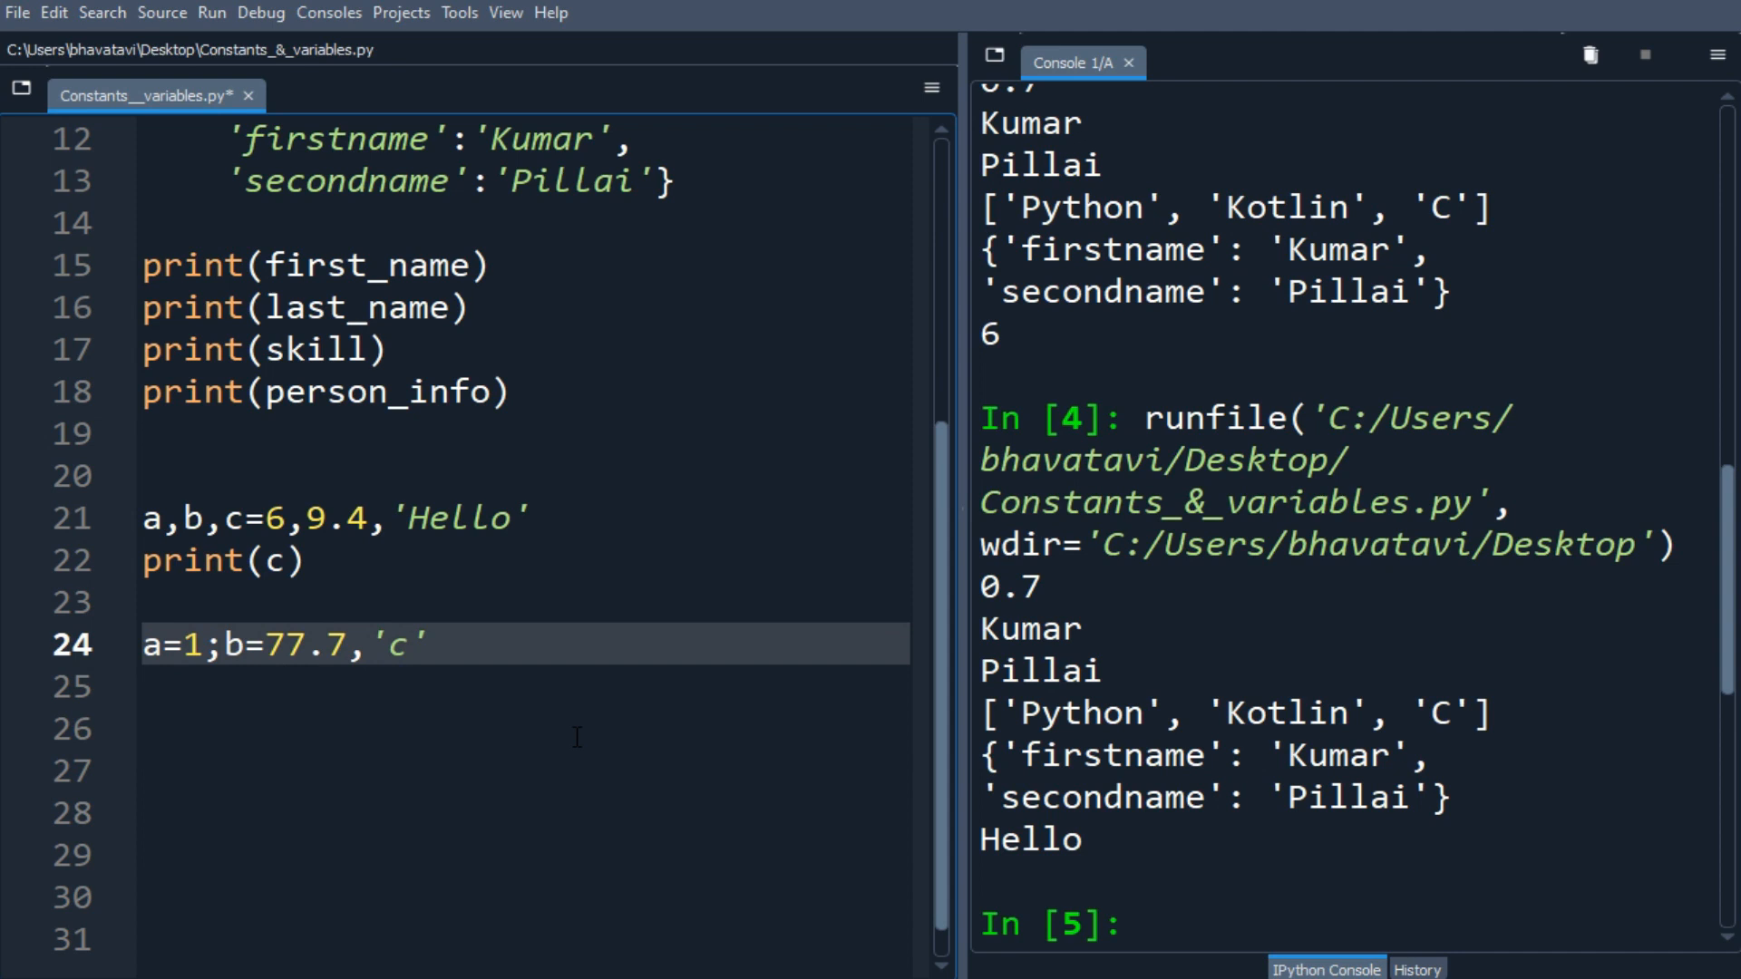
{"action": "type", "text": "='P"}
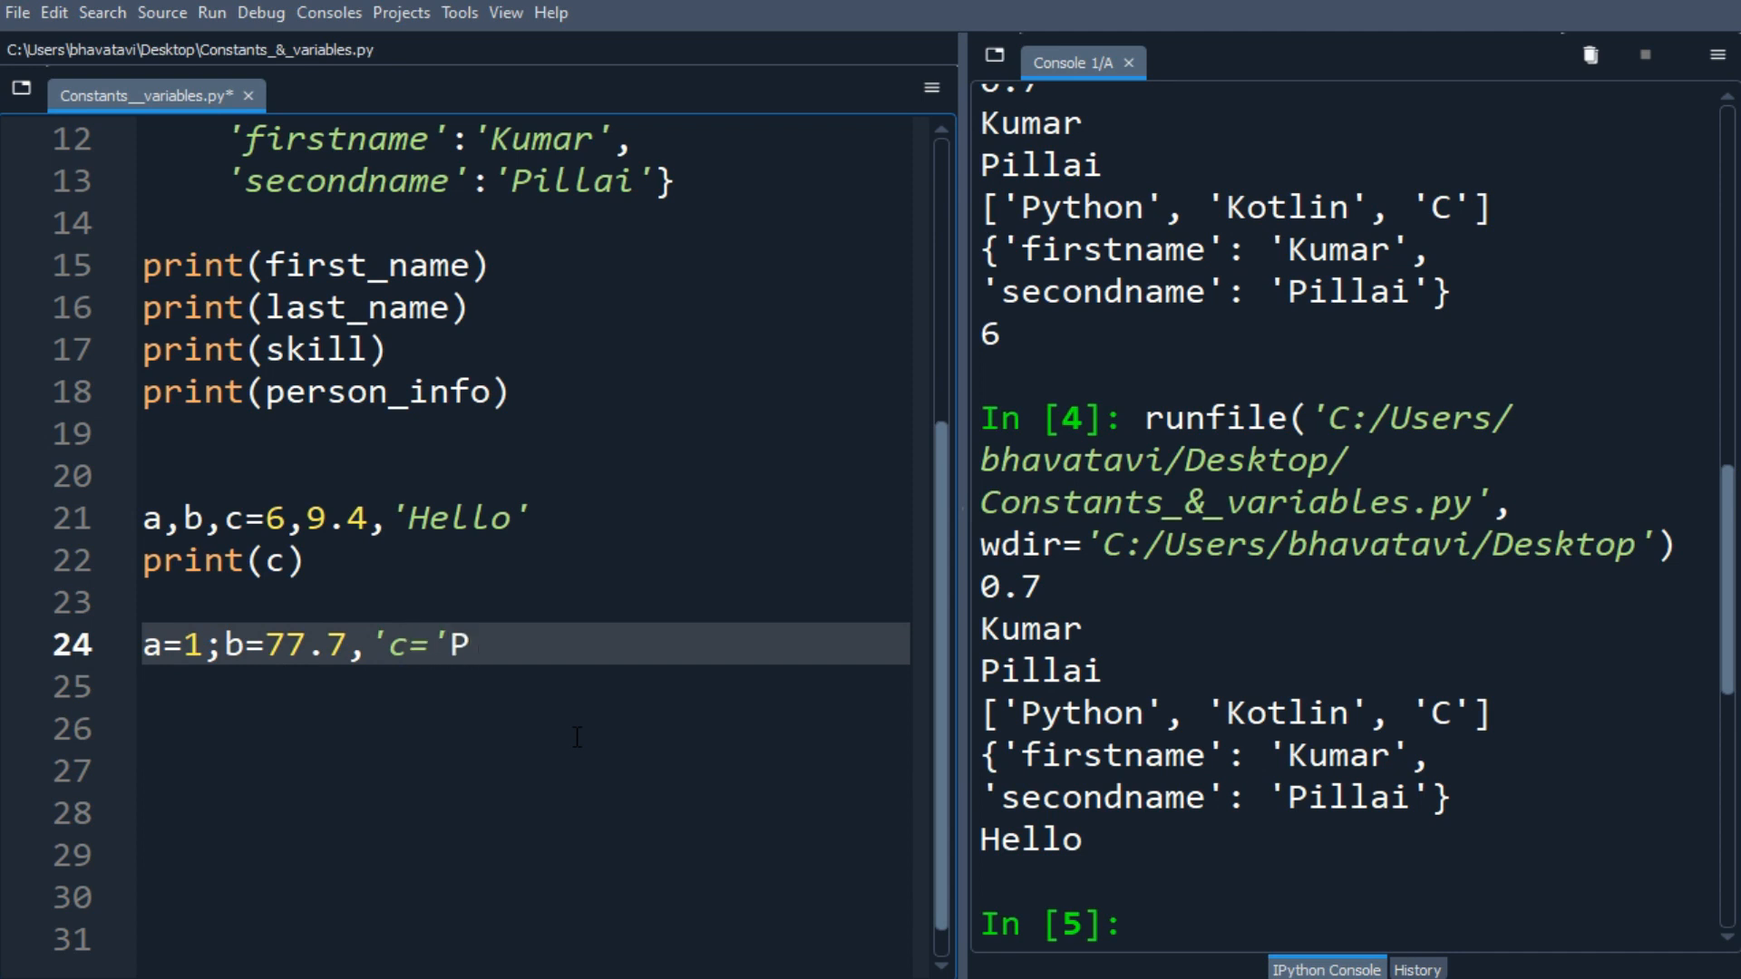
{"action": "type", "text": "ython"}
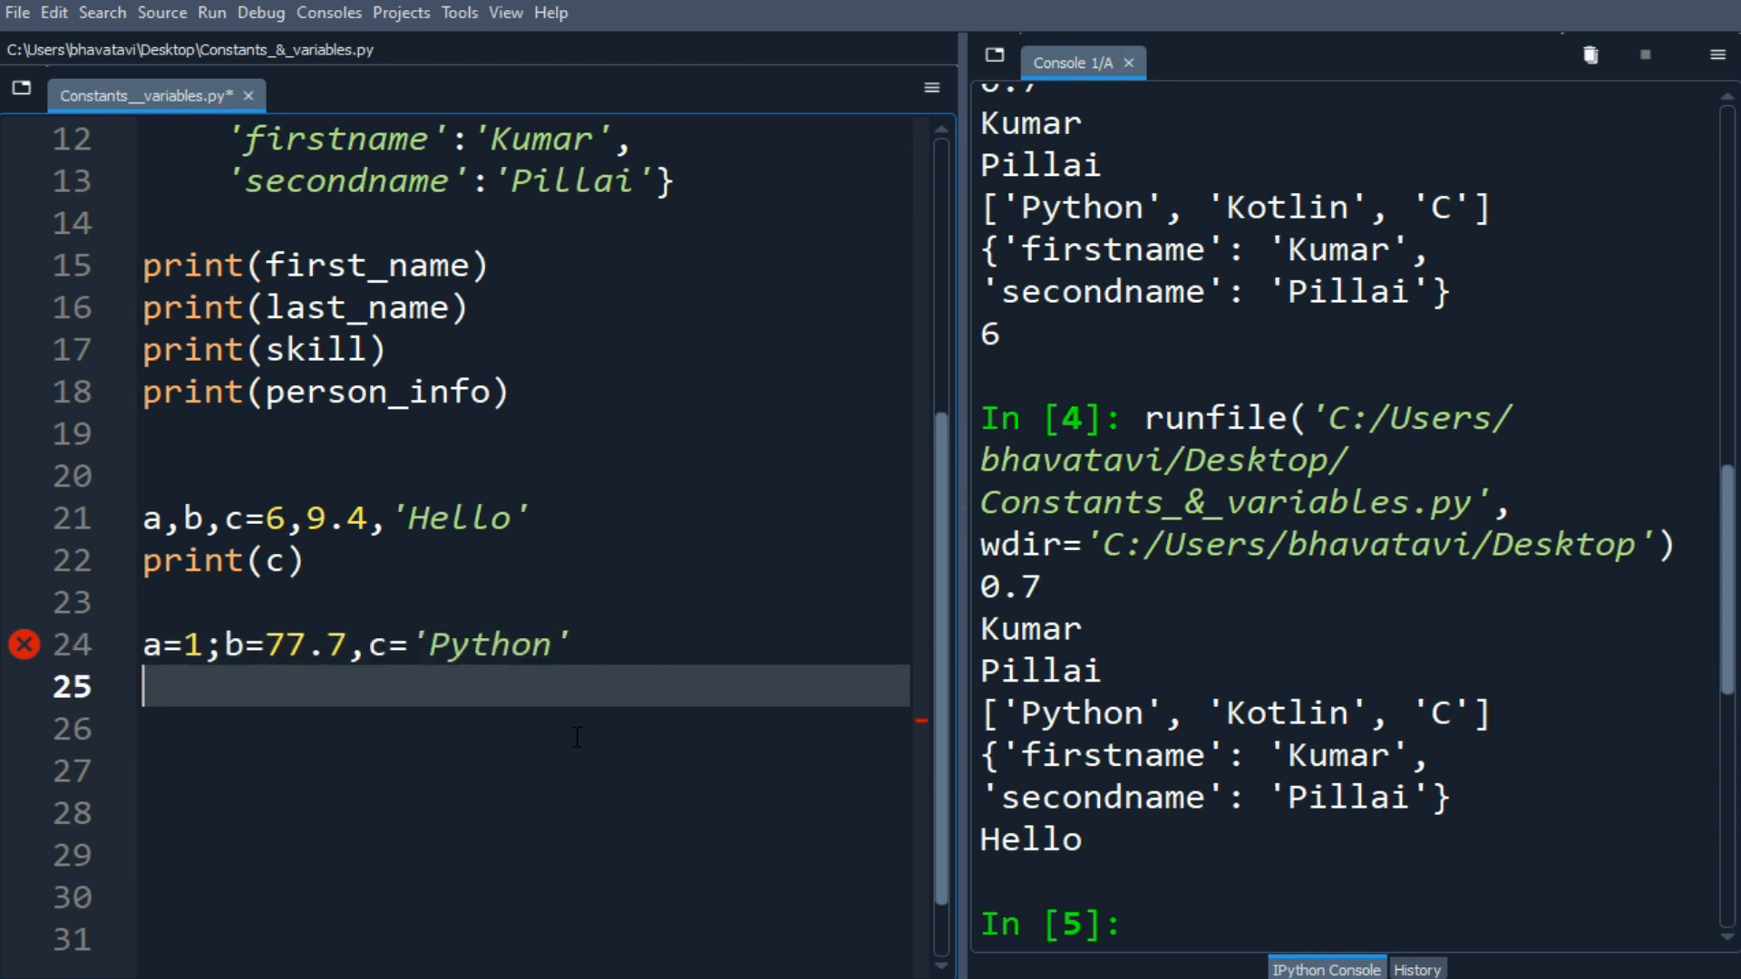
{"action": "type", "text": "print(c"}
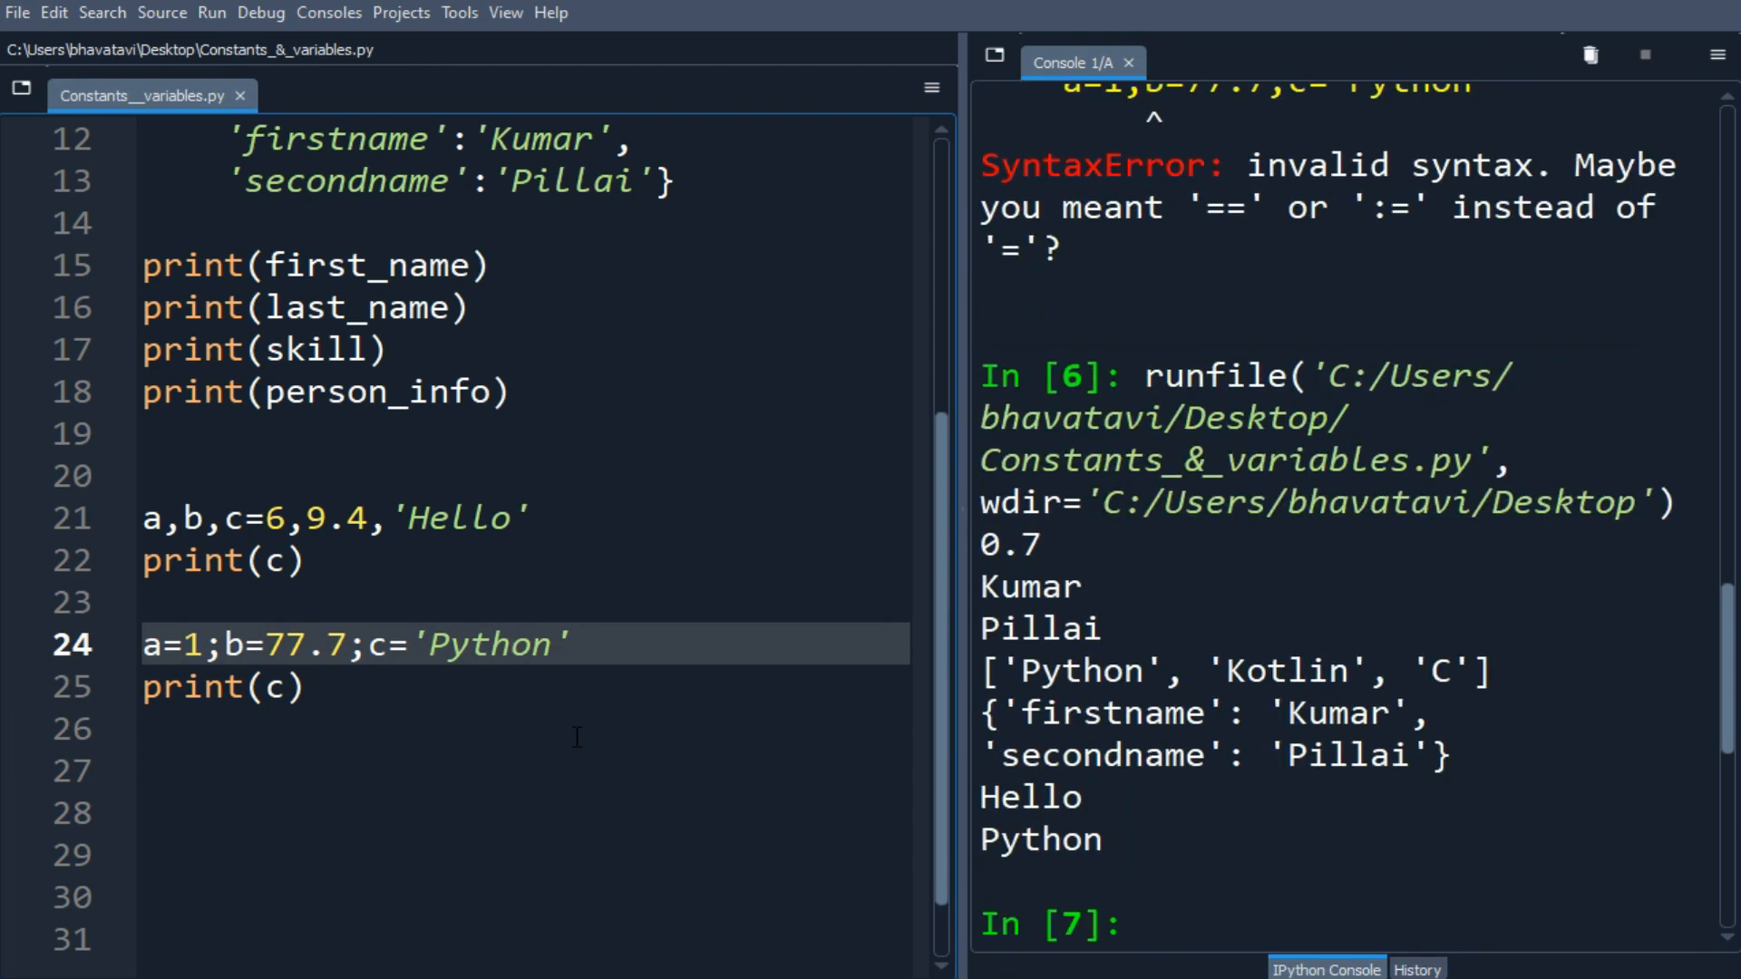
{"action": "double_click", "coordinate": [486, 646]}
{"action": "type", "text": "a"}
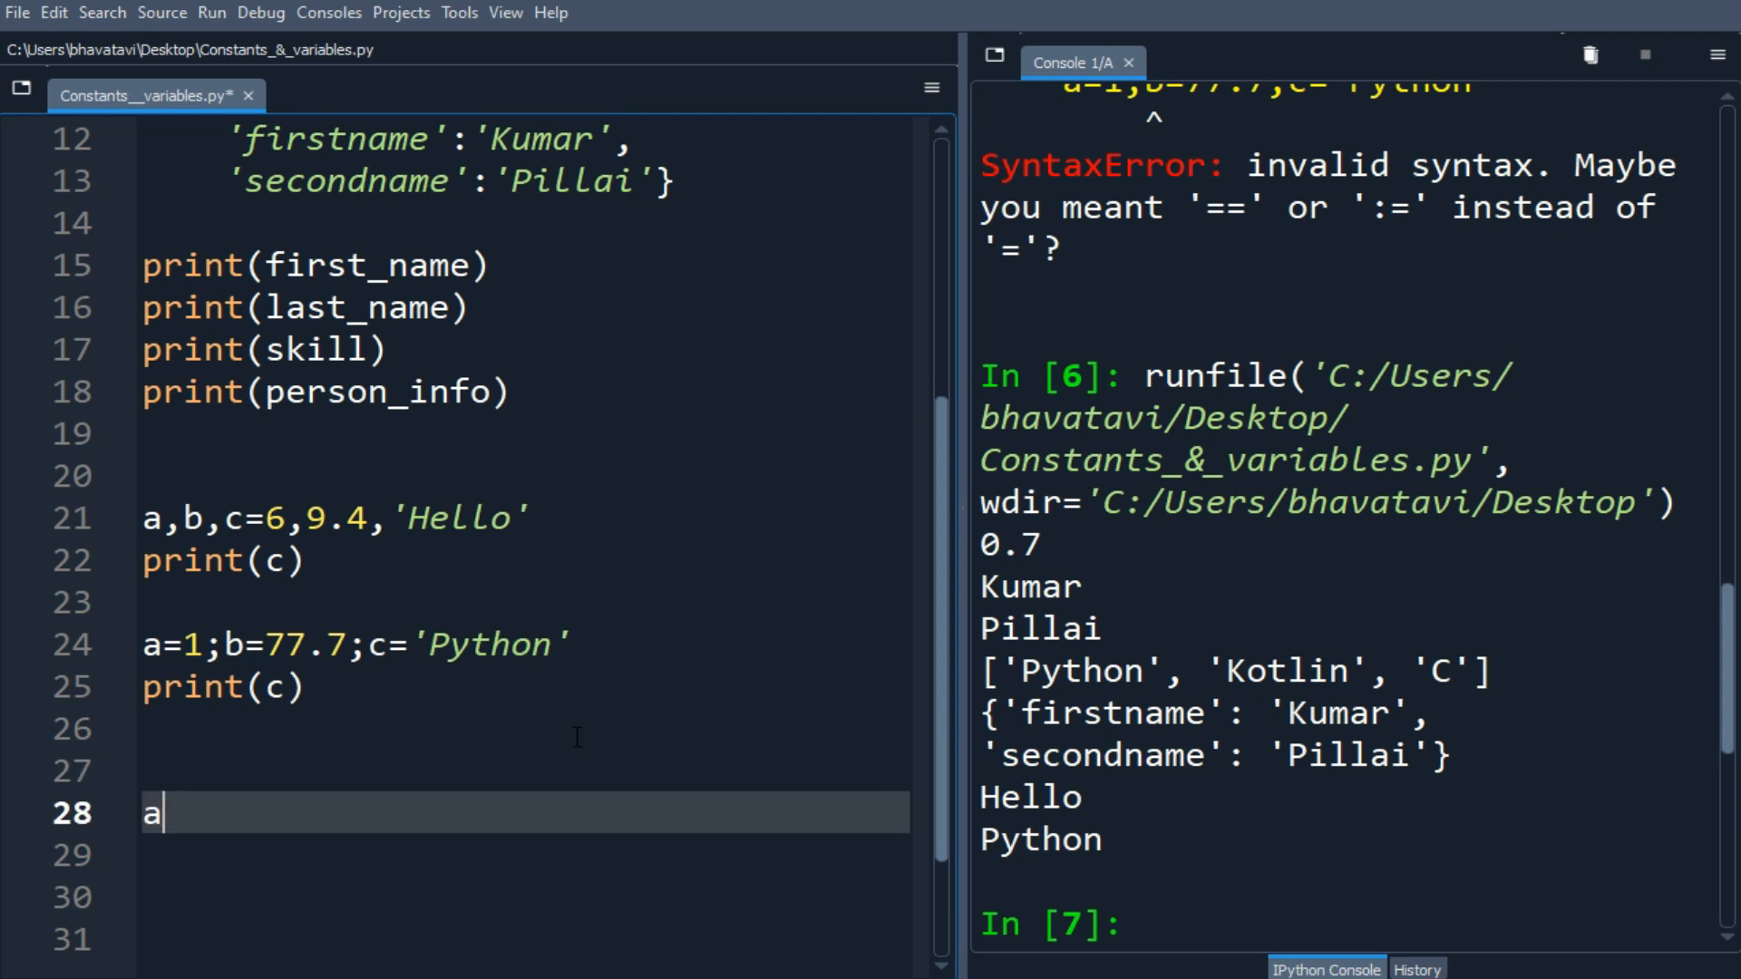
- Write the chained assignment a=b=c=77 followed by a print of c
{"action": "type", "text": "=b=c=77"}
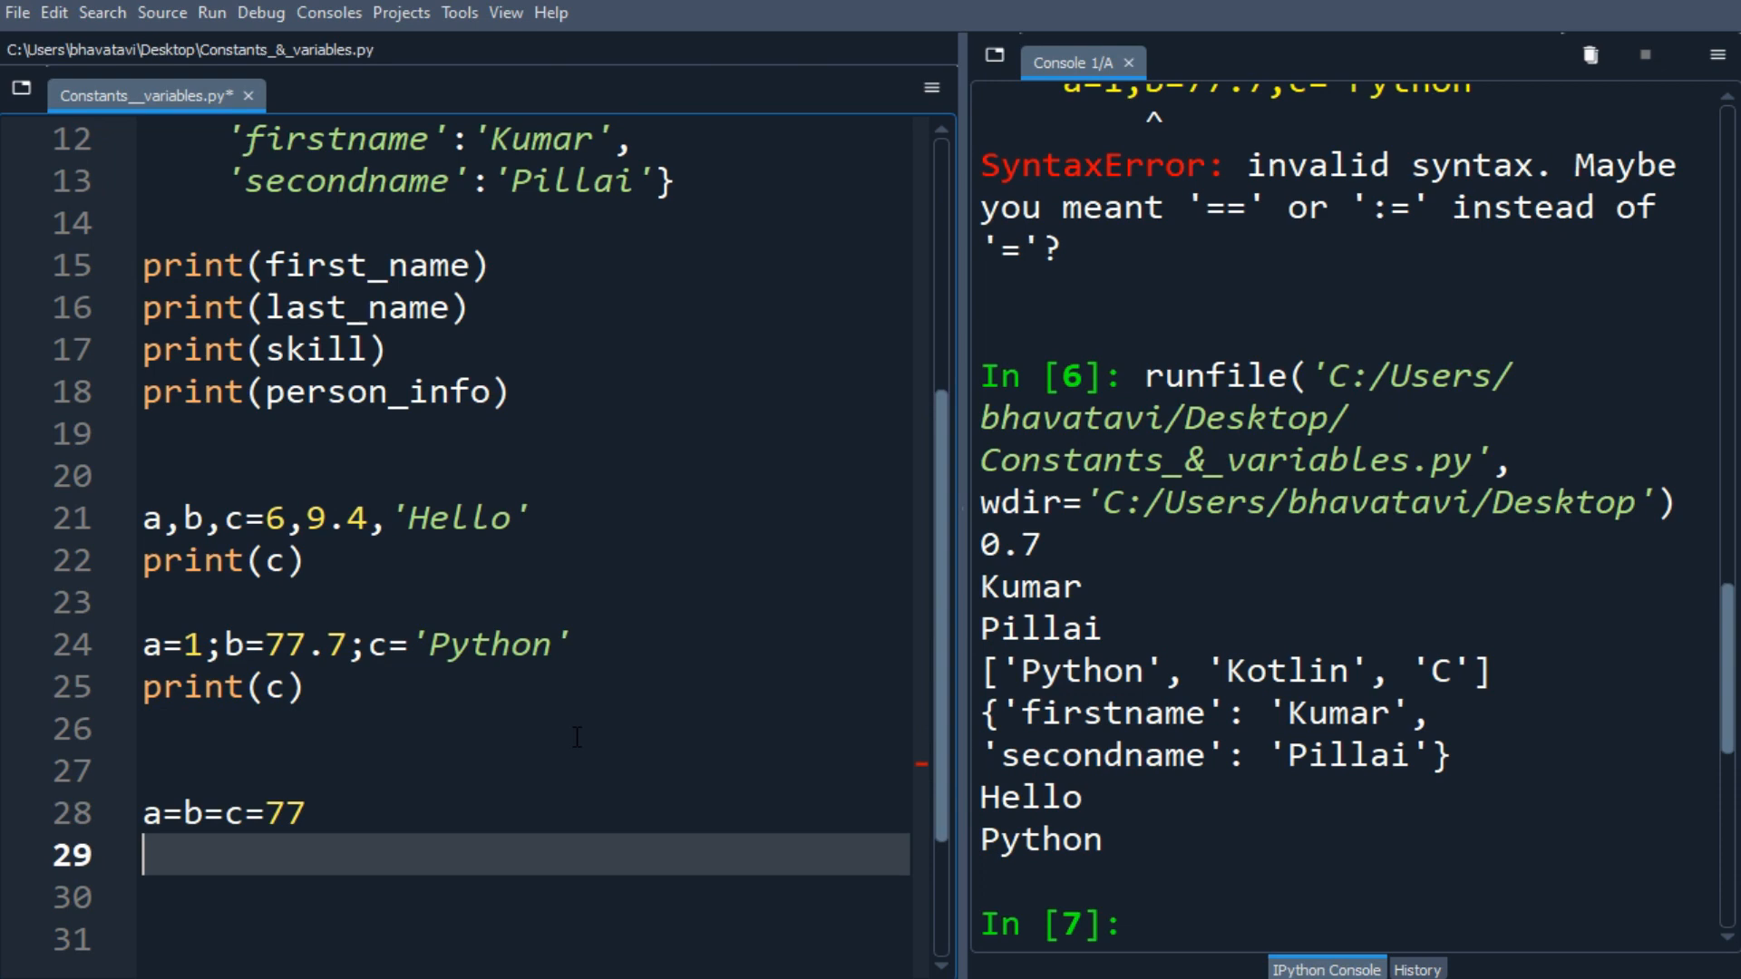
{"action": "type", "text": "print(c)"}
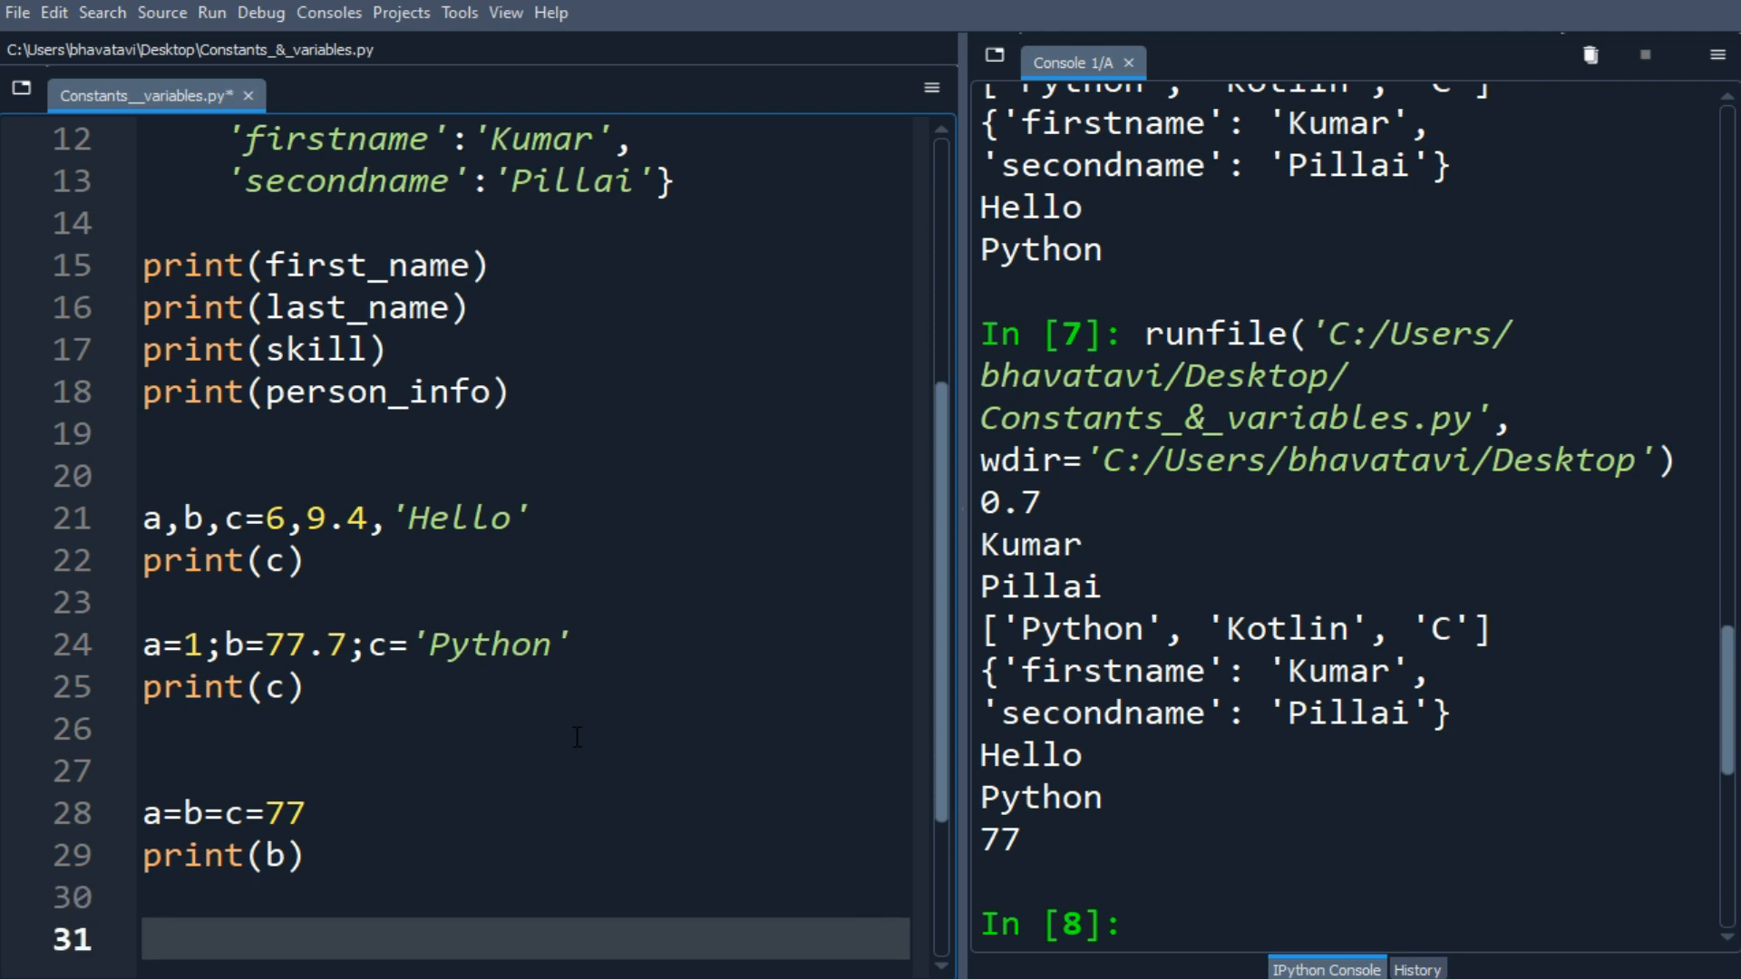
- Reassign c=5, print c and rerun the script
{"action": "type", "text": "c=5"}
{"action": "type", "text": "prio"}
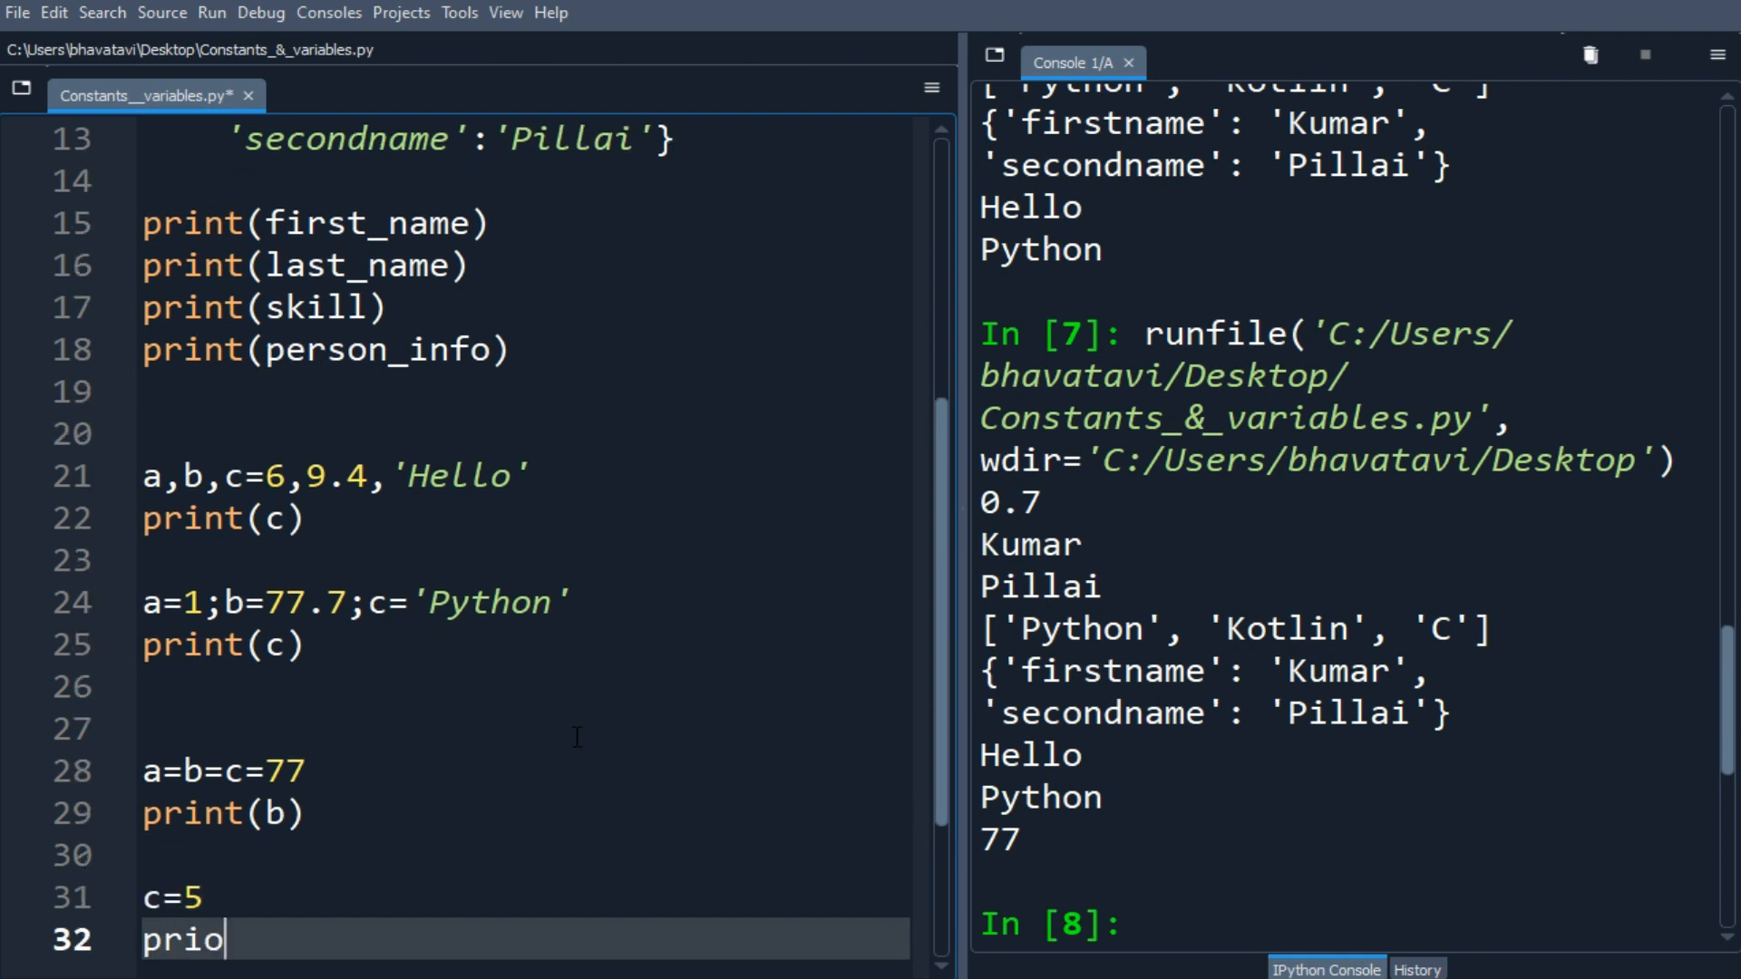
{"action": "type", "text": "nt"}
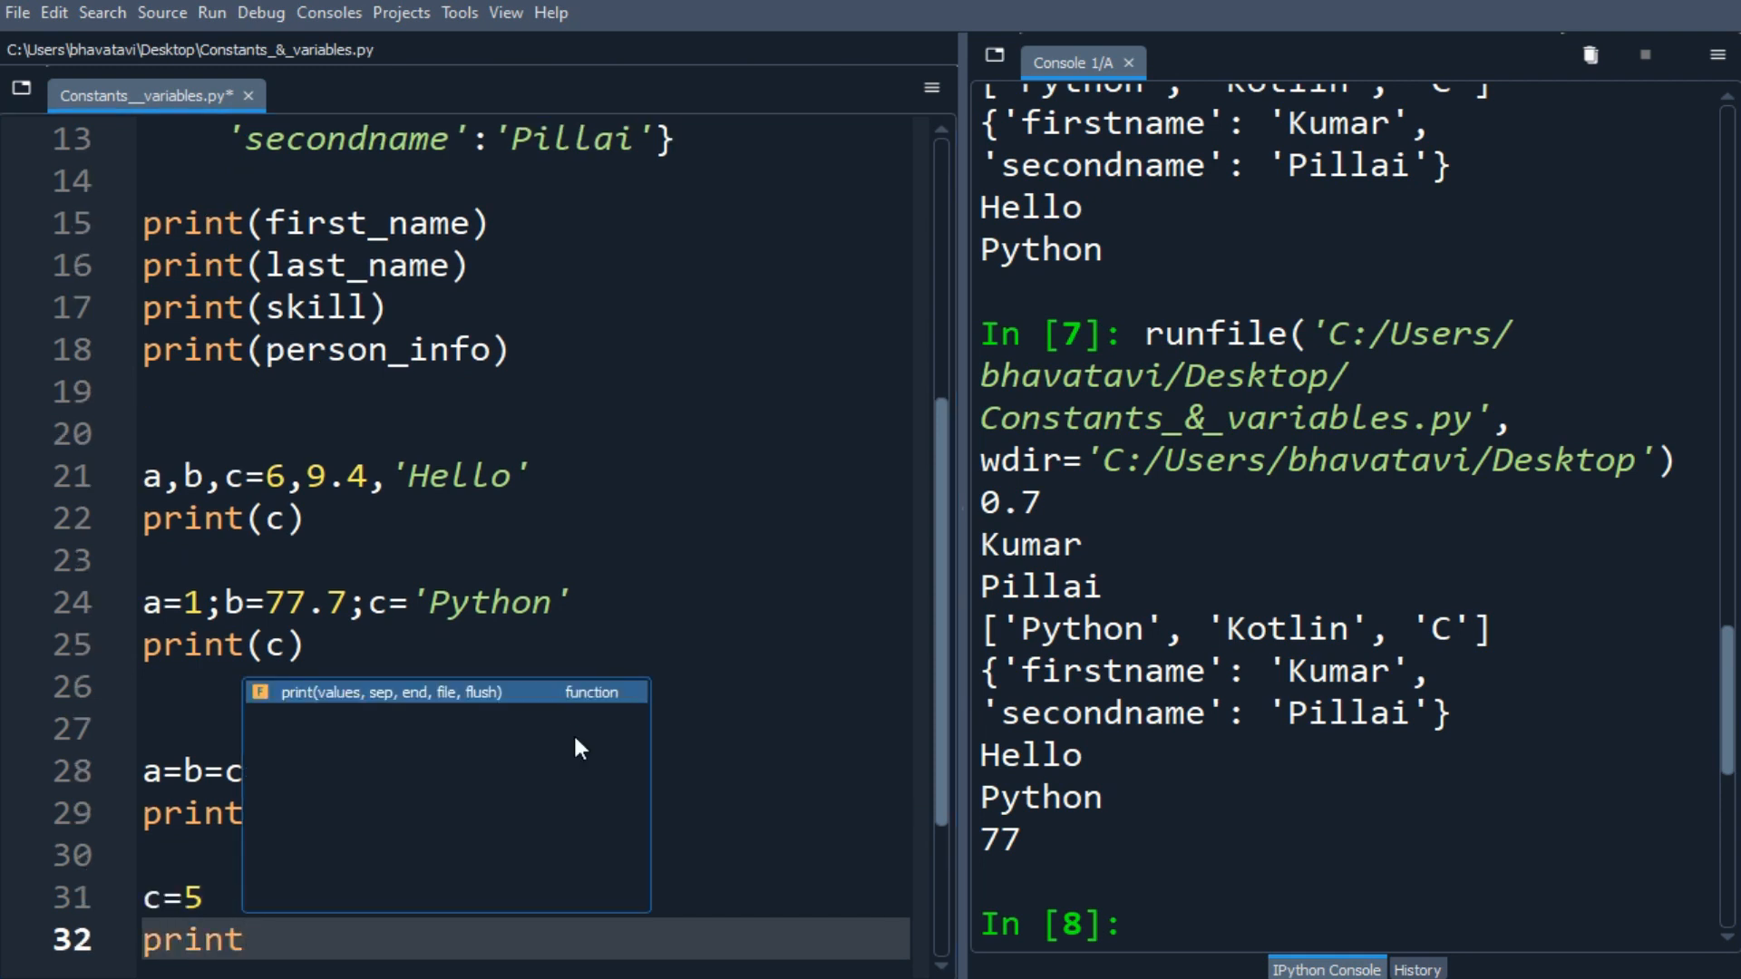
{"action": "type", "text": "()"}
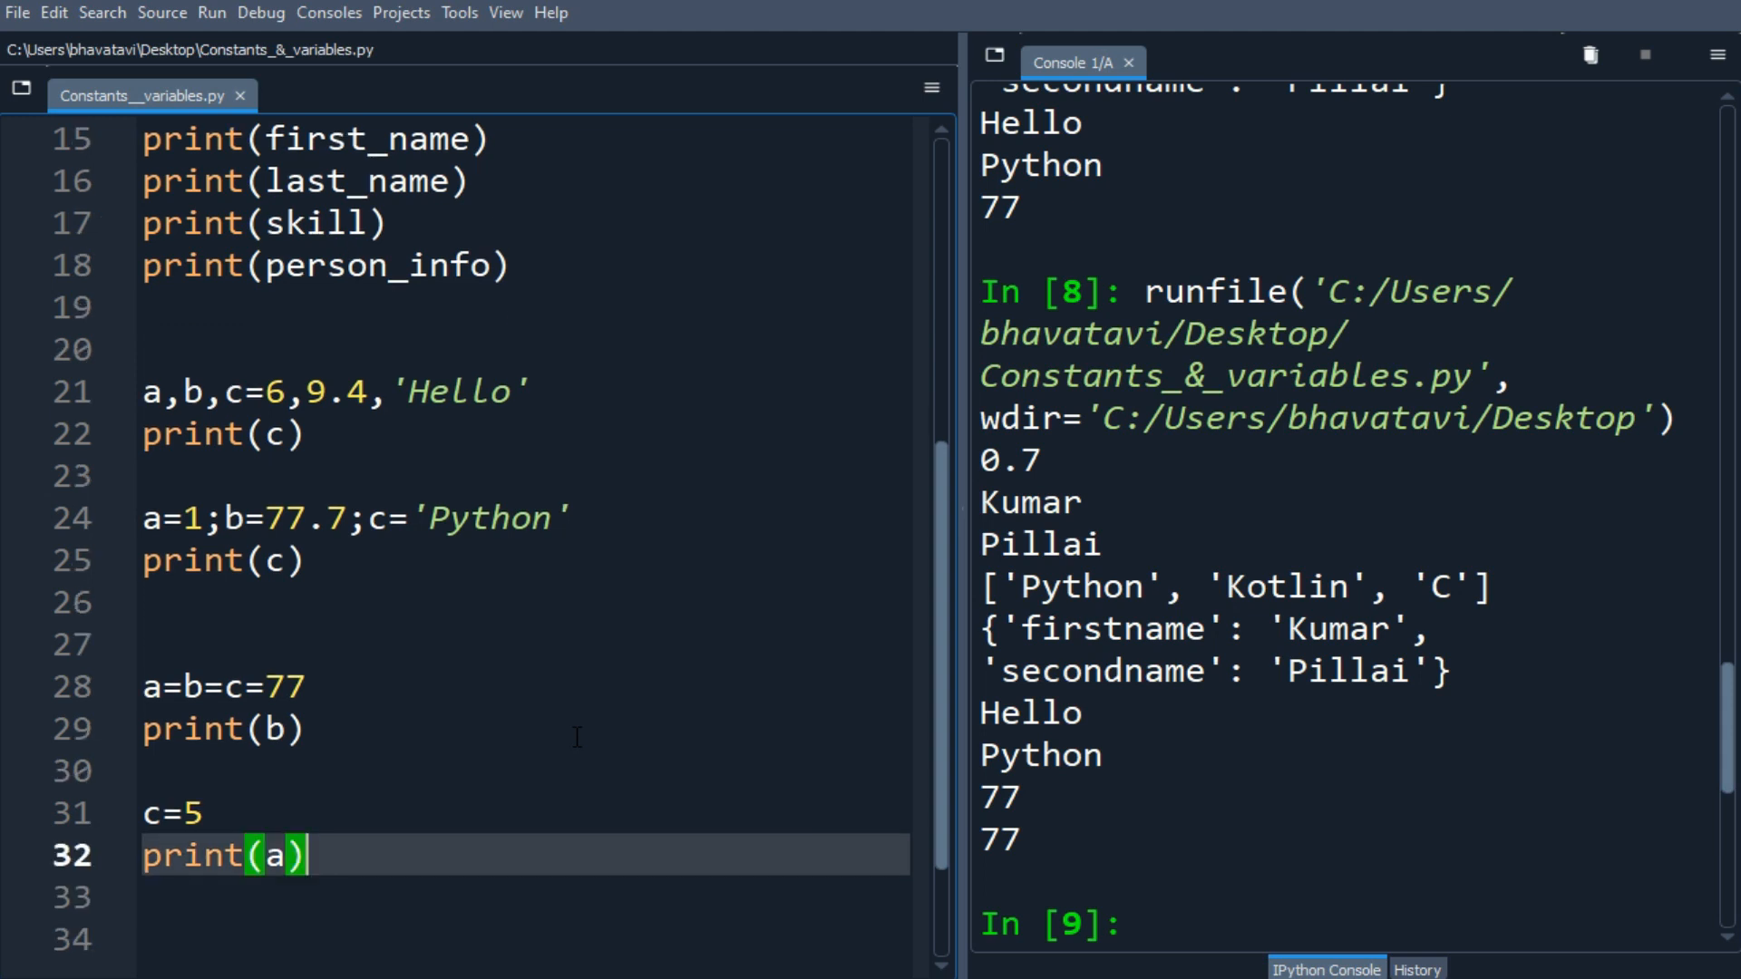
{"action": "key", "text": "F5"}
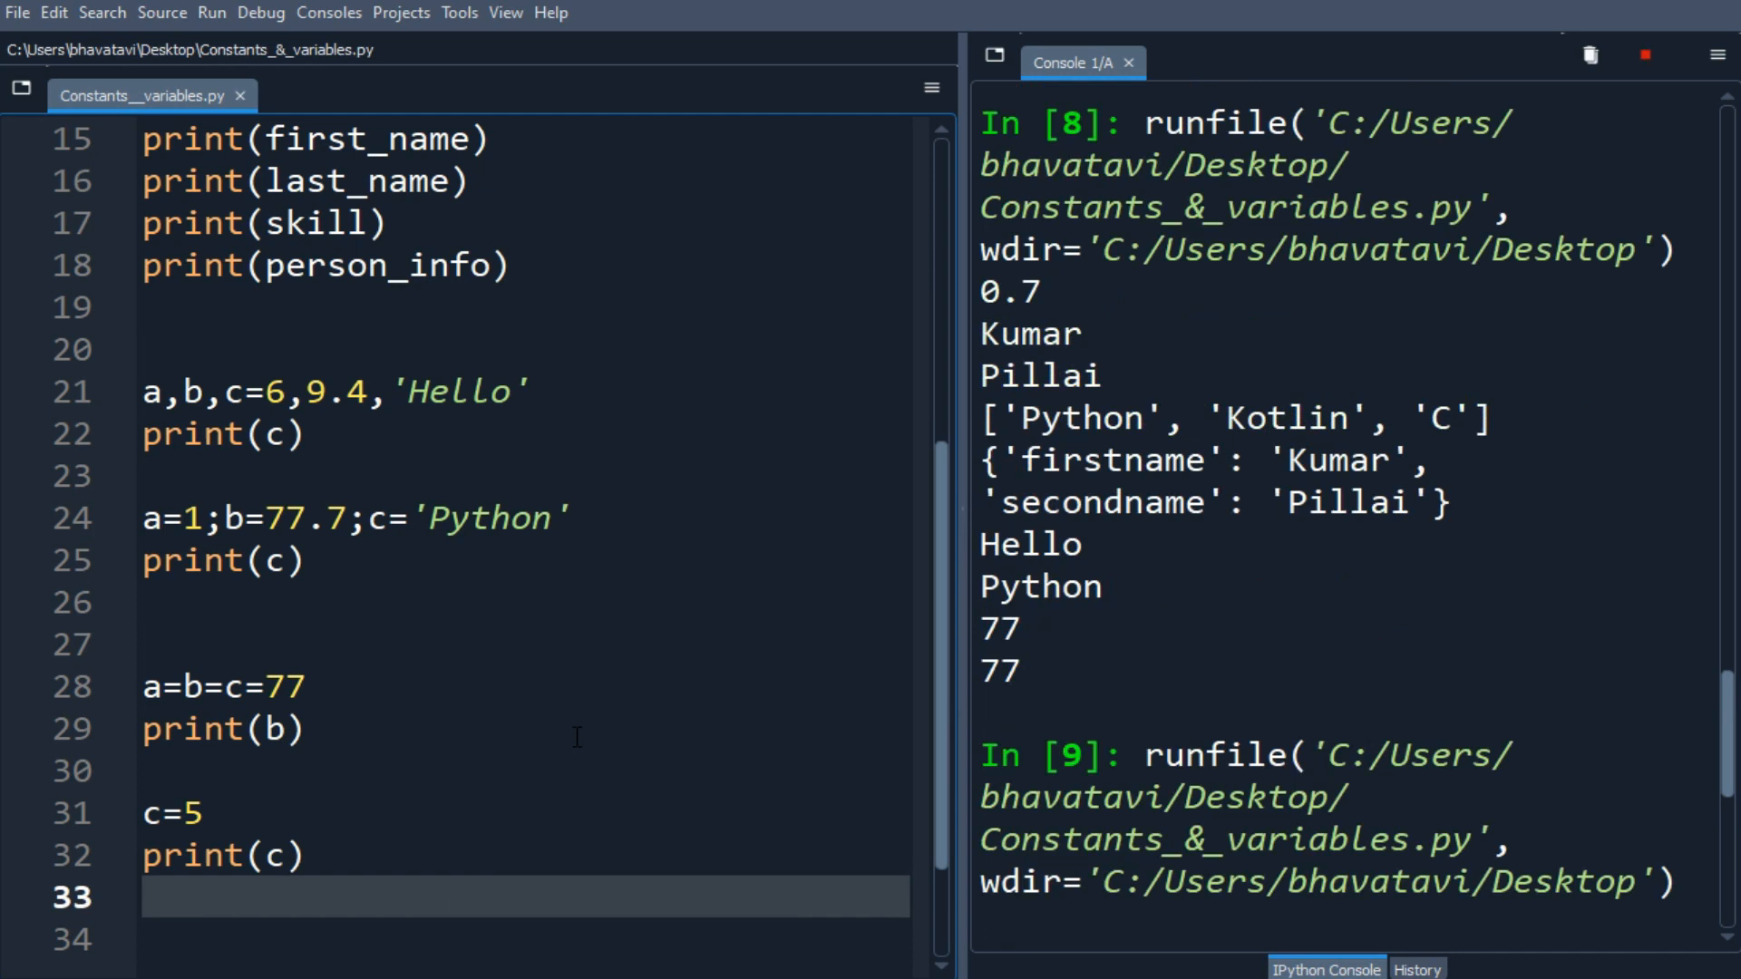